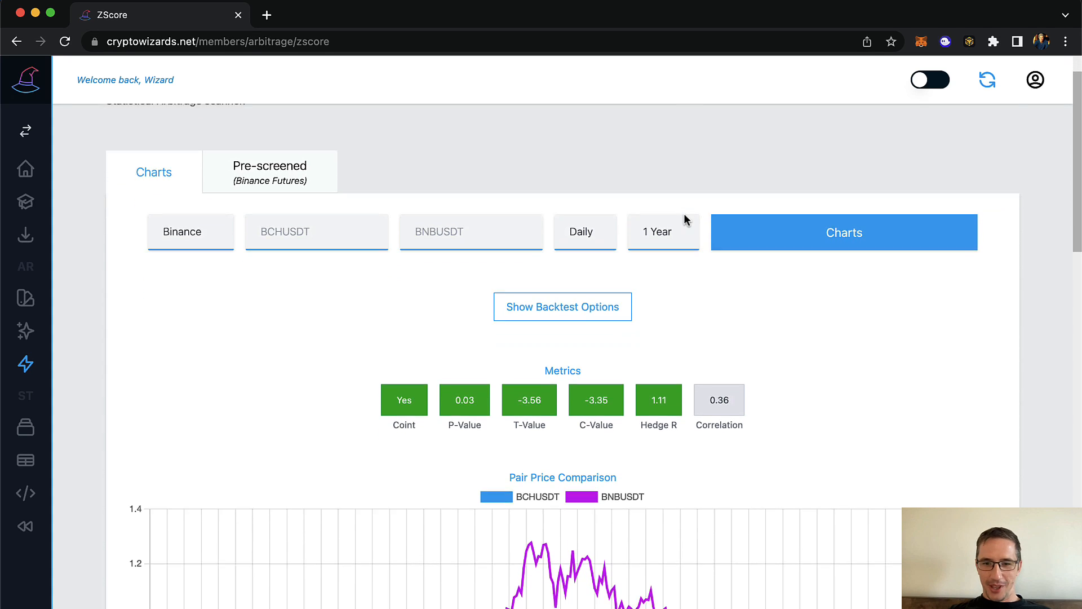
- Generate the MTLUSDT/XRPUSDT charts on one year of daily Binance data
scroll(down, 3)
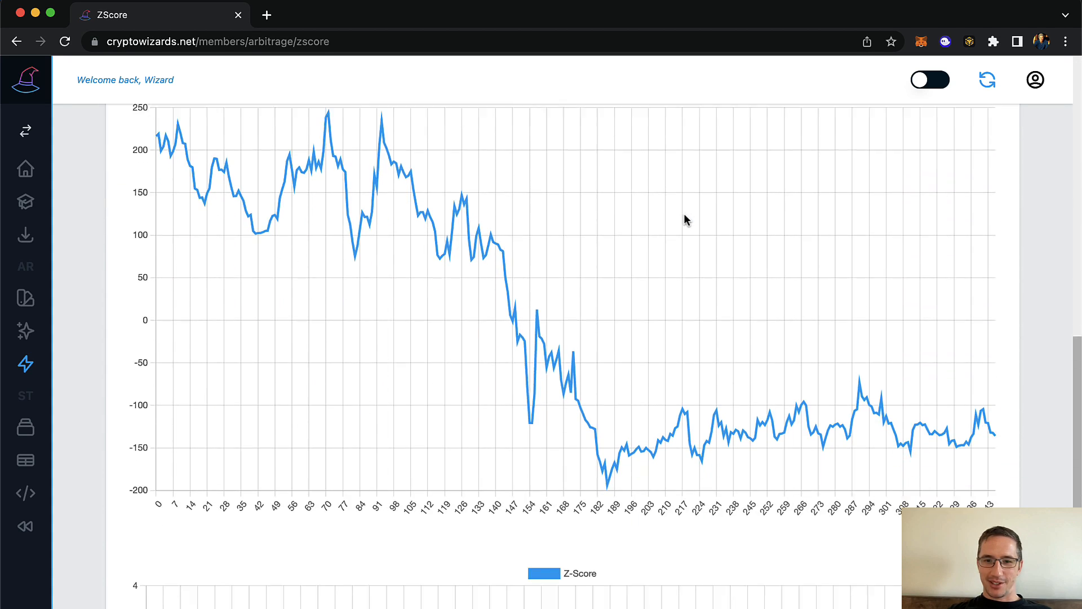
click(269, 218)
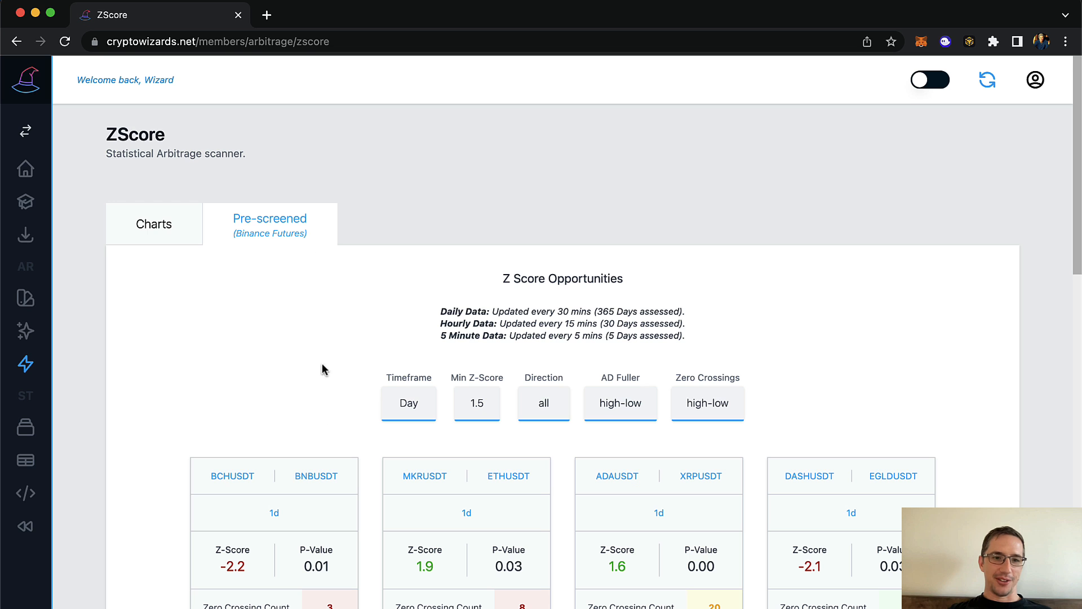
scroll(down, 3)
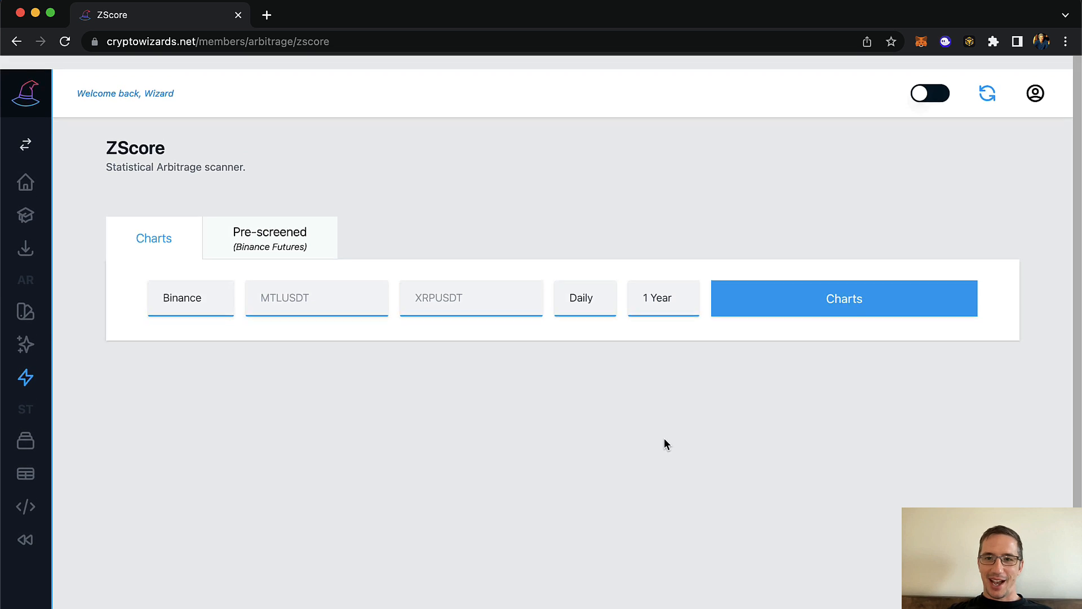
click(843, 298)
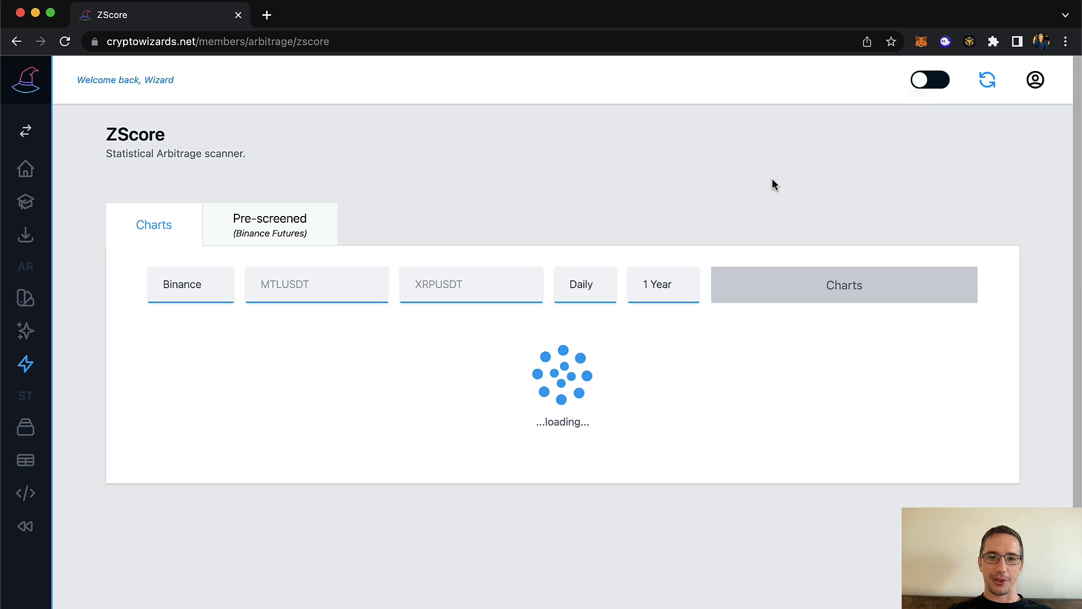
click(844, 284)
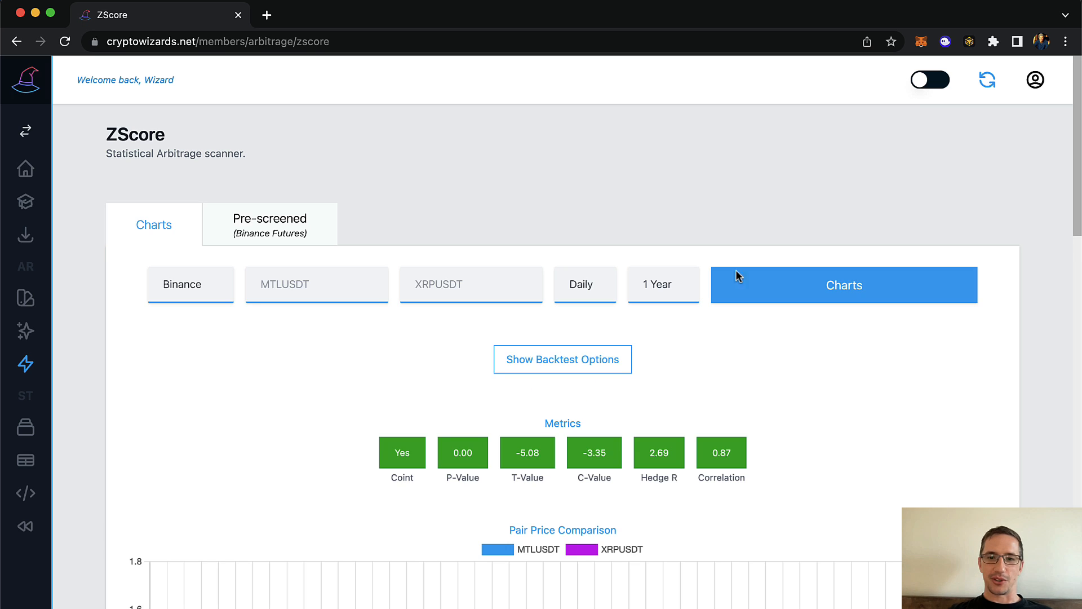
- Review the cointegration metrics, price comparison and spread charts for MTLUSDT/XRPUSDT
scroll(down, 3)
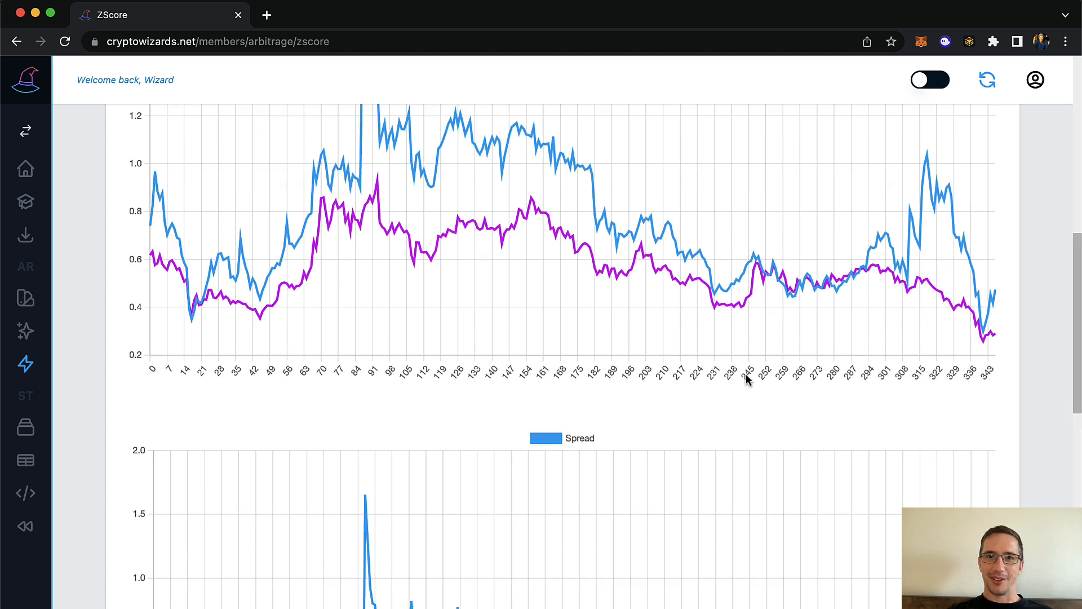
scroll(down, 3)
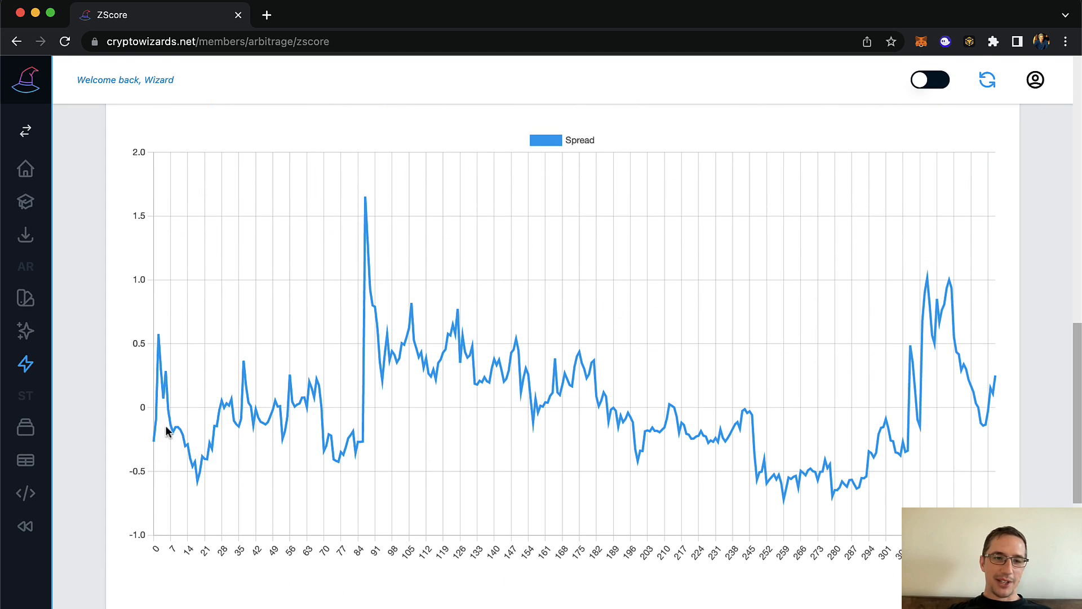
mouse_move(559, 445)
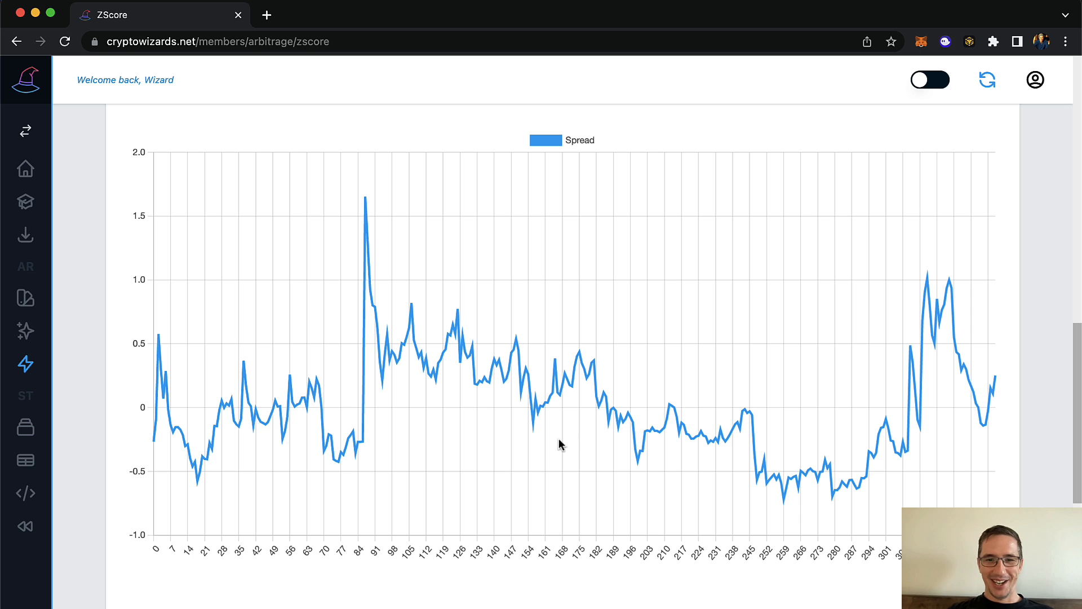
mouse_move(169, 343)
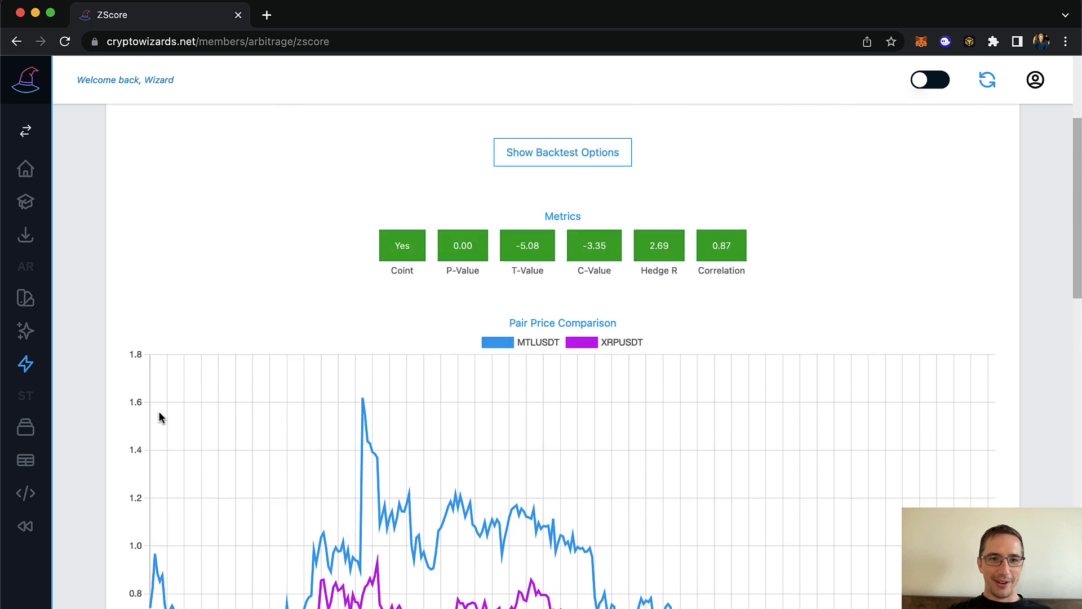
scroll(up, 3)
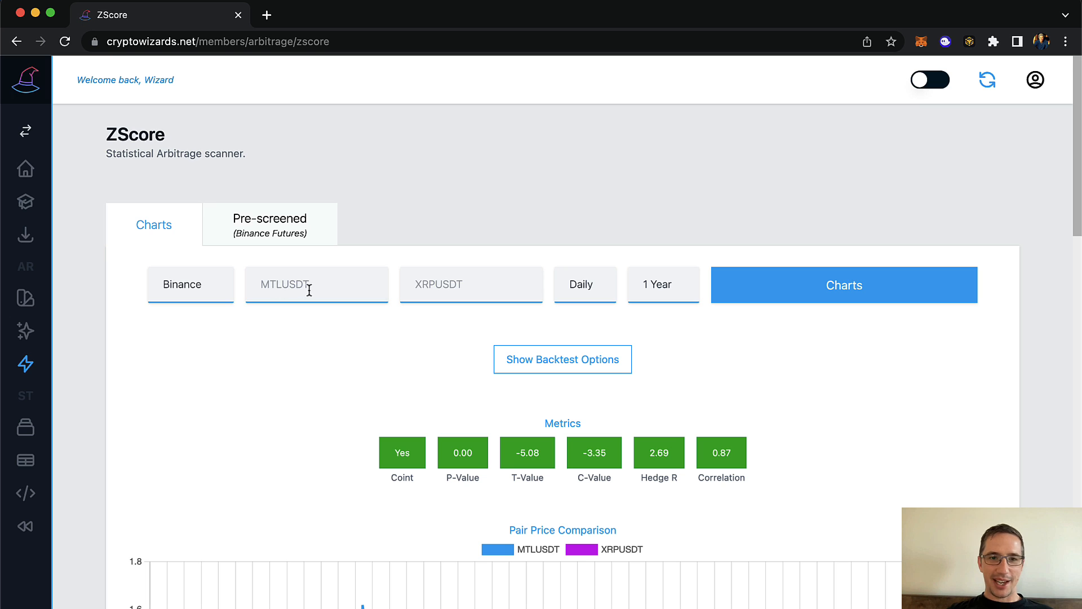
scroll(down, 3)
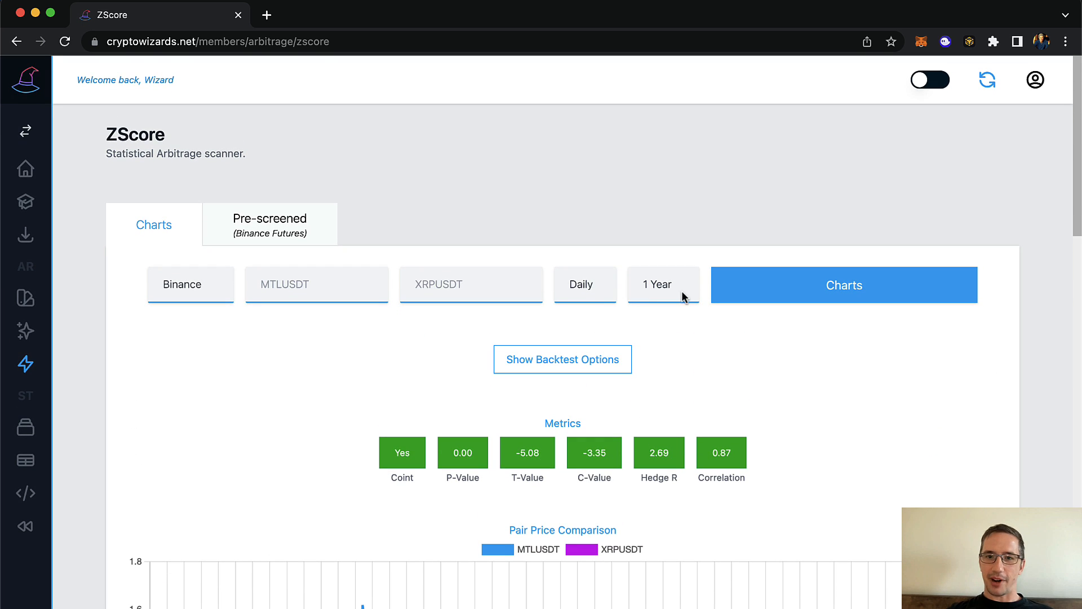
click(843, 284)
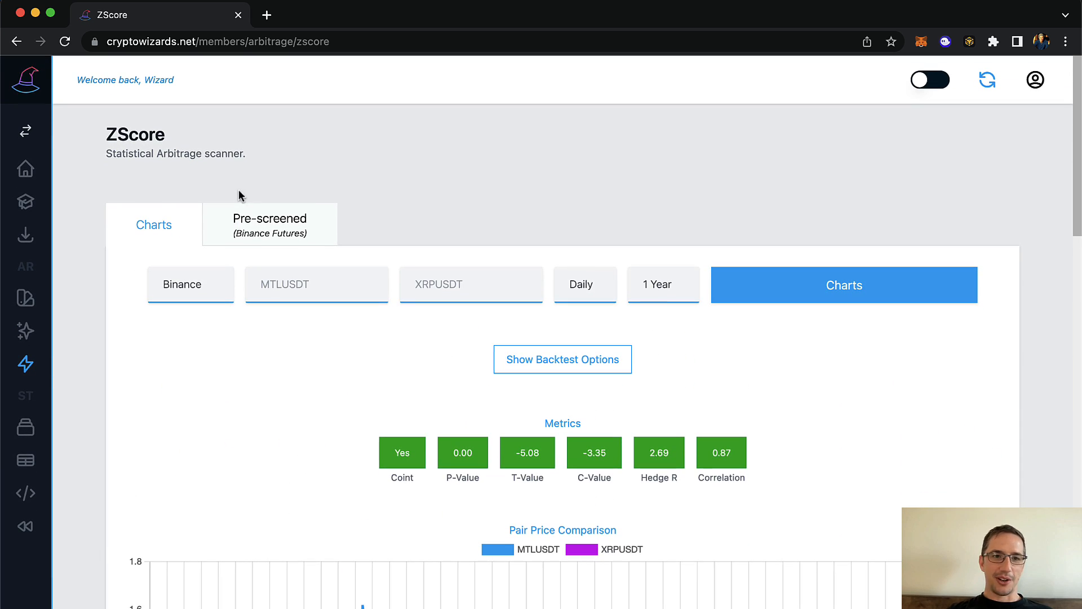
- Show the pre-screened Binance Futures Z Score Opportunities grid, keeping the Day timeframe after checking the Day/Hour/5min choices
click(270, 222)
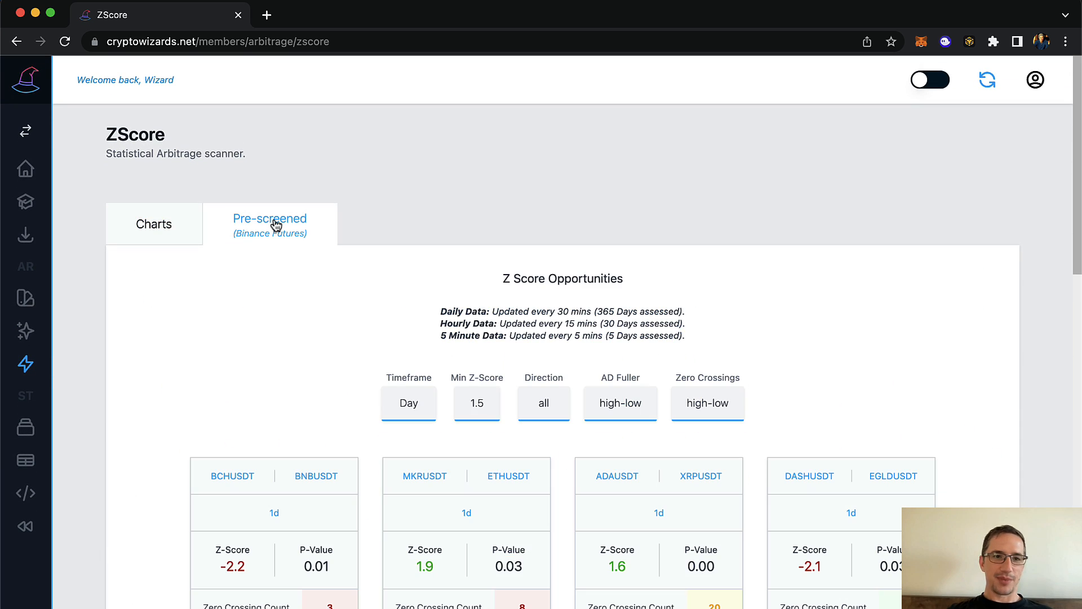
scroll(down, 3)
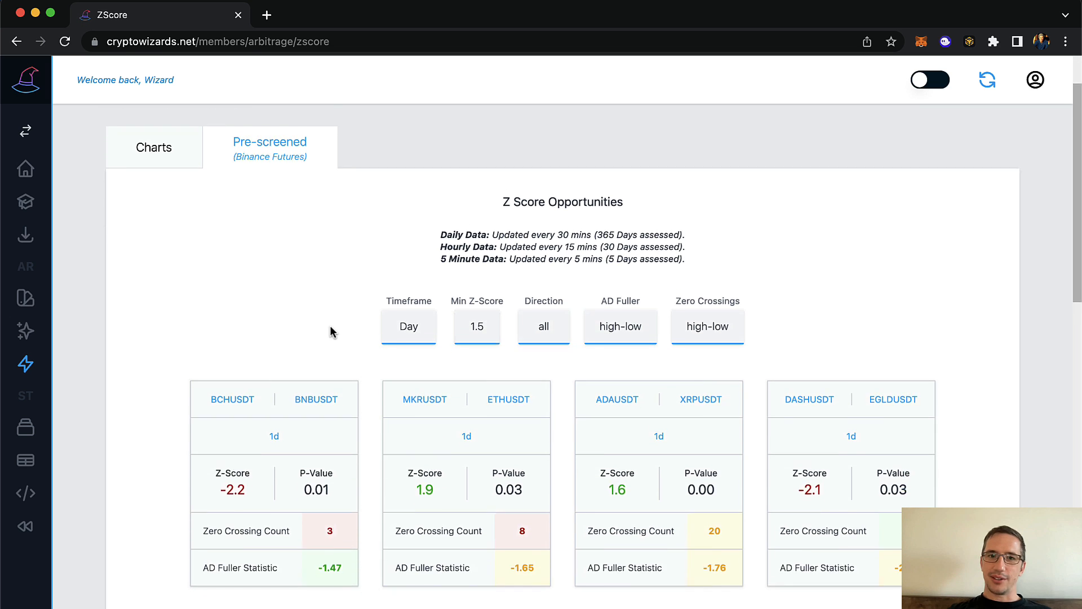
click(408, 326)
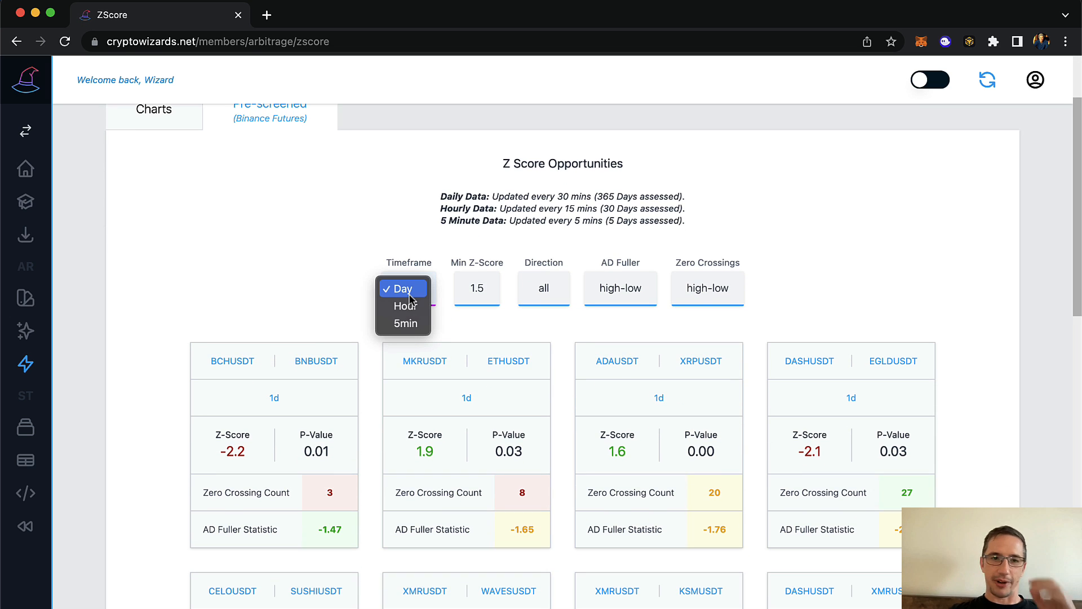
mouse_move(404, 306)
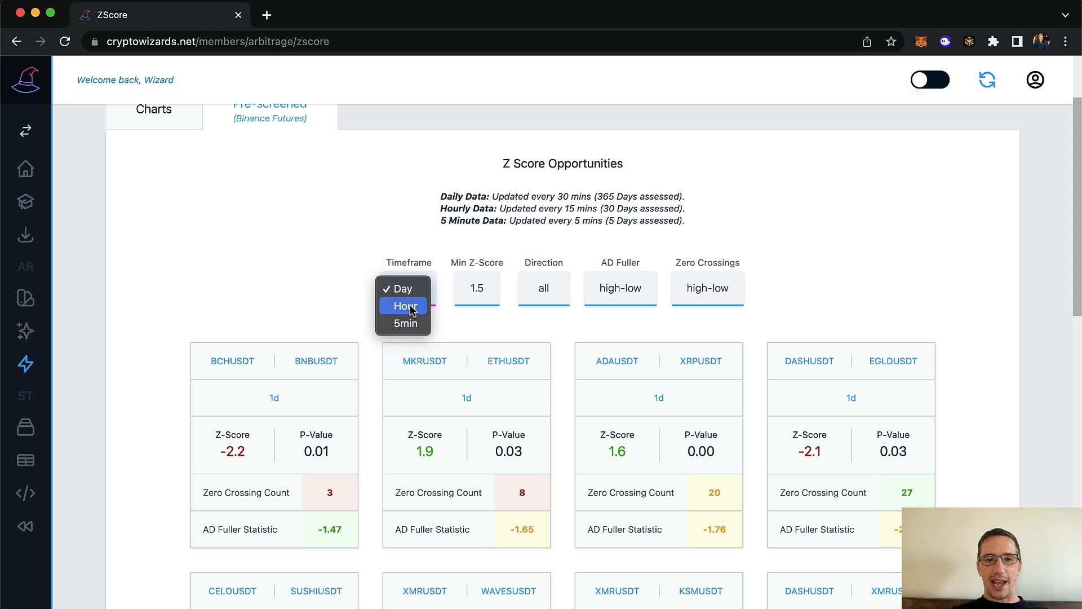
mouse_move(404, 324)
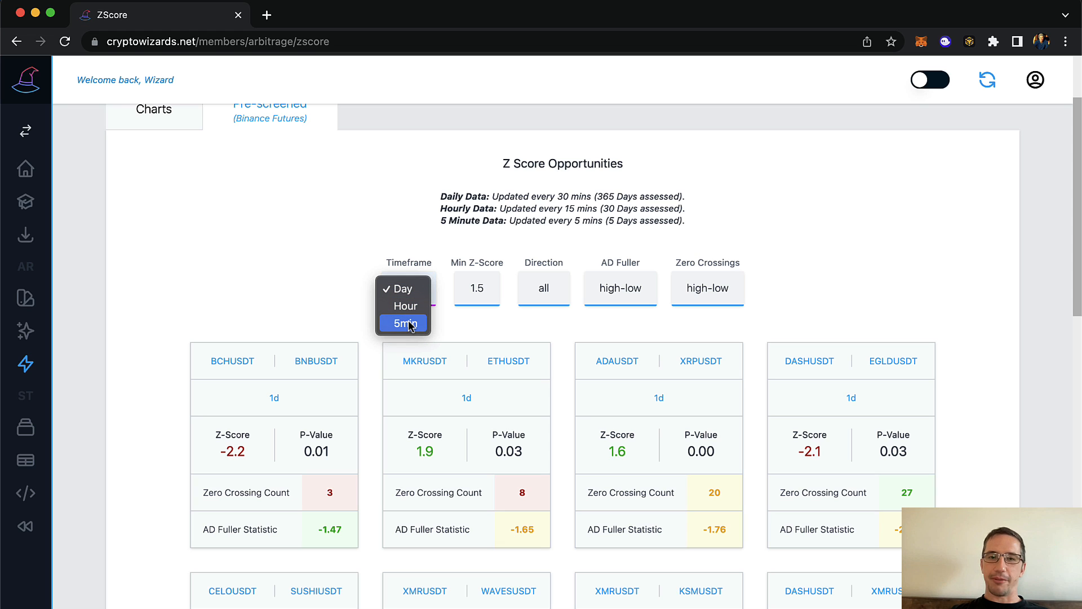
mouse_move(404, 289)
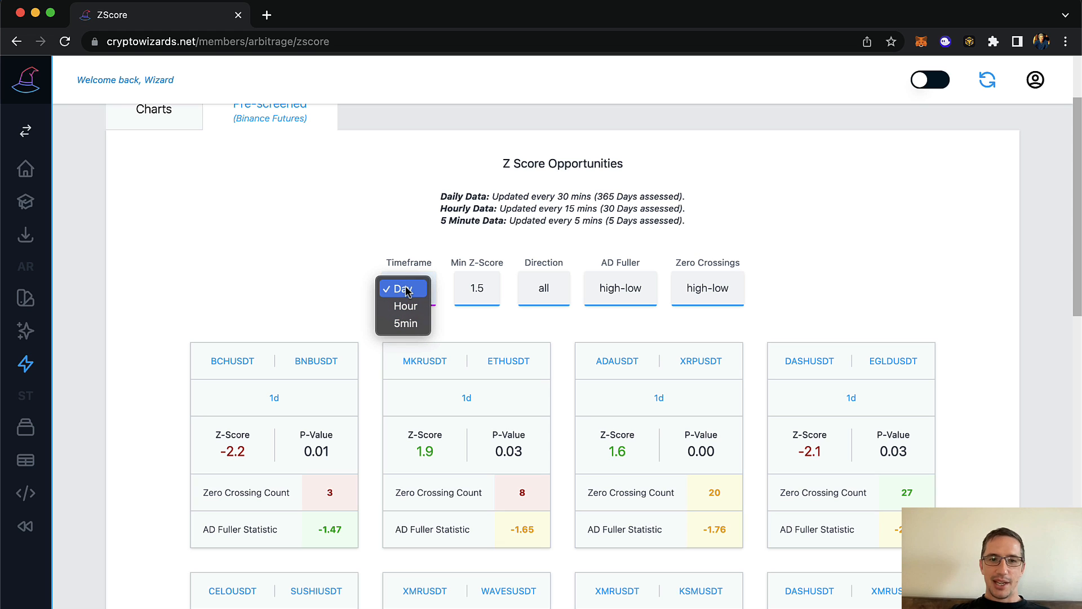
click(404, 288)
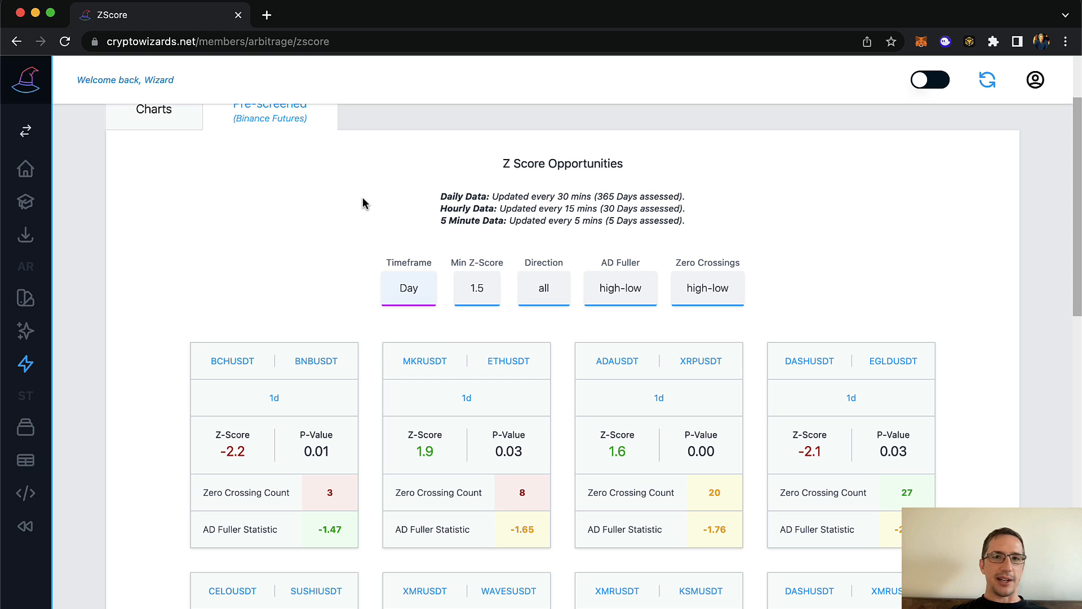
mouse_move(631, 247)
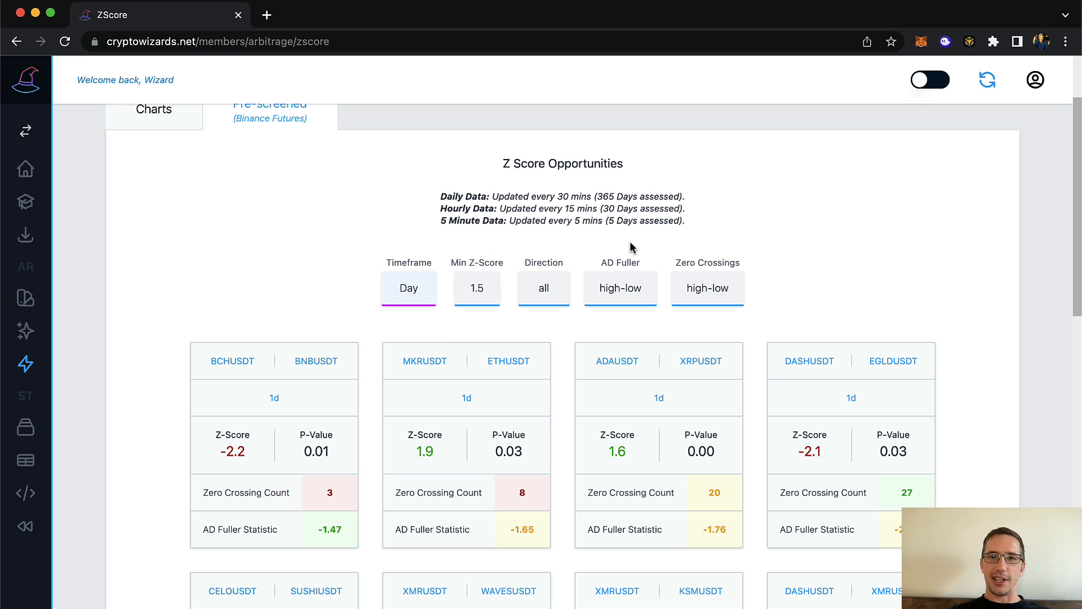
mouse_move(408, 287)
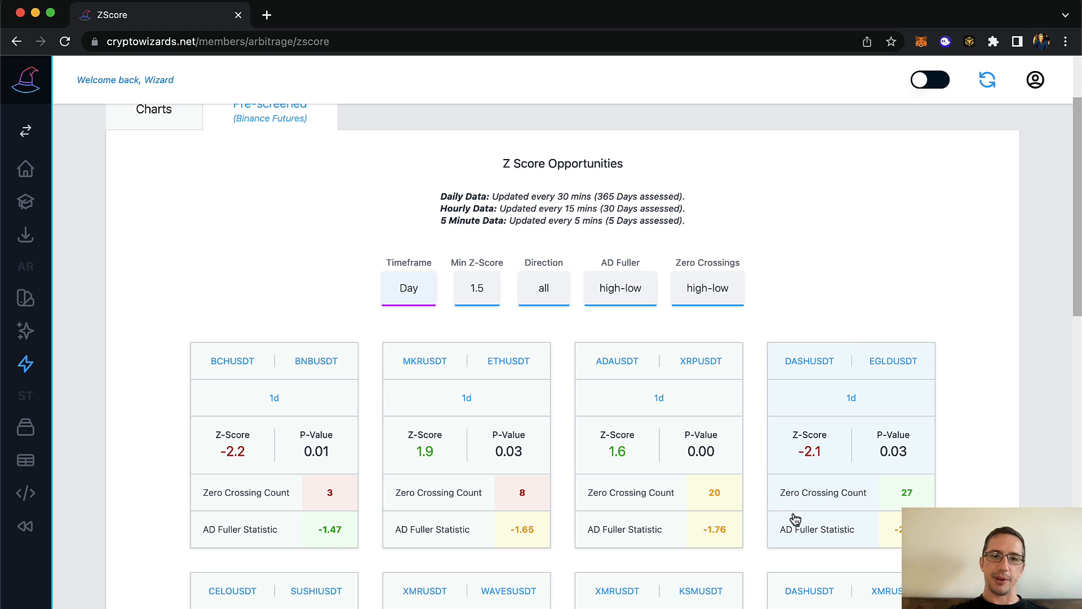
click(408, 288)
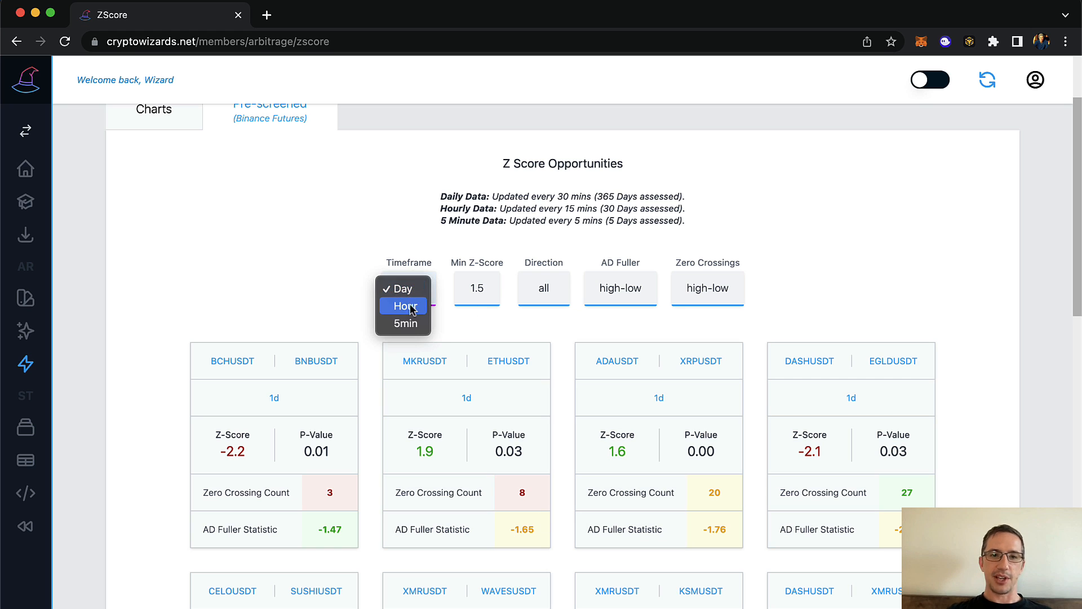
mouse_move(560, 214)
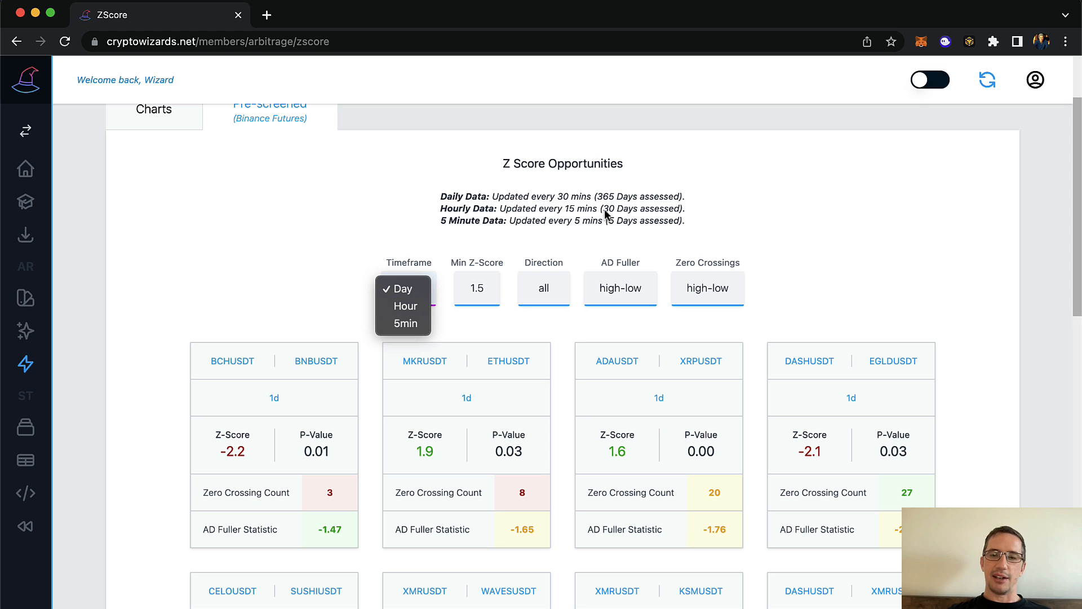
mouse_move(607, 211)
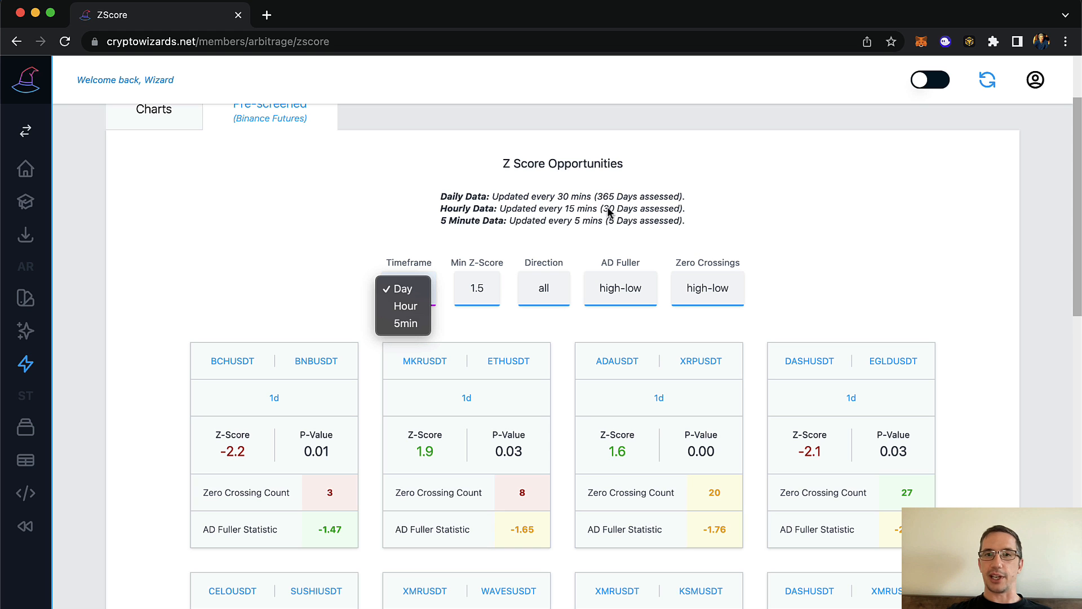
mouse_move(448, 228)
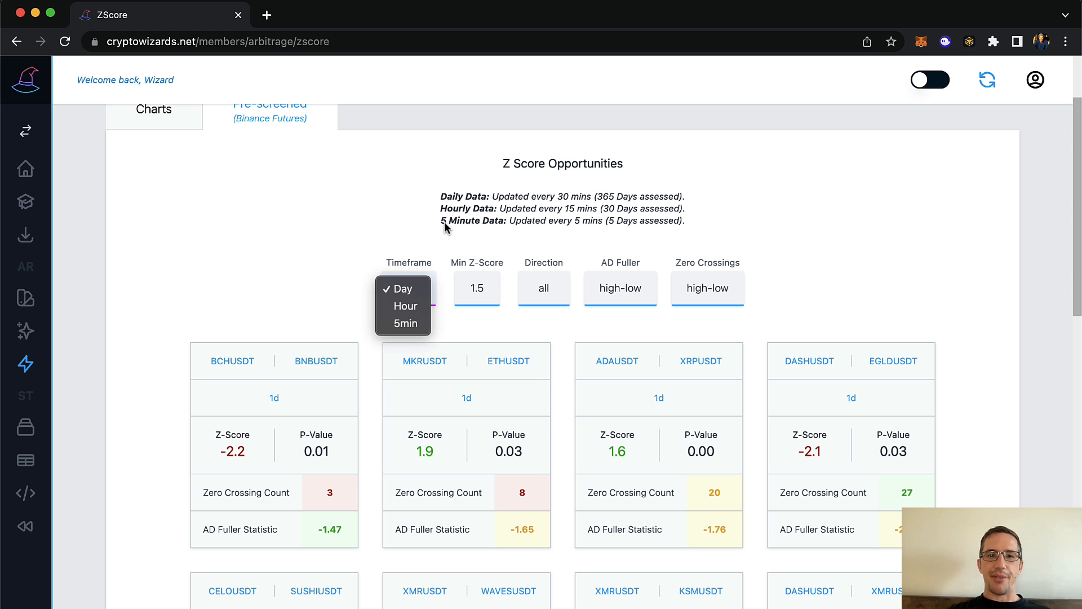
mouse_move(595, 233)
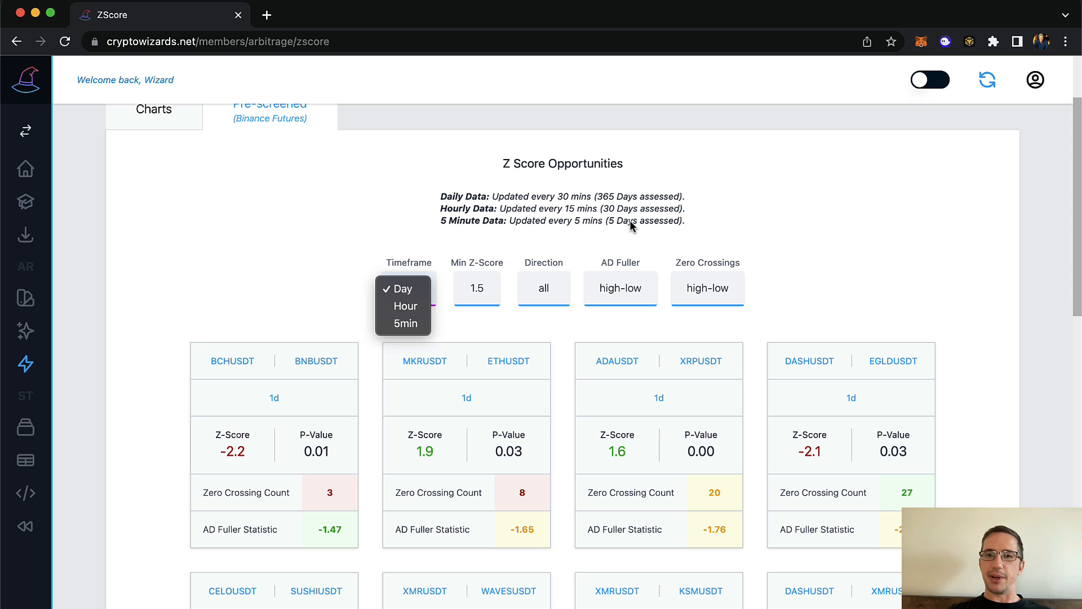
click(408, 288)
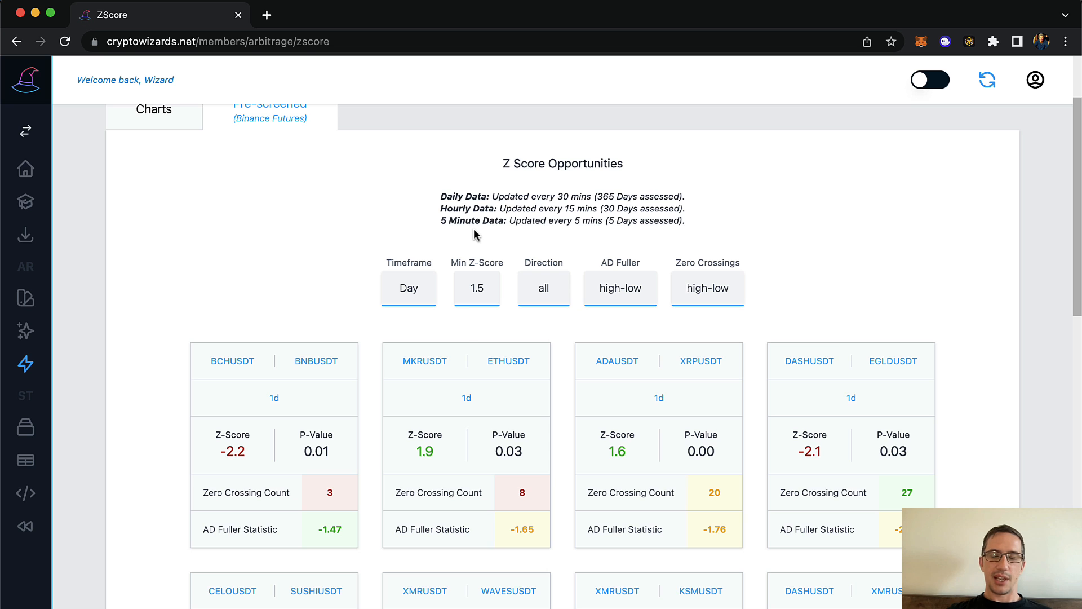
click(408, 287)
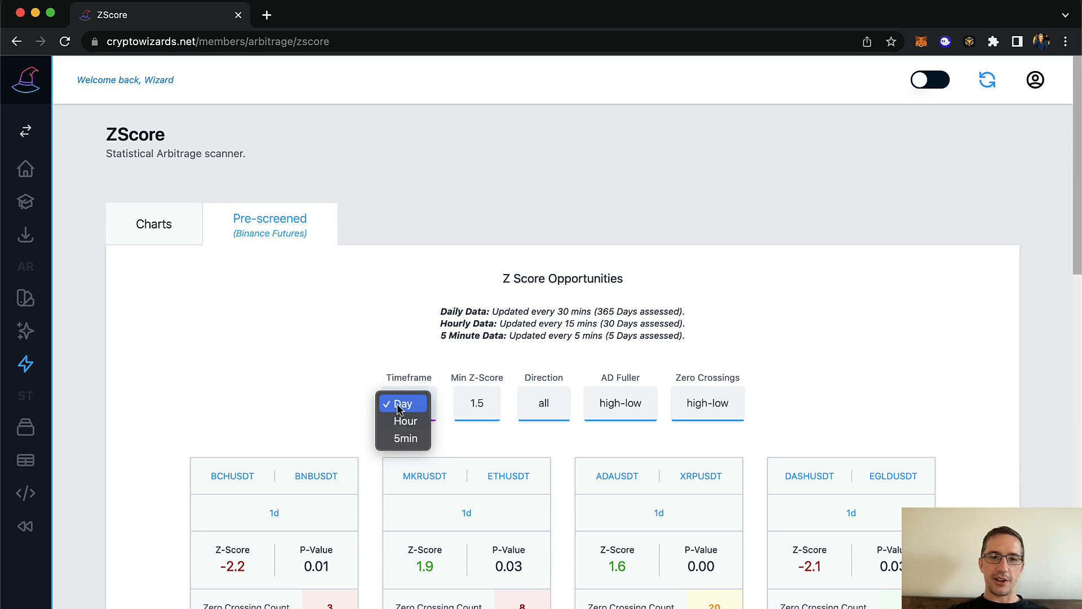
click(407, 439)
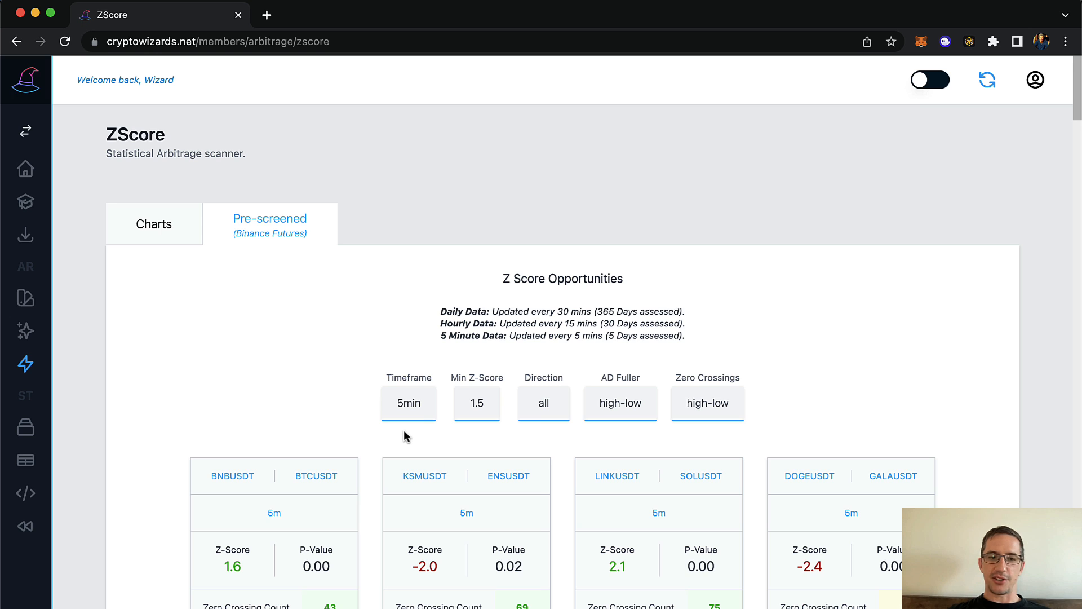
scroll(down, 3)
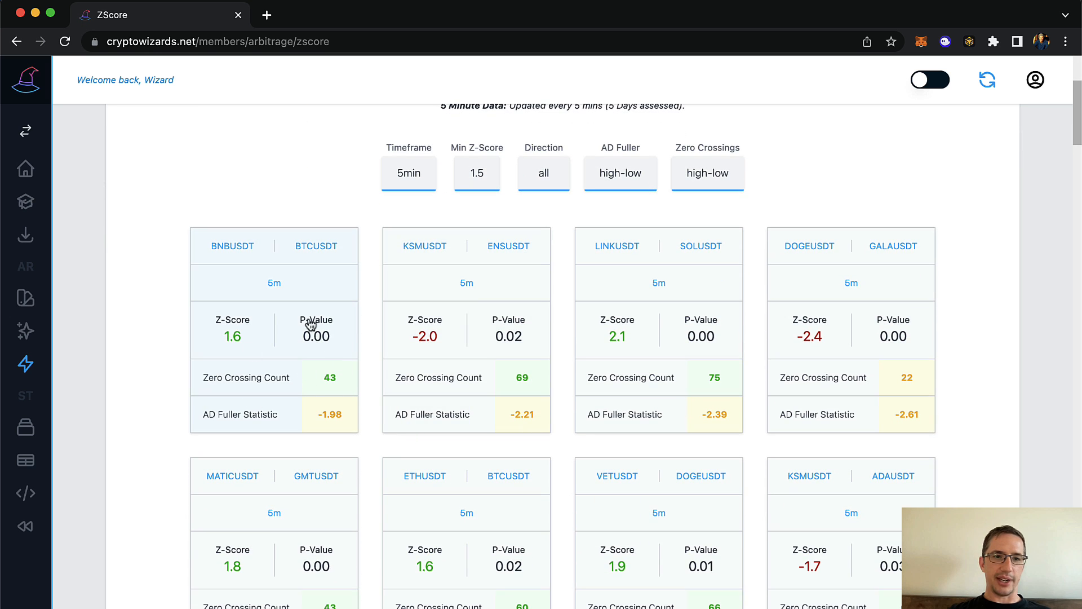
mouse_move(318, 281)
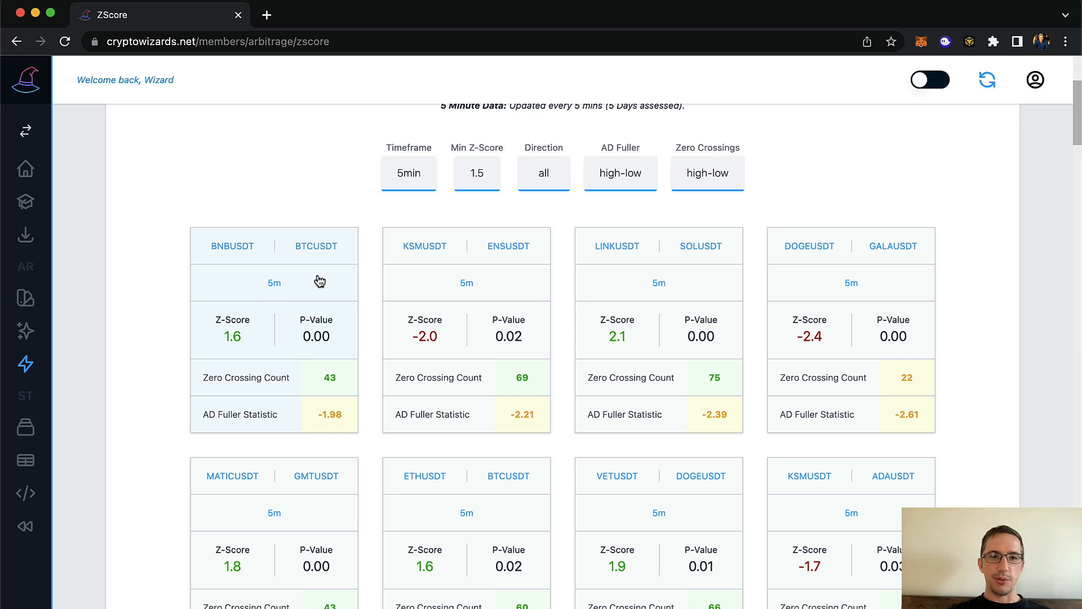
mouse_move(507, 297)
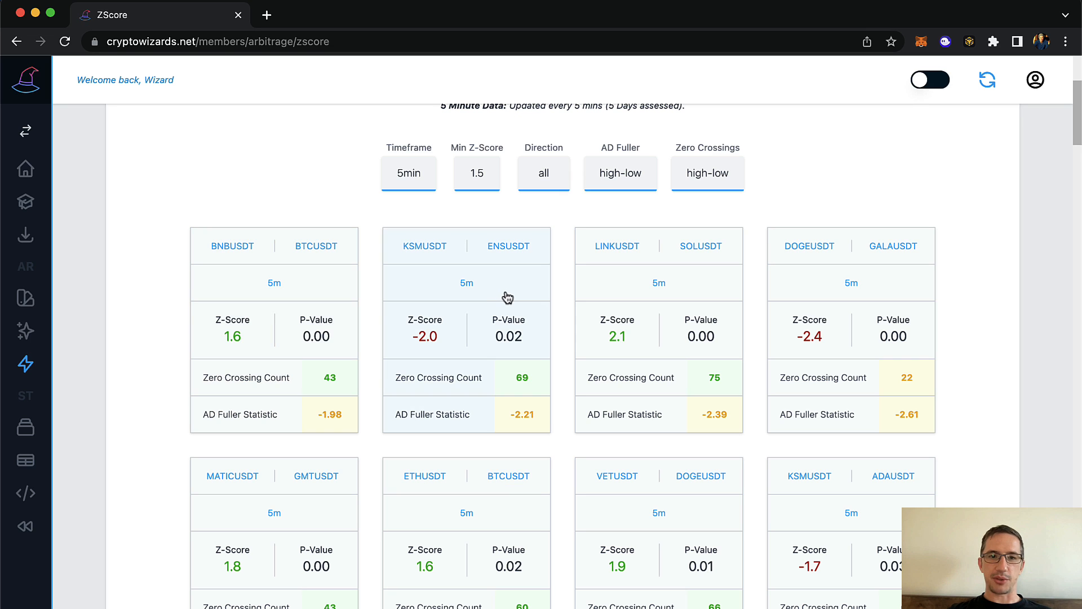
- Load the KSMUSDT/ENSUSDT card and generate its spread and Z-score charts on 5-minute, 5-day Binance data
click(466, 282)
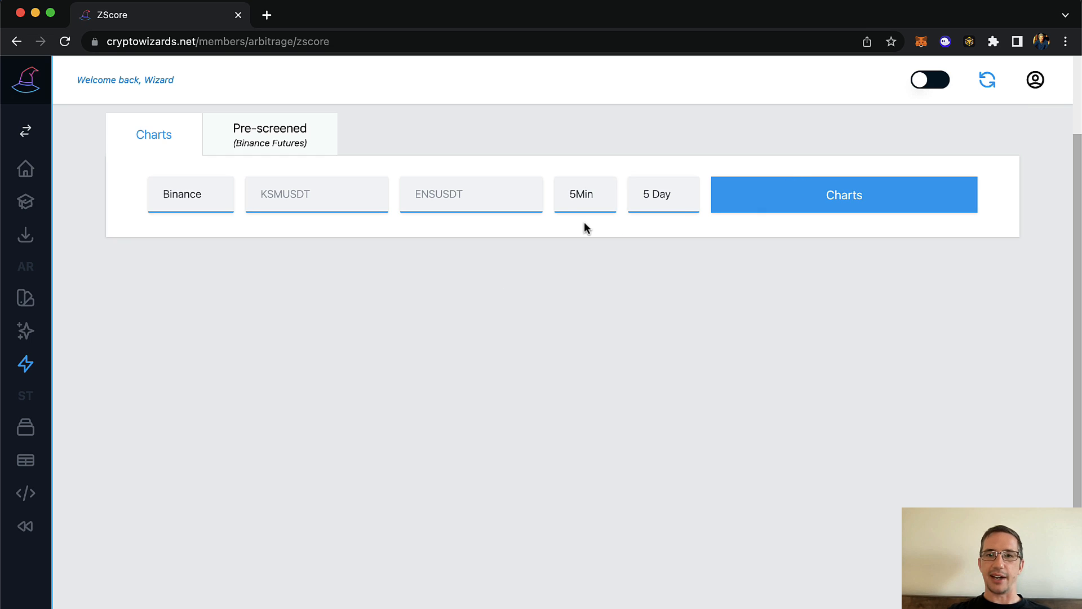
mouse_move(598, 204)
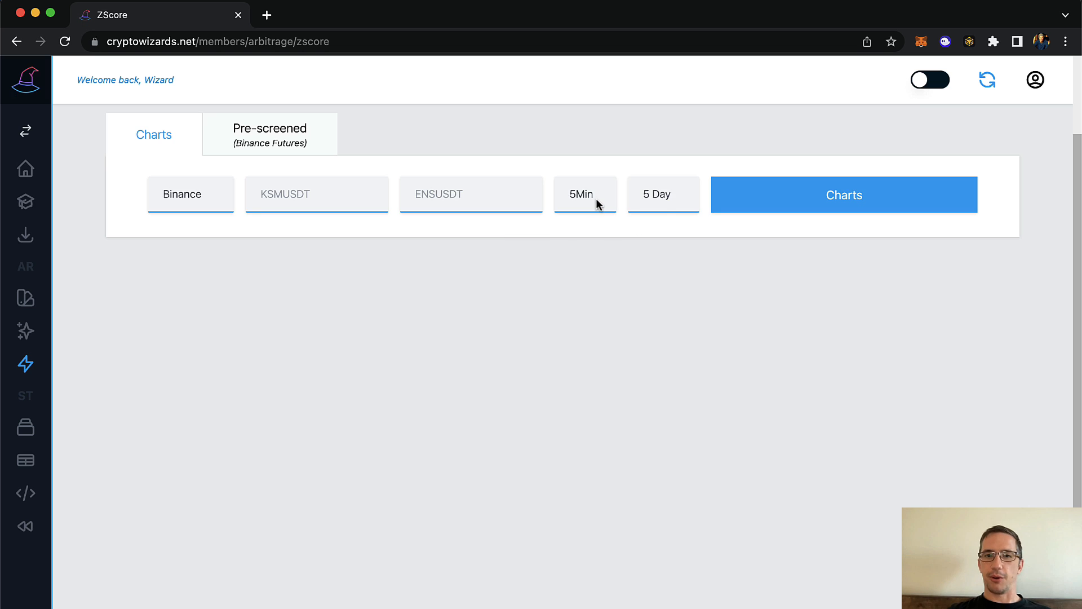
click(844, 194)
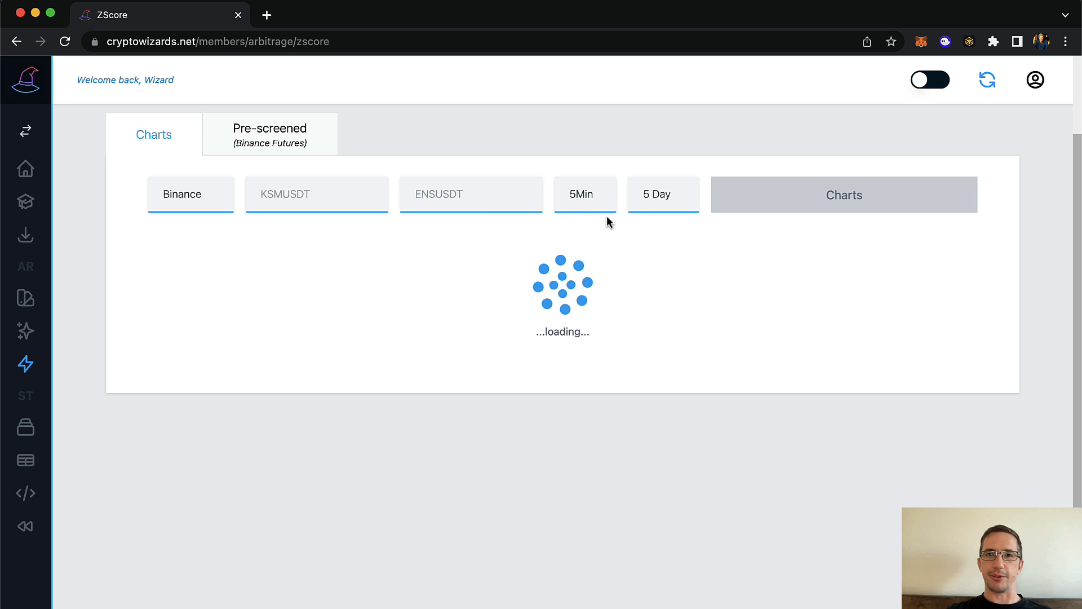
click(844, 195)
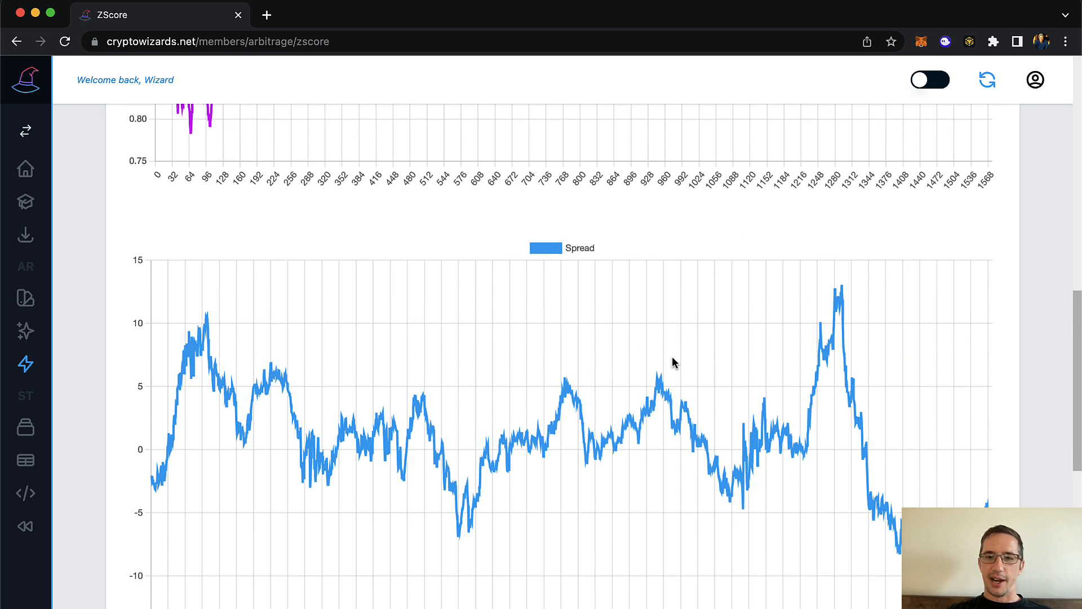
mouse_move(401, 536)
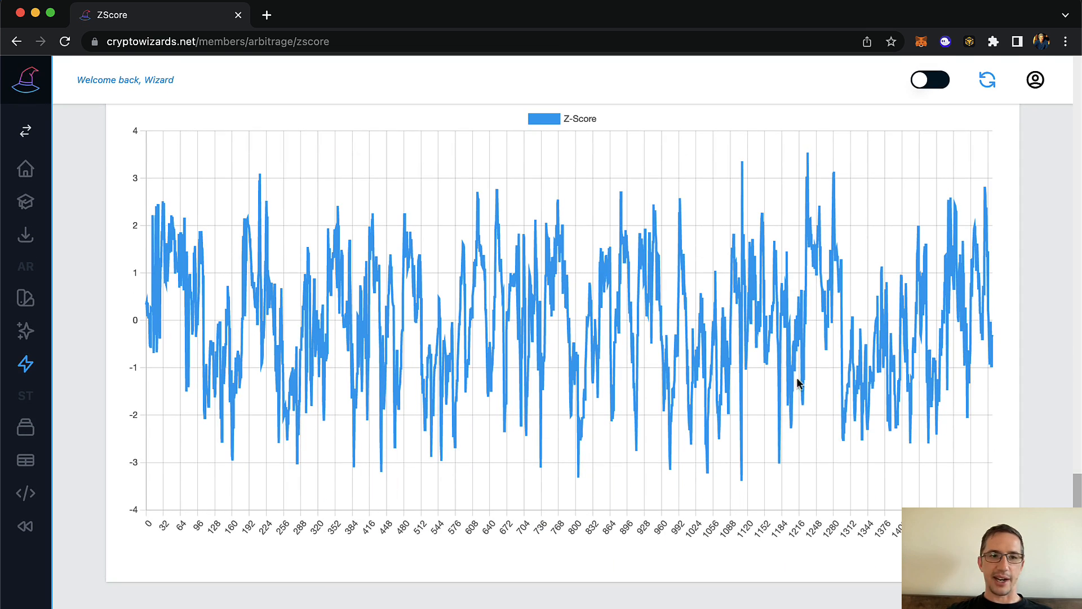
- Filter the pre-screened grid to a minimum Z-score of 2 and select the LINKUSDT/SOLUSDT card
click(269, 218)
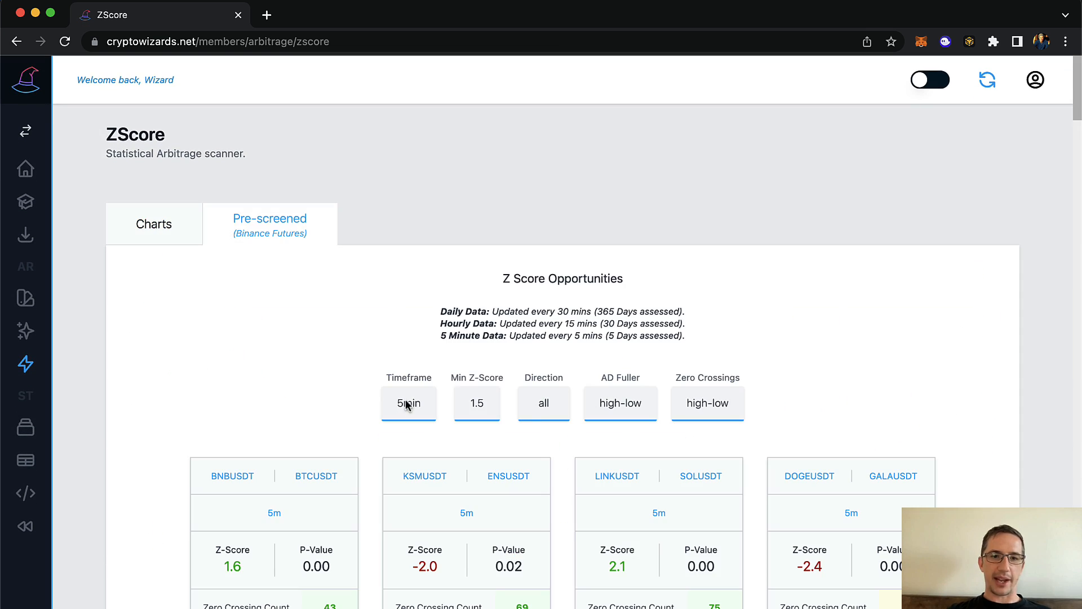
click(476, 404)
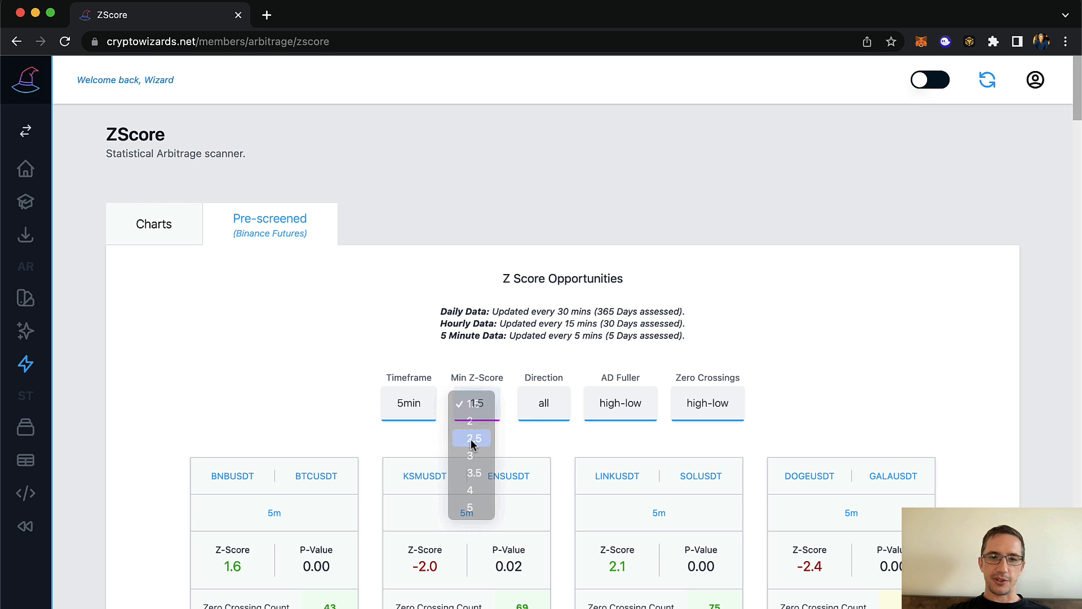
click(469, 420)
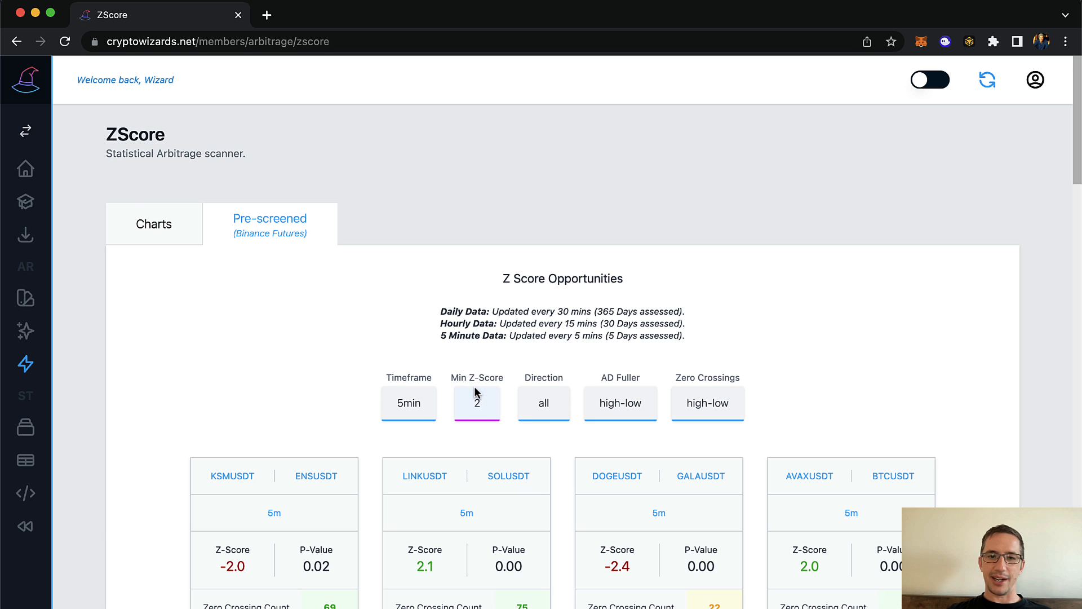
scroll(down, 3)
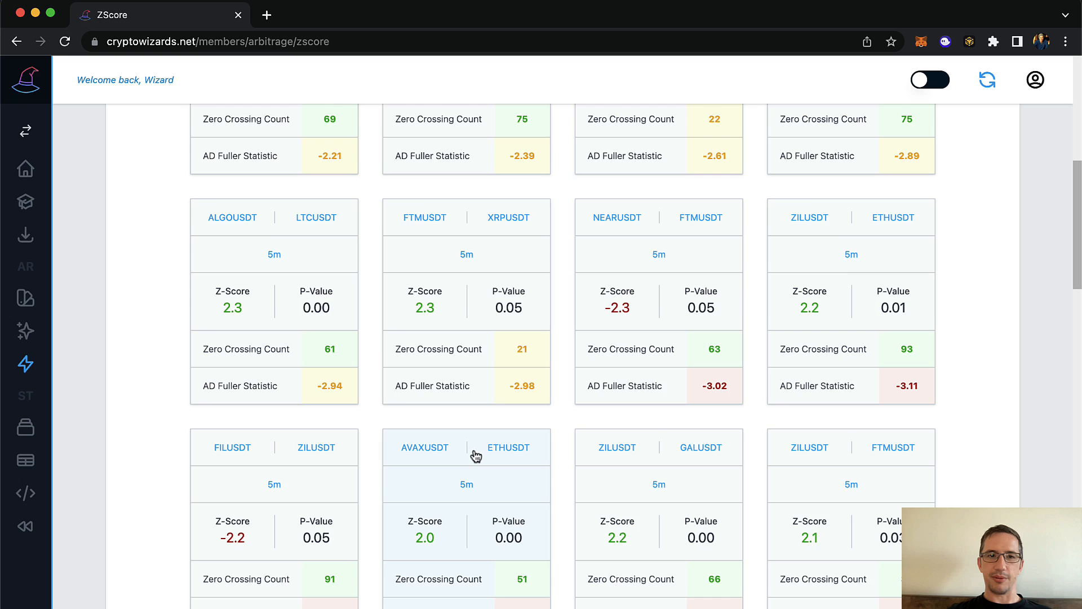
scroll(up, 3)
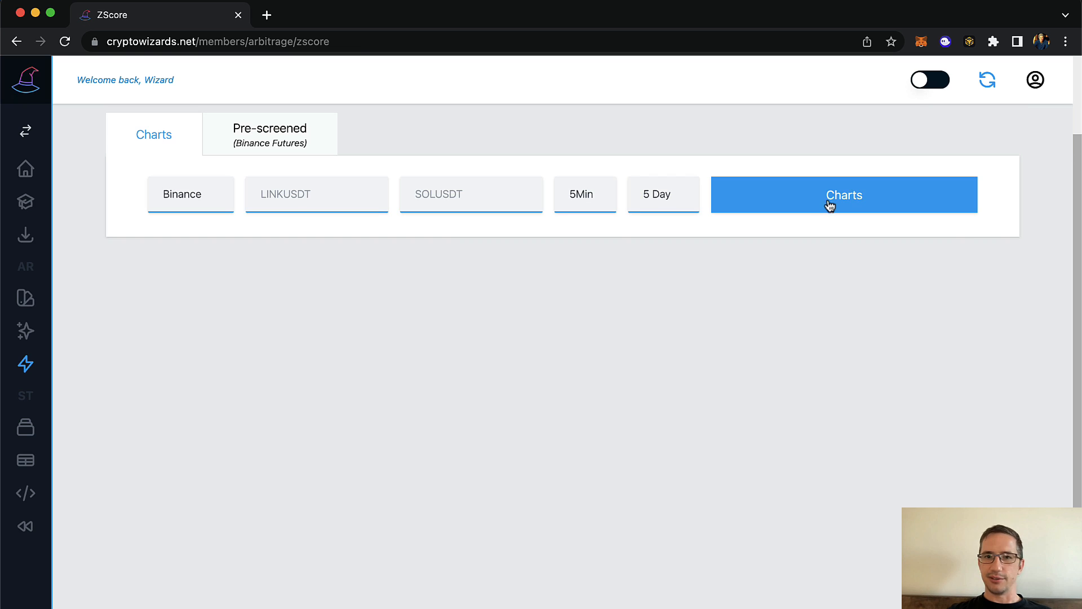
- Generate the LINKUSDT/SOLUSDT charts and metrics, showing 0.97 correlation but no cointegration
click(844, 195)
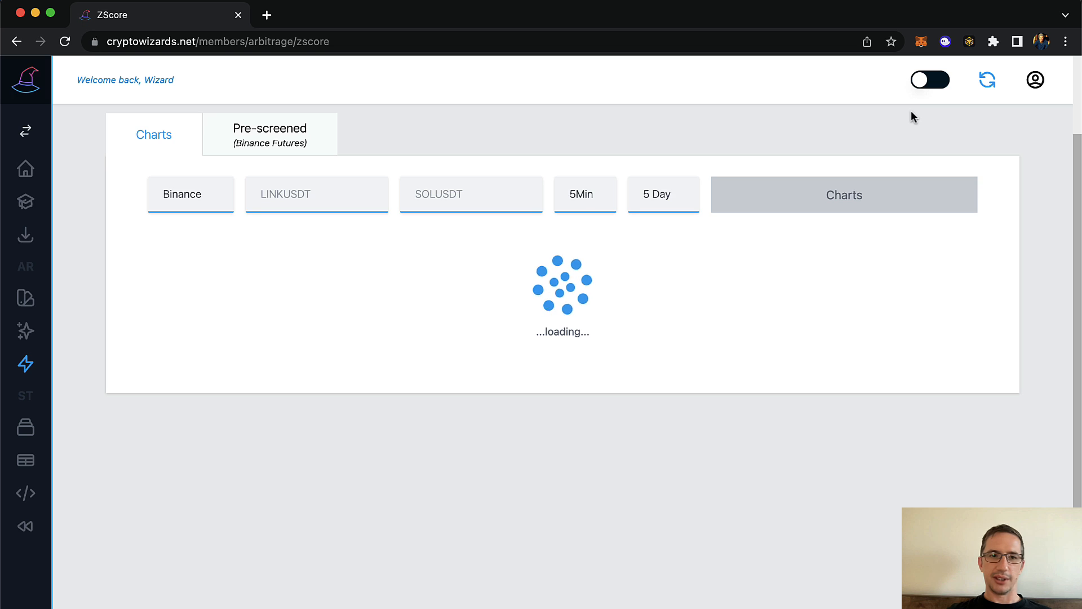
mouse_move(902, 330)
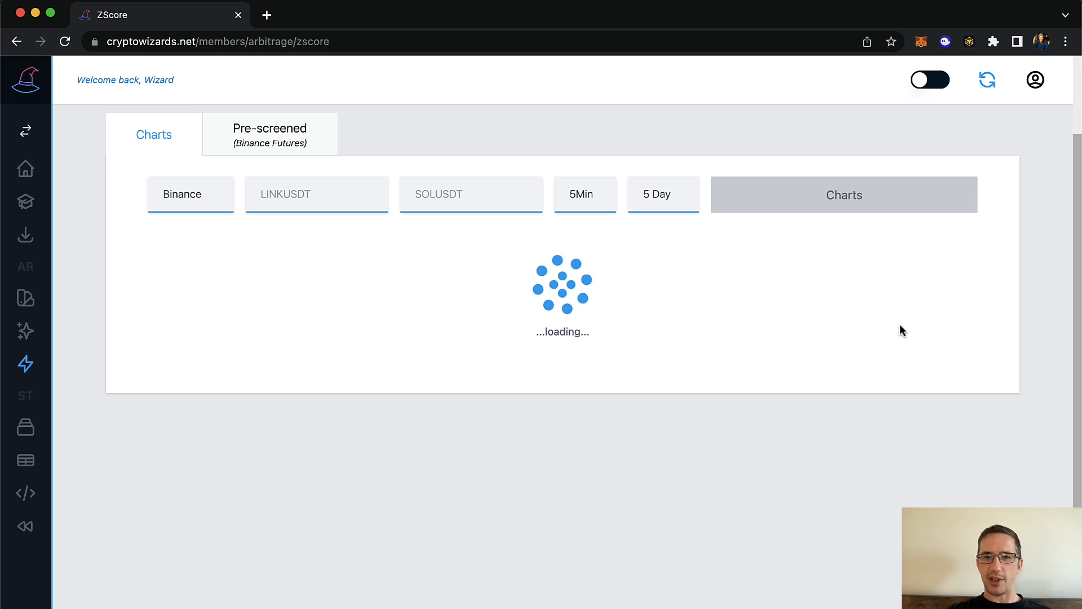
mouse_move(899, 379)
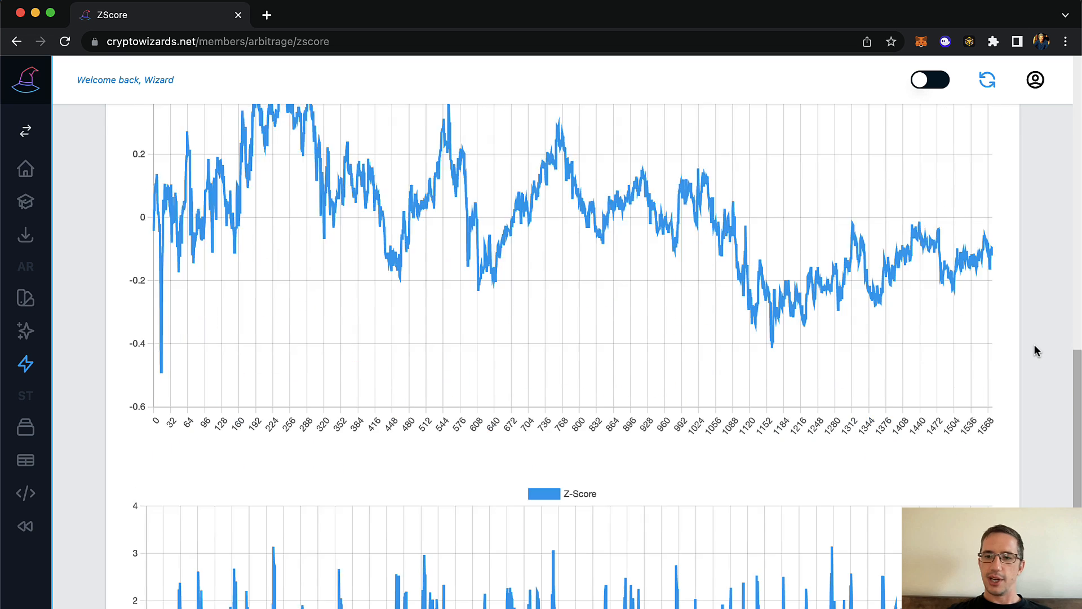
scroll(down, 3)
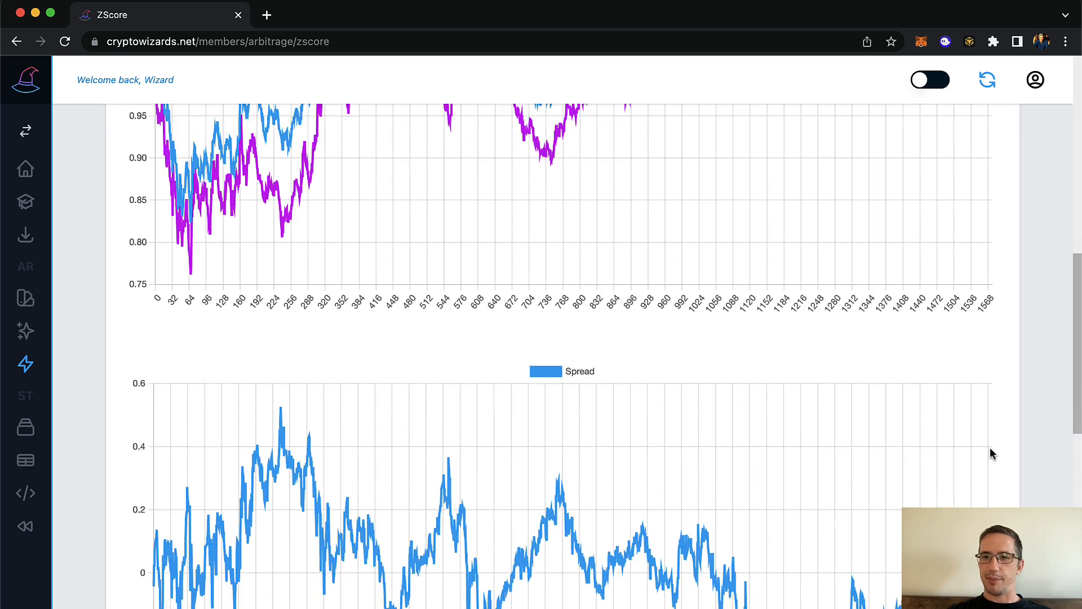
scroll(up, 3)
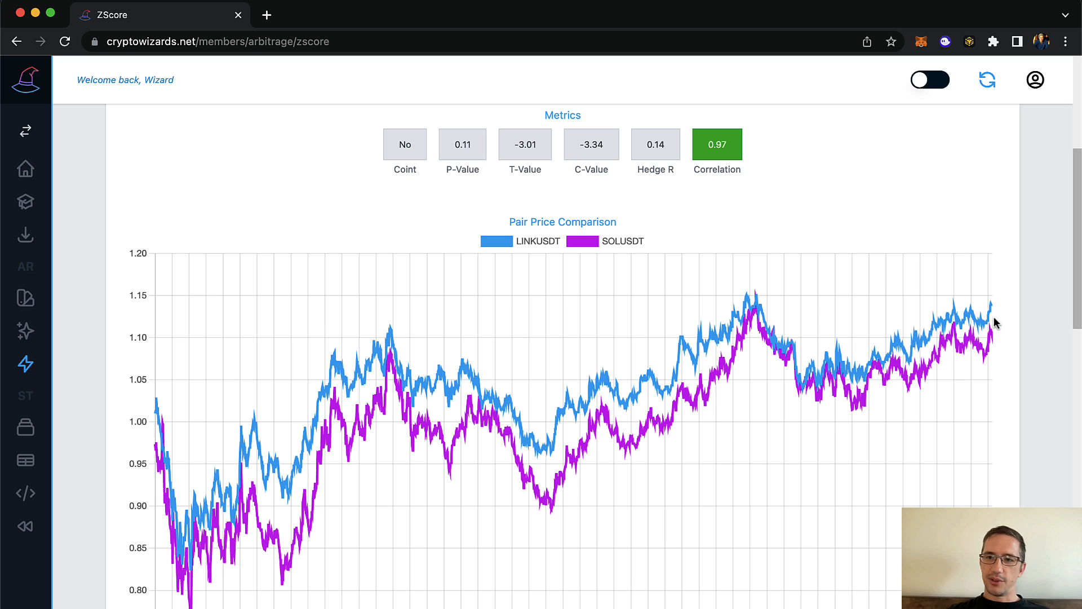
- Switch the pre-screened grid's timeframe from Day to Hour, listing hourly pairs like FTTUSDT/KNCUSDT at minimum Z-score 2
click(269, 218)
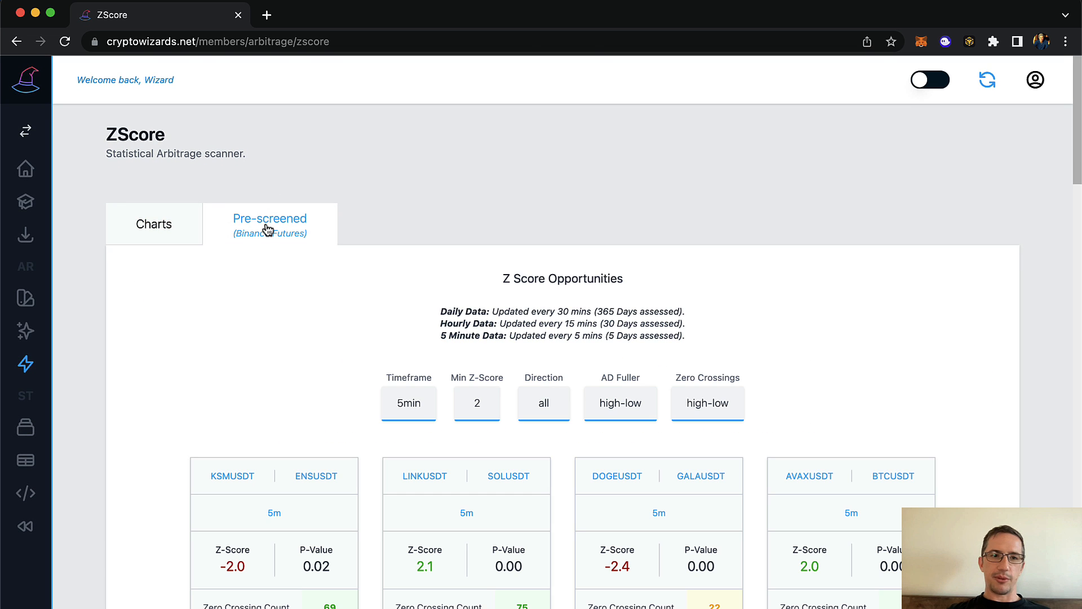
click(408, 404)
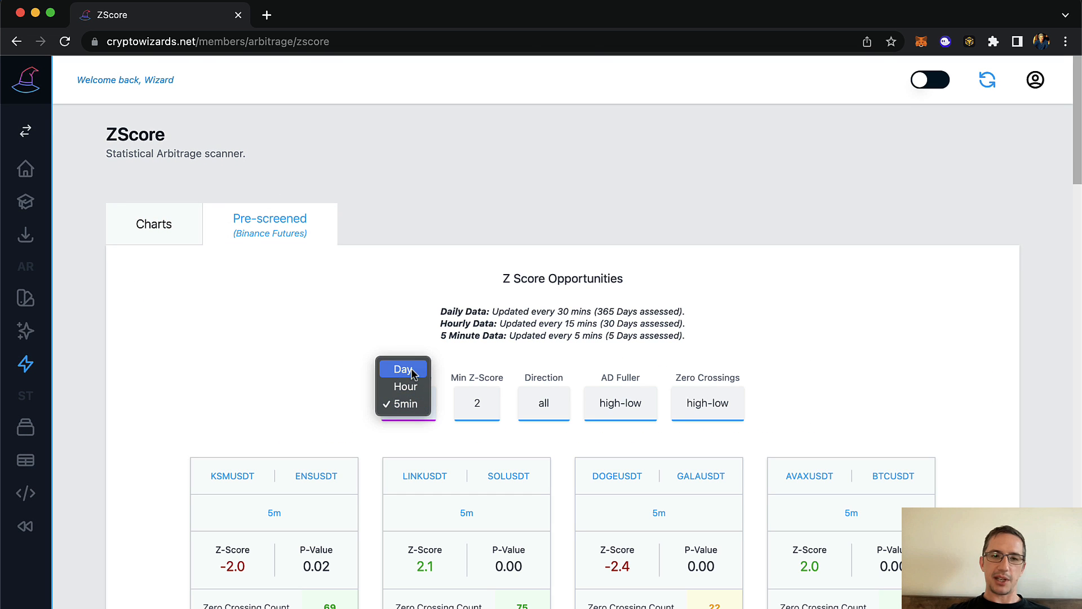
click(401, 369)
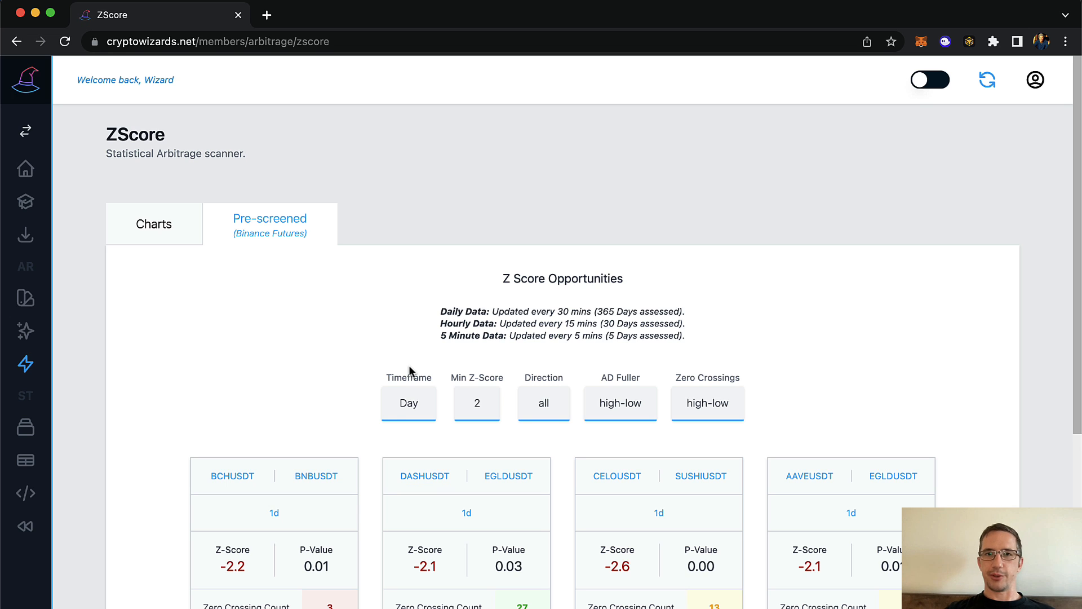
click(408, 403)
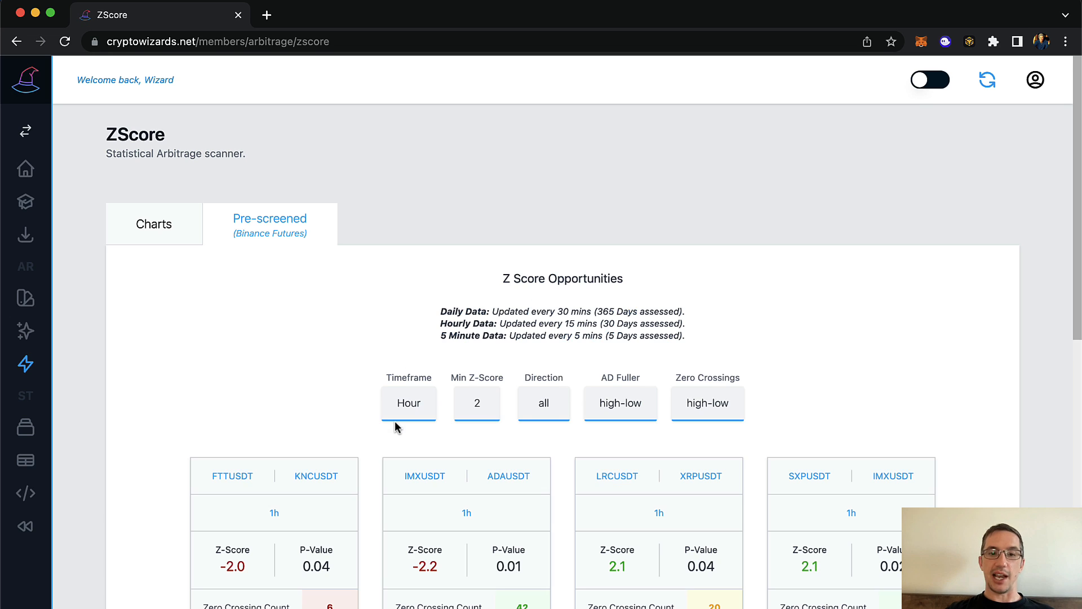
mouse_move(719, 380)
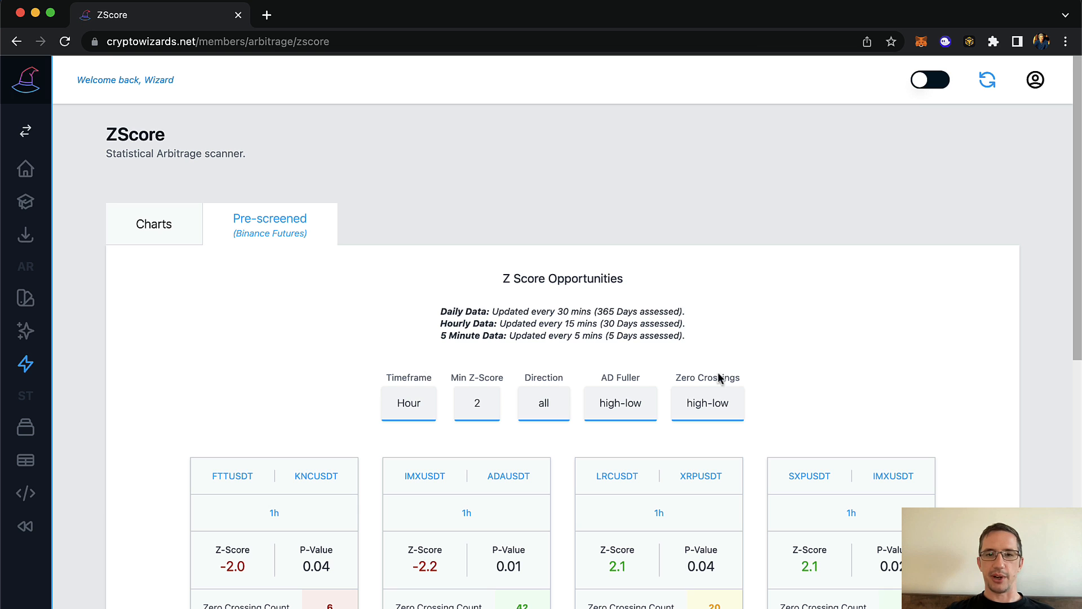
click(408, 404)
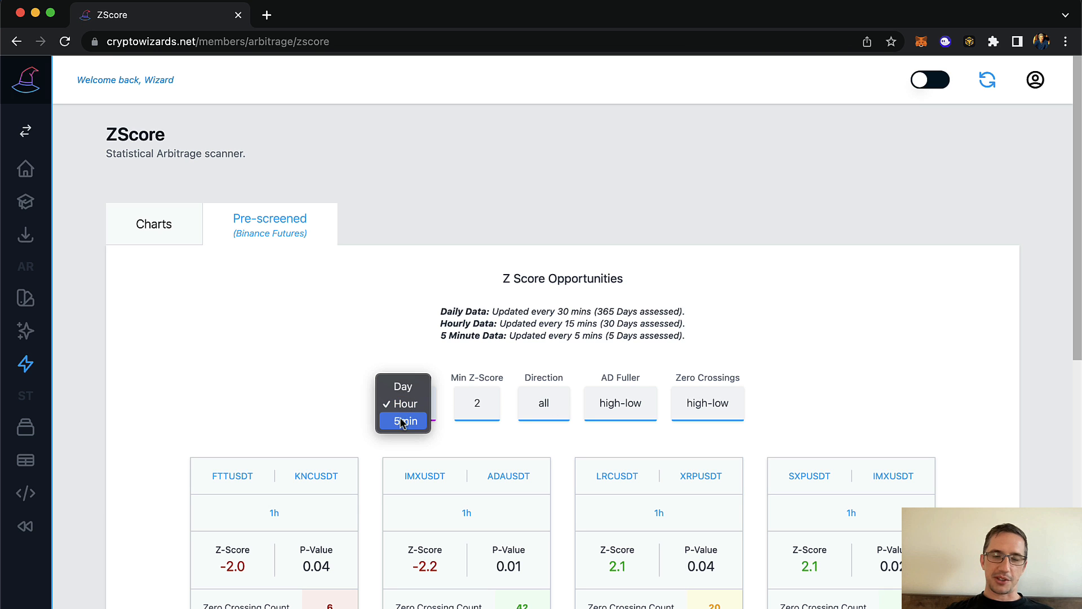
click(401, 404)
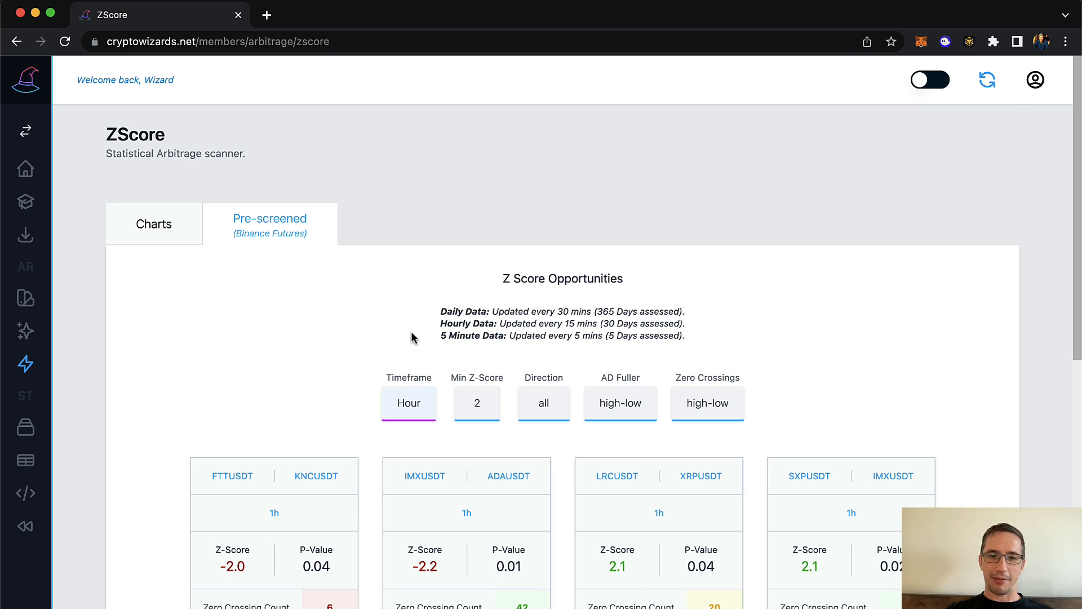
- Set the GOOG/AAPL pair to Binance data with a 5-minute, 5-day lookback and generate its charts
click(154, 223)
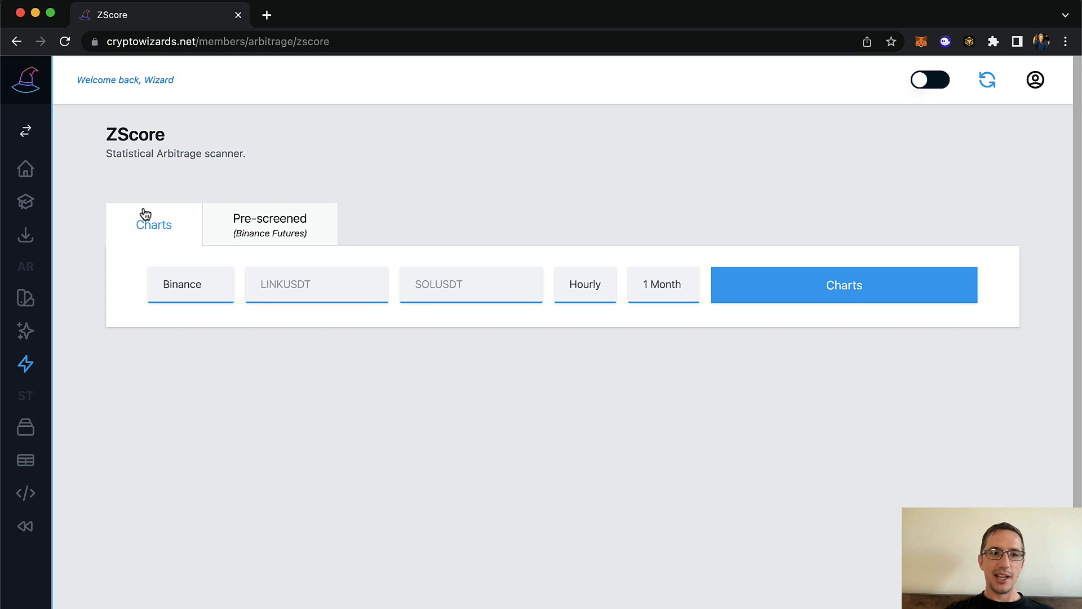
click(585, 284)
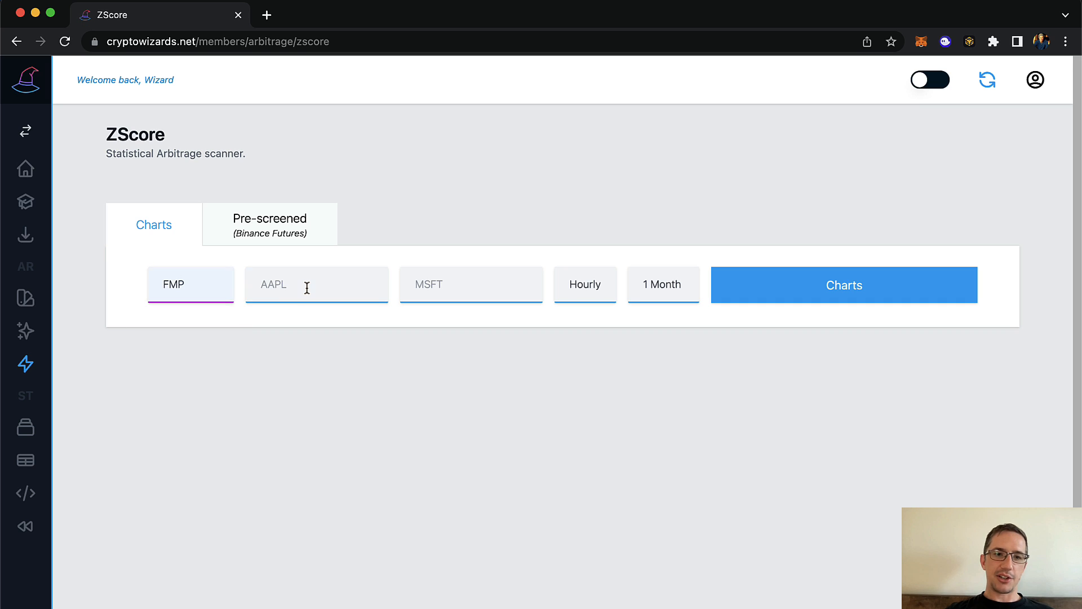
text(GOOG)
click(472, 284)
text(AAP)
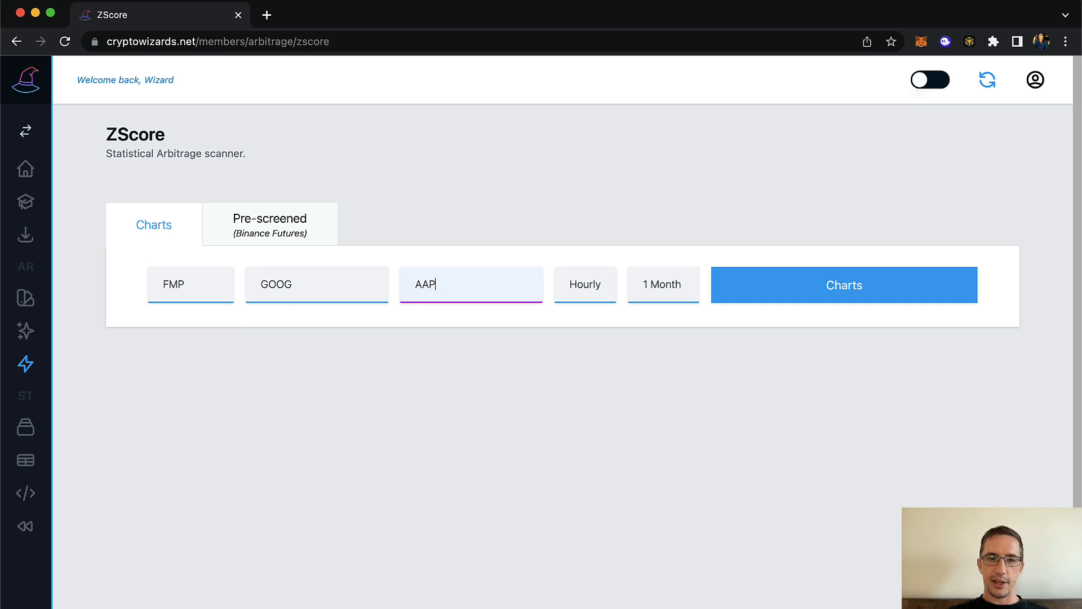
click(584, 285)
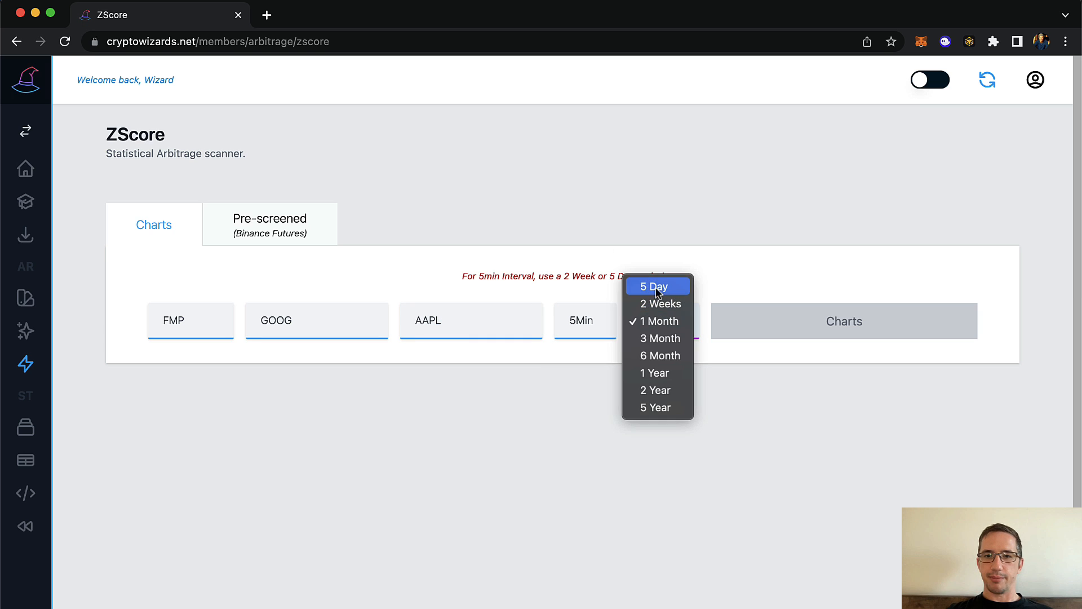
click(654, 285)
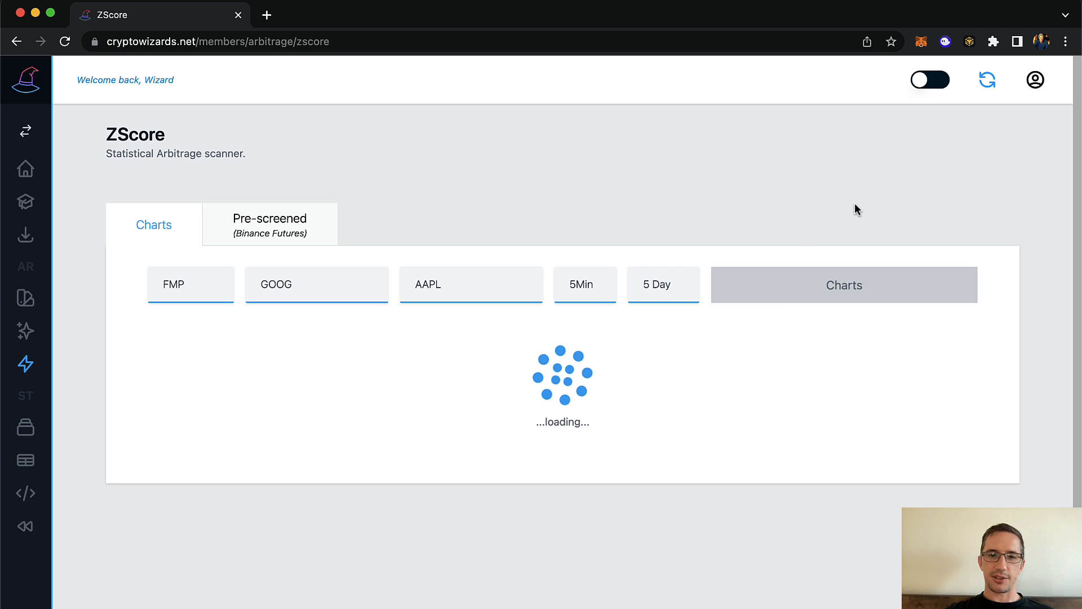
click(844, 284)
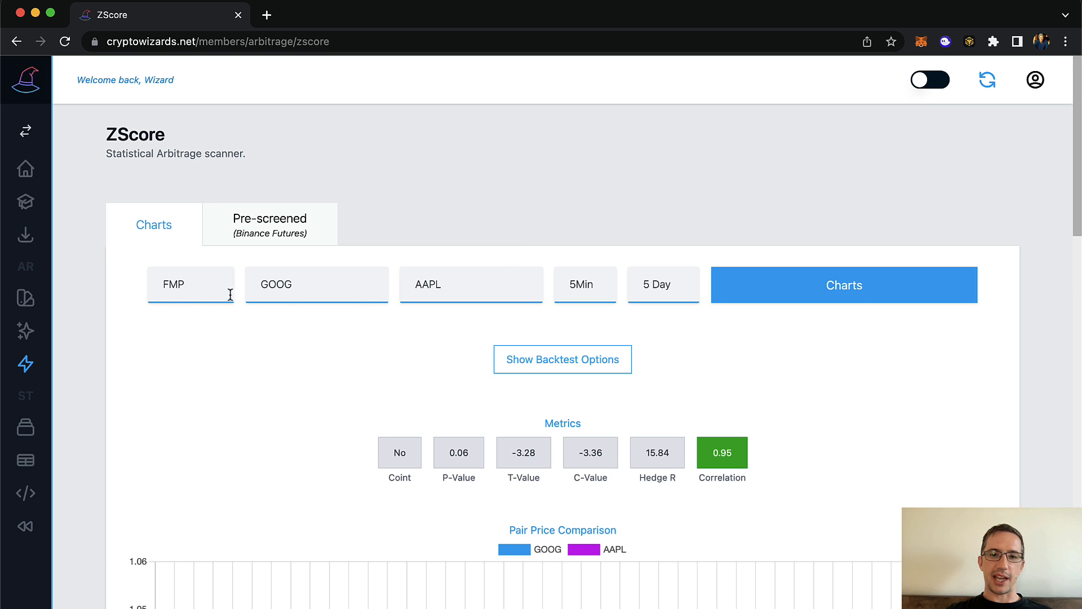
click(844, 284)
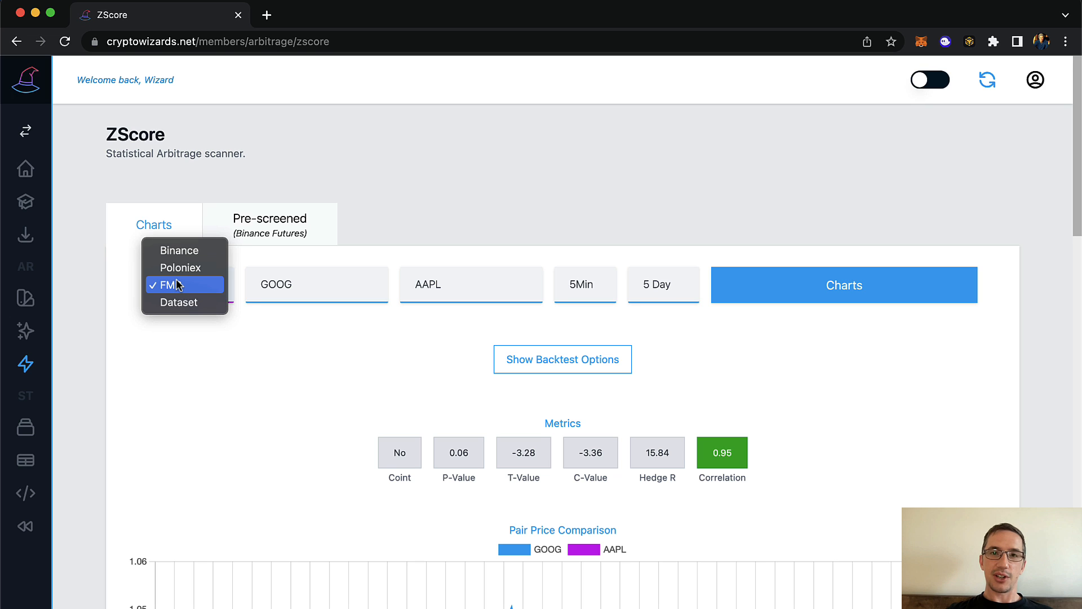
mouse_move(192, 285)
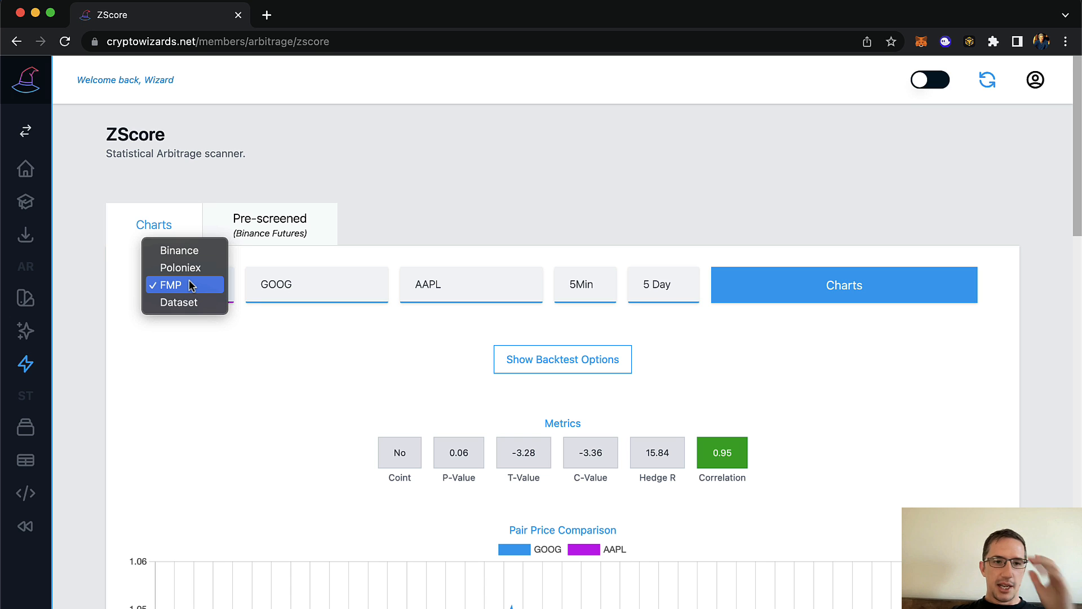
mouse_move(182, 251)
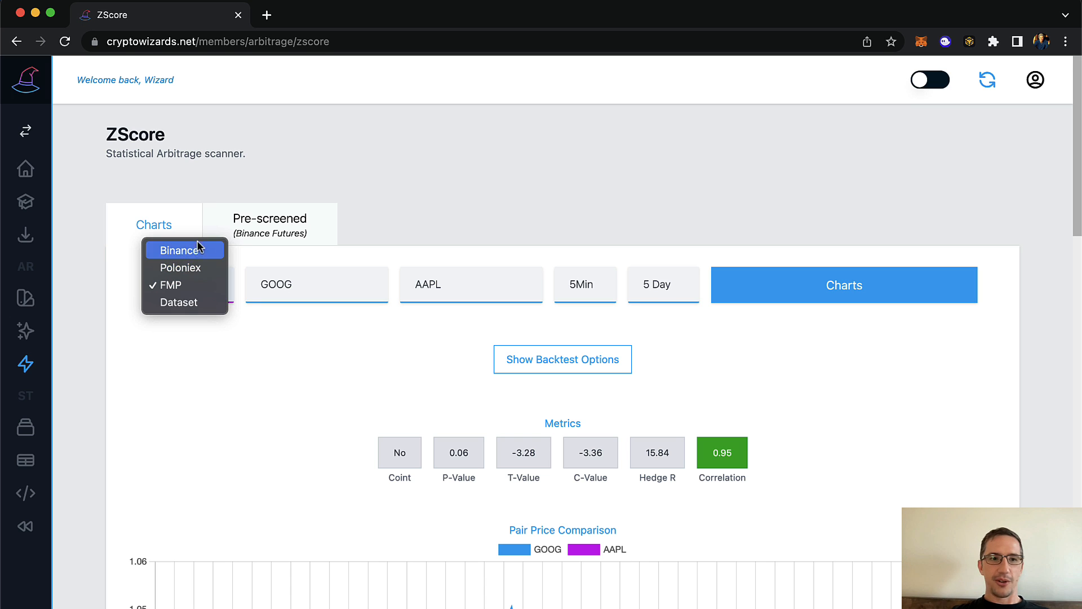
- Reveal the backtest settings for the GOOG/AAPL pair at 0.95 correlation
scroll(down, 3)
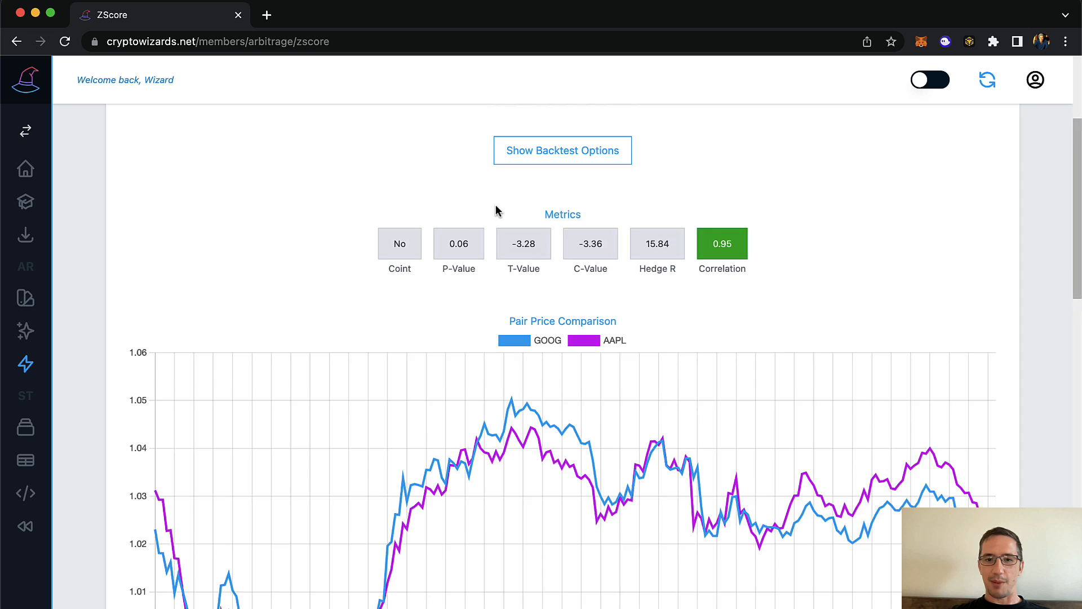
click(562, 150)
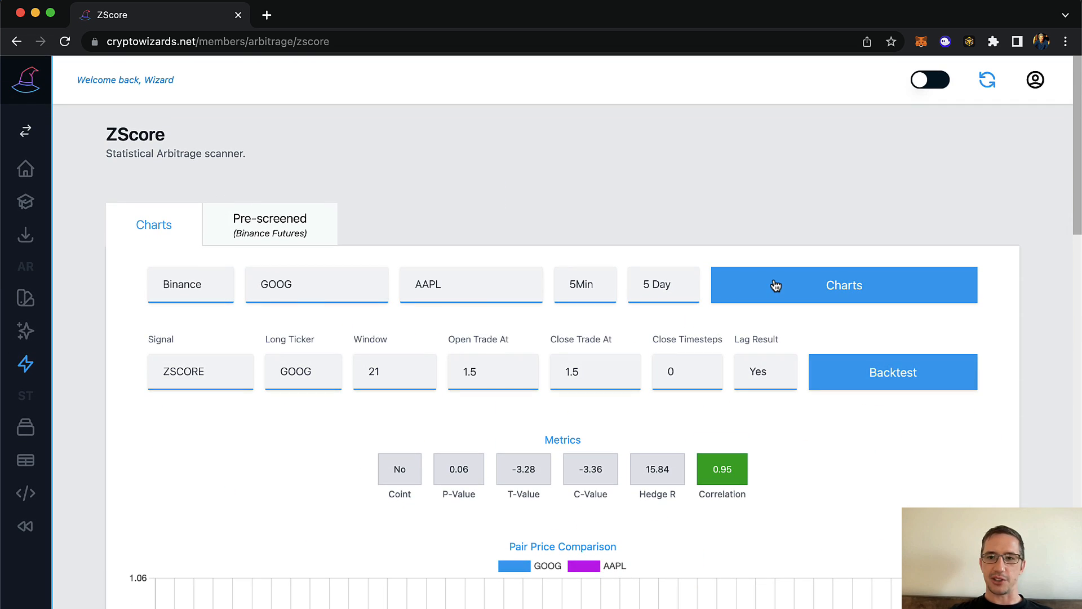
mouse_move(224, 259)
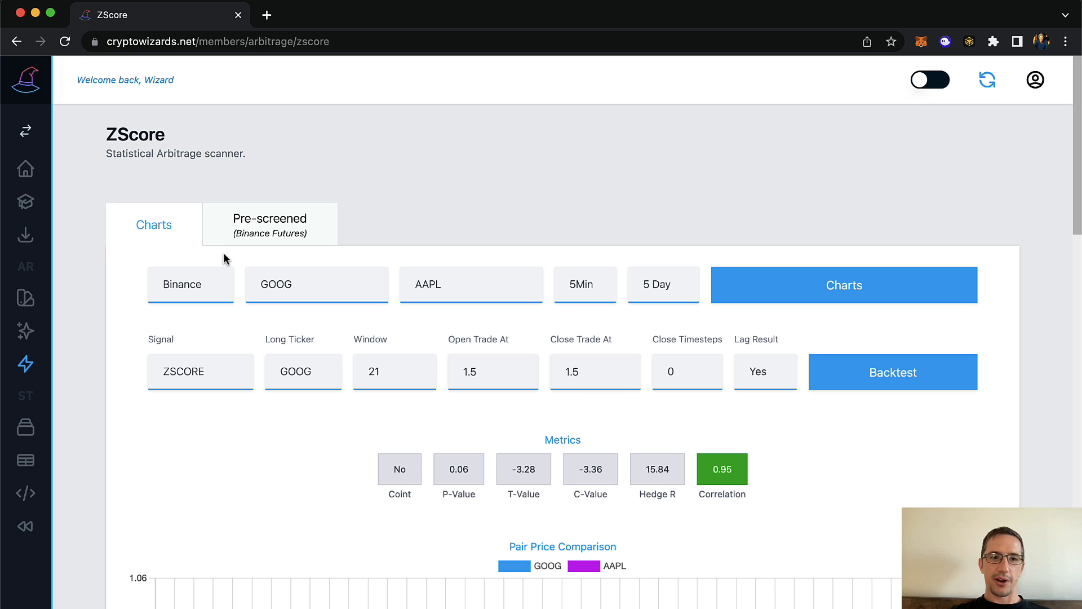
- Load hourly one-month charts for the pre-screened IMXUSDT/ADAUSDT pair and show its backtest settings
click(270, 219)
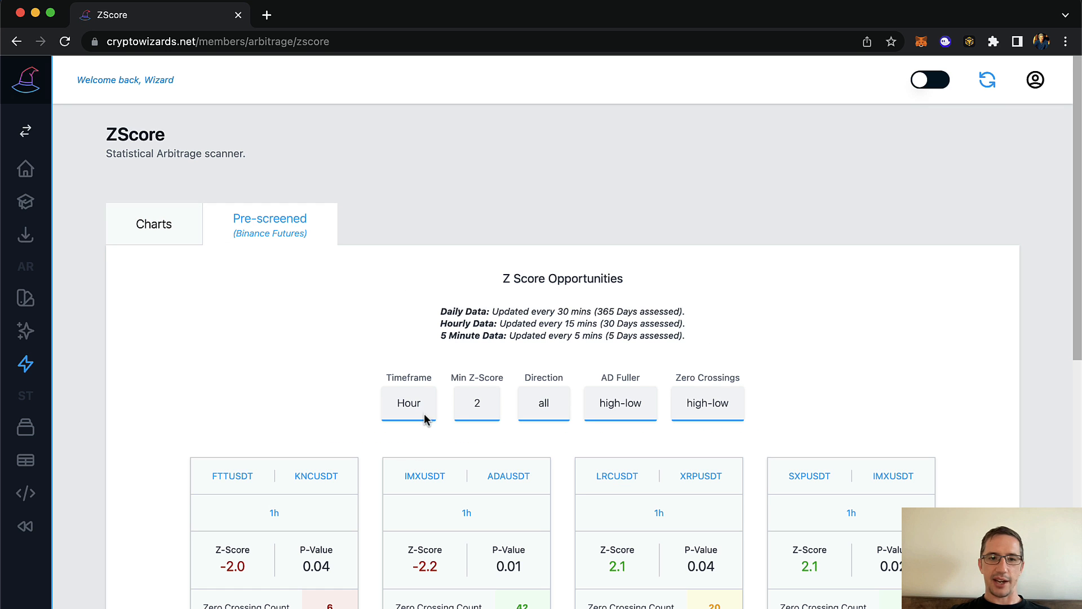
scroll(down, 3)
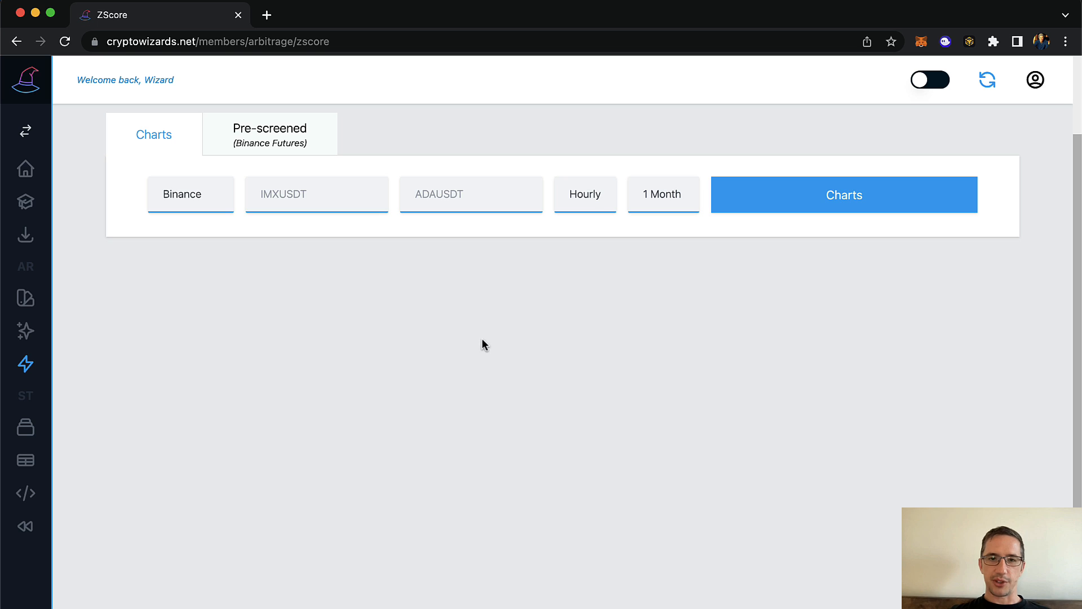
click(844, 194)
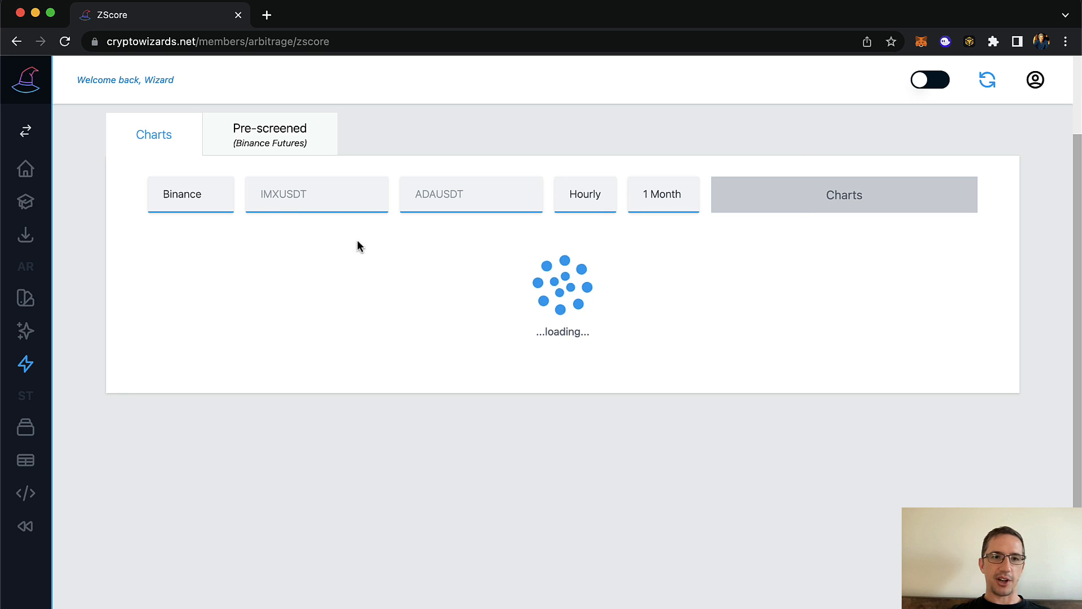
click(844, 196)
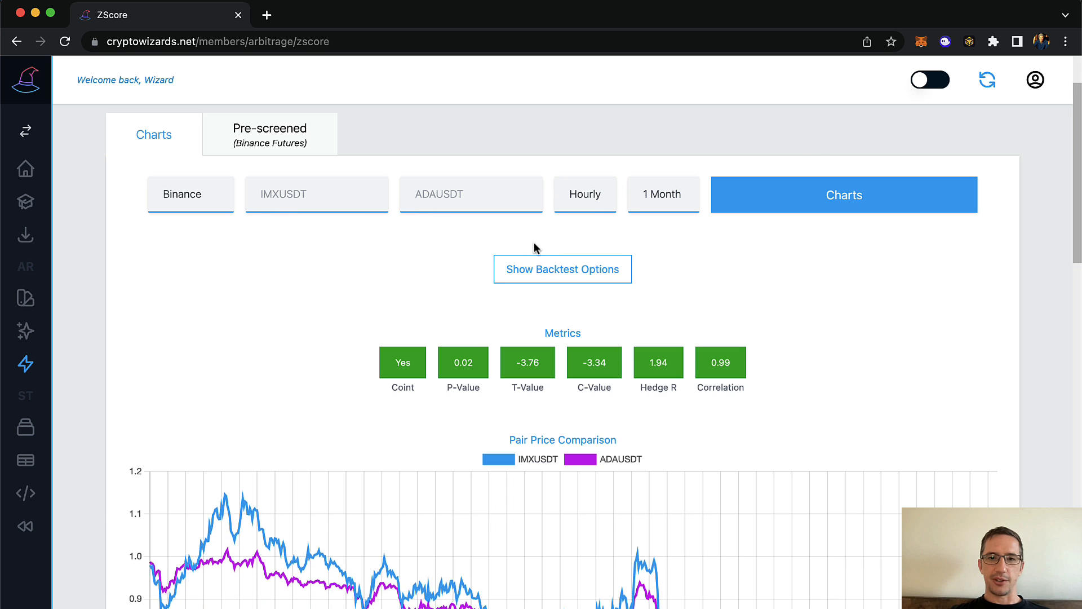
scroll(down, 3)
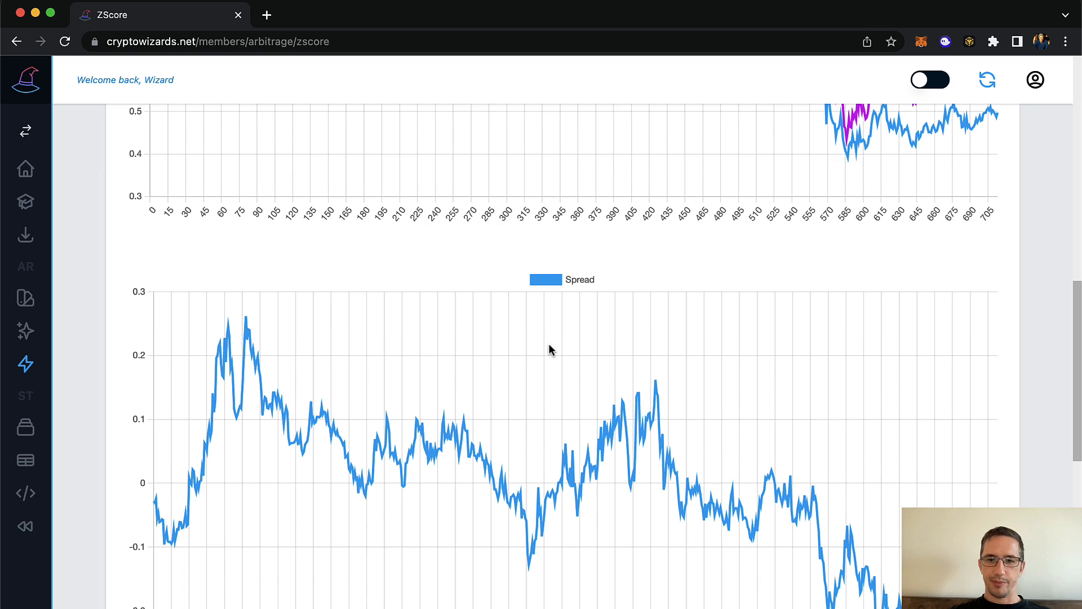
scroll(down, 3)
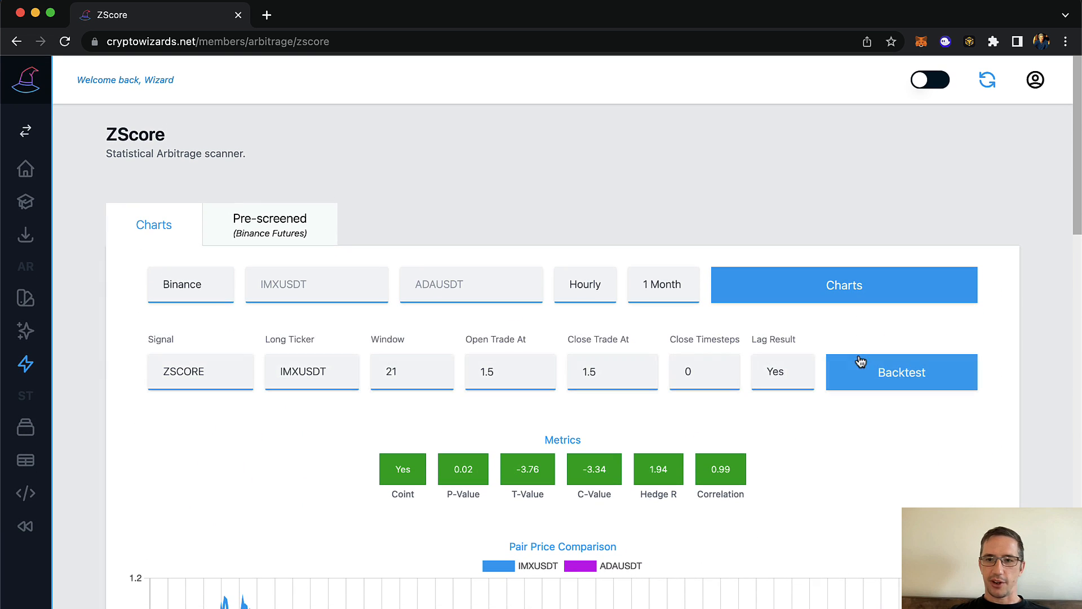
- Run the IMXUSDT/ADAUSDT backtest (ROI 1.8, Sharpe 0.9, 70.4% win rate) and open its downloaded PDF report
click(901, 371)
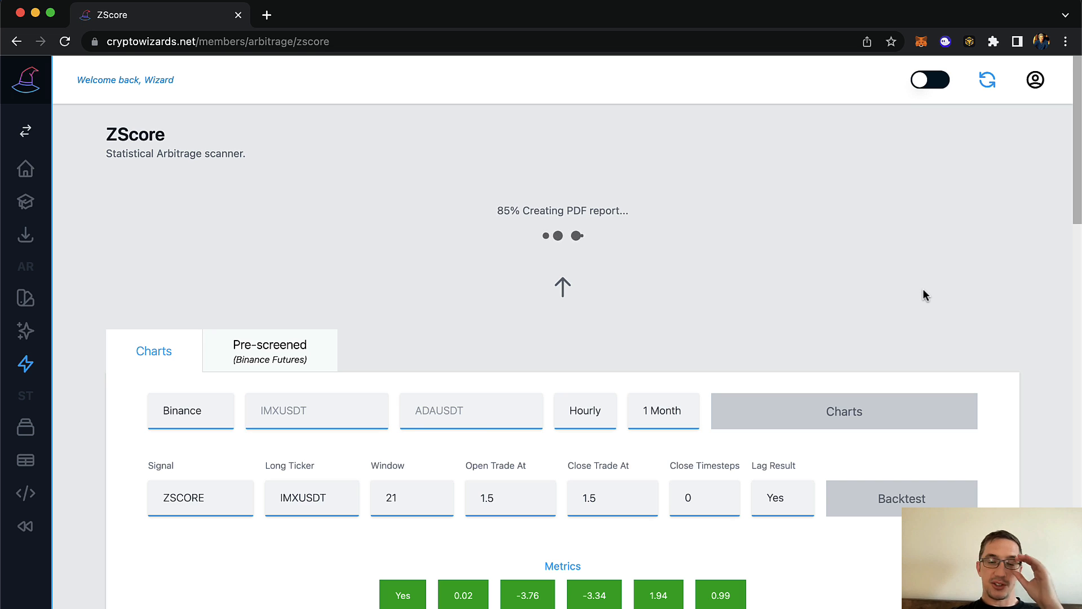
mouse_move(918, 258)
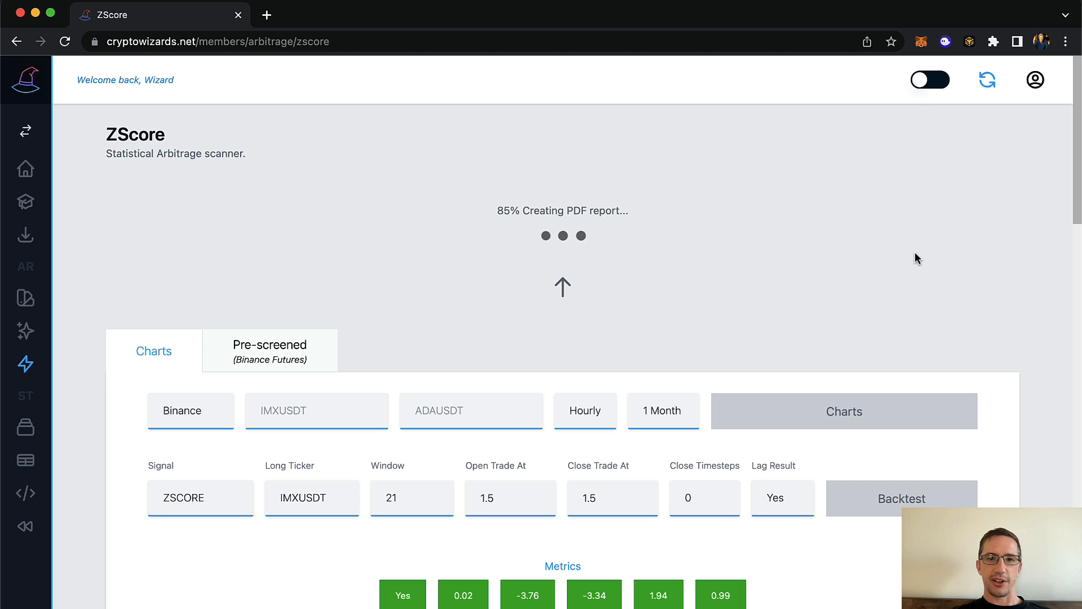
mouse_move(527, 307)
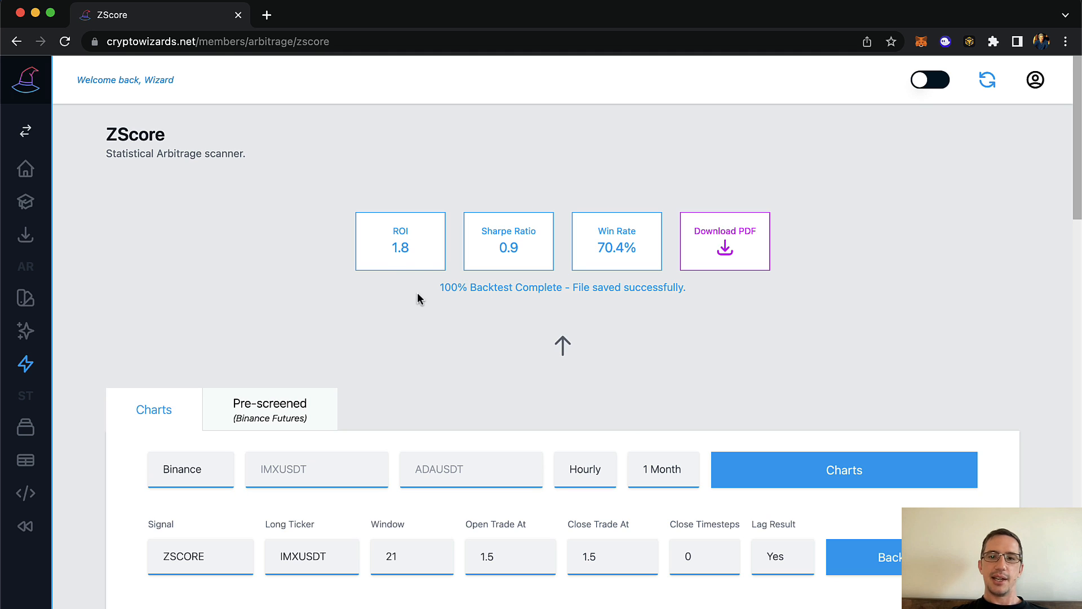
double_click(400, 248)
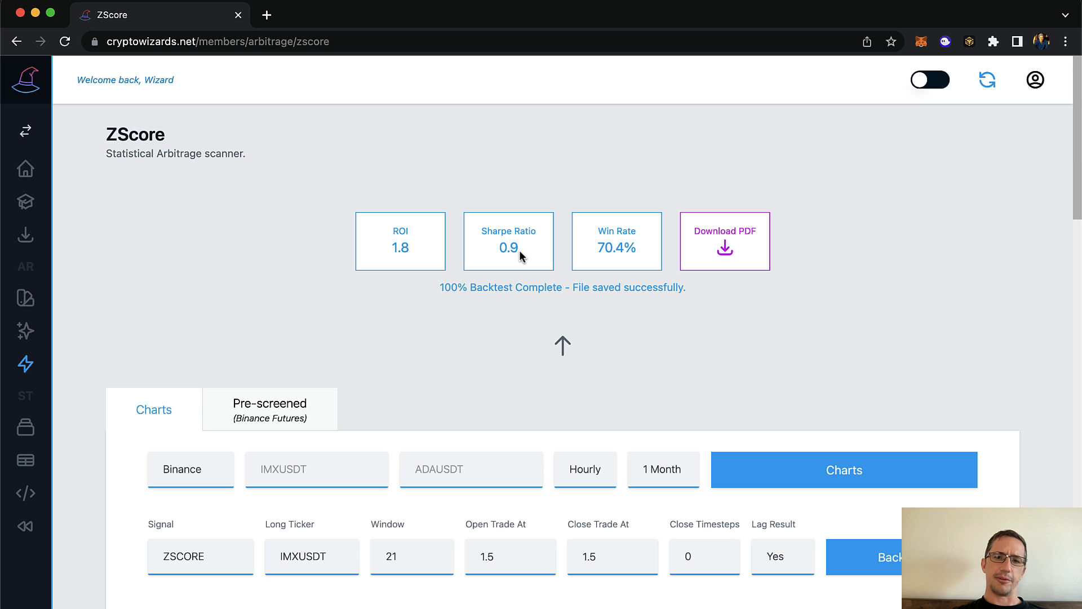
mouse_move(523, 257)
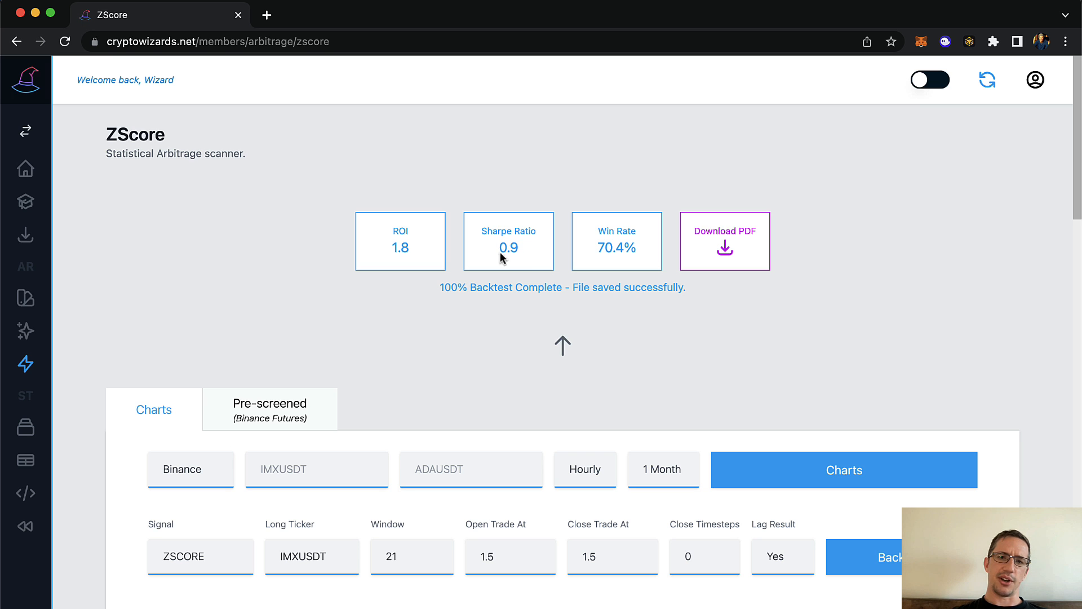
click(844, 469)
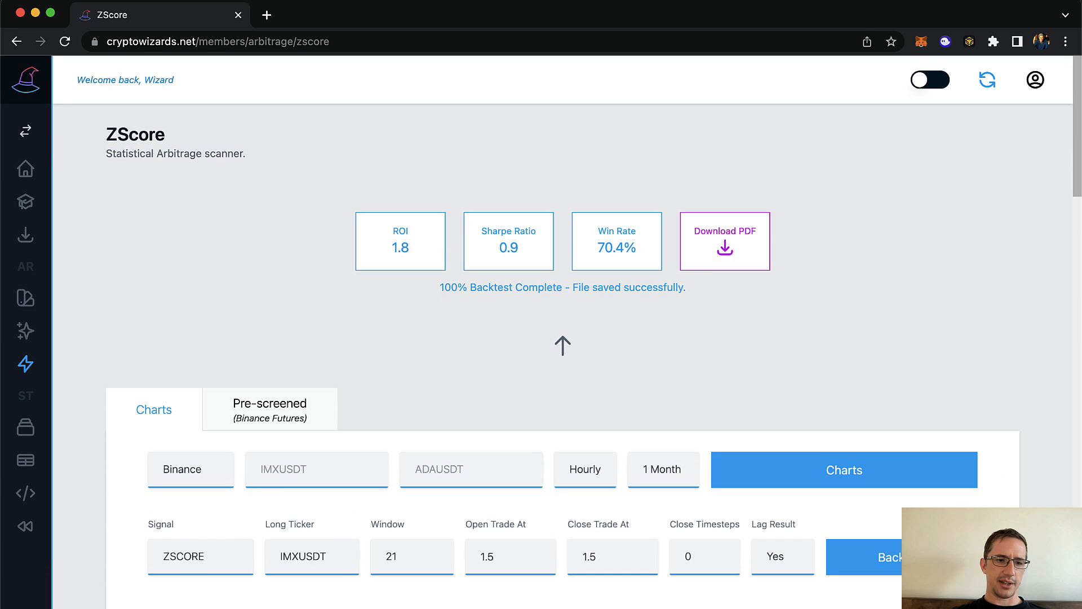
click(725, 241)
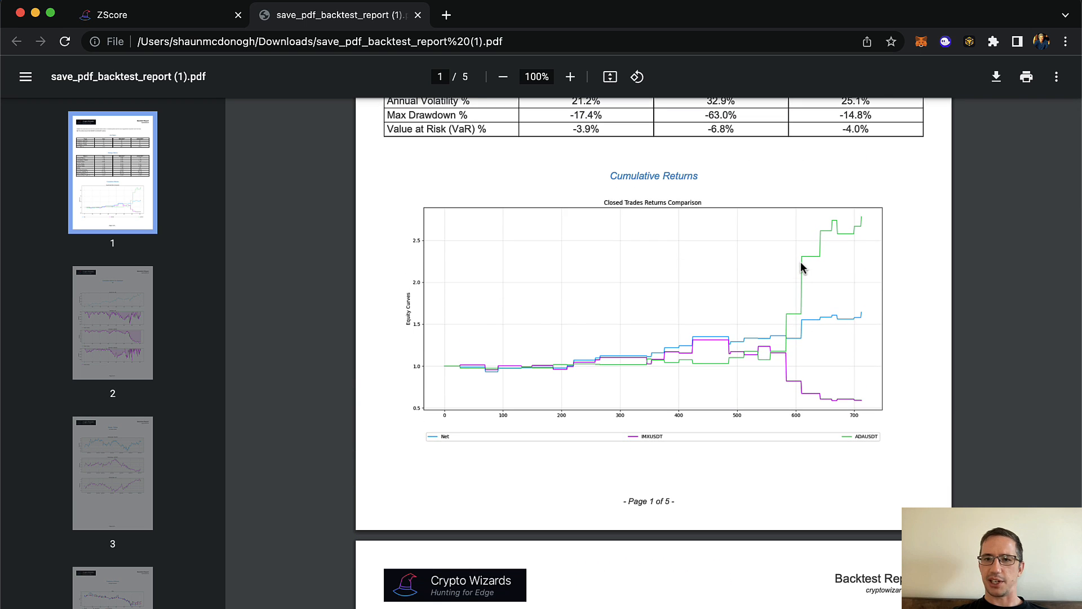
mouse_move(841, 407)
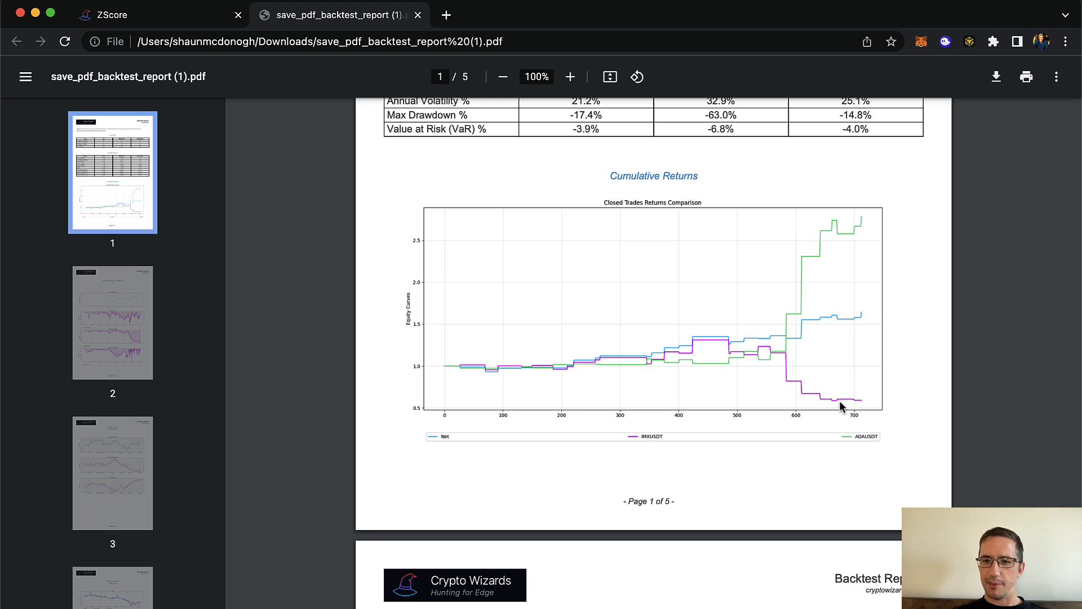
mouse_move(819, 297)
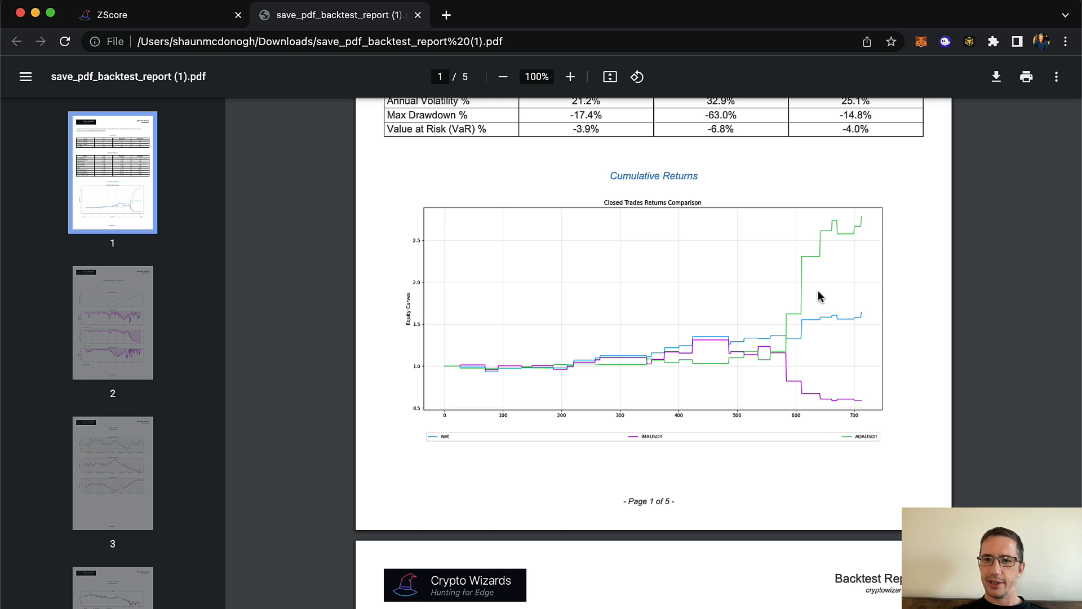
mouse_move(797, 340)
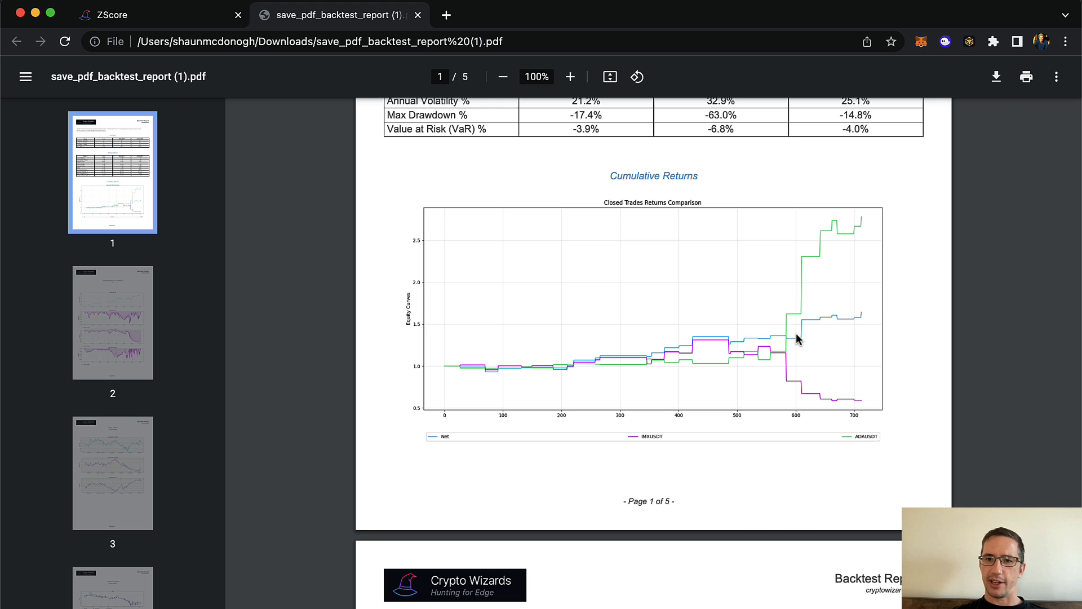
mouse_move(800, 338)
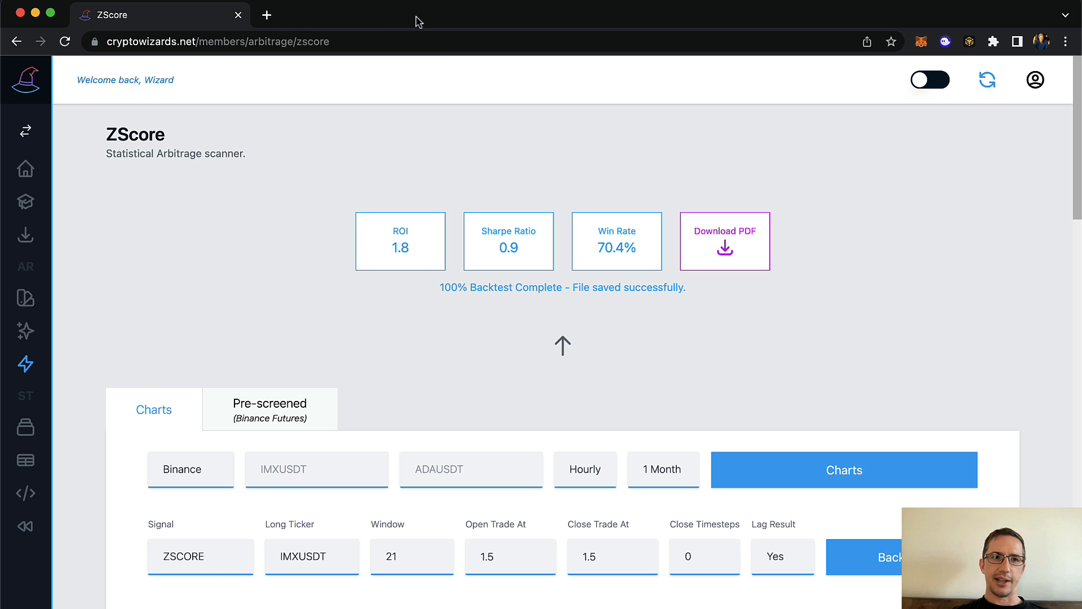
mouse_move(596, 376)
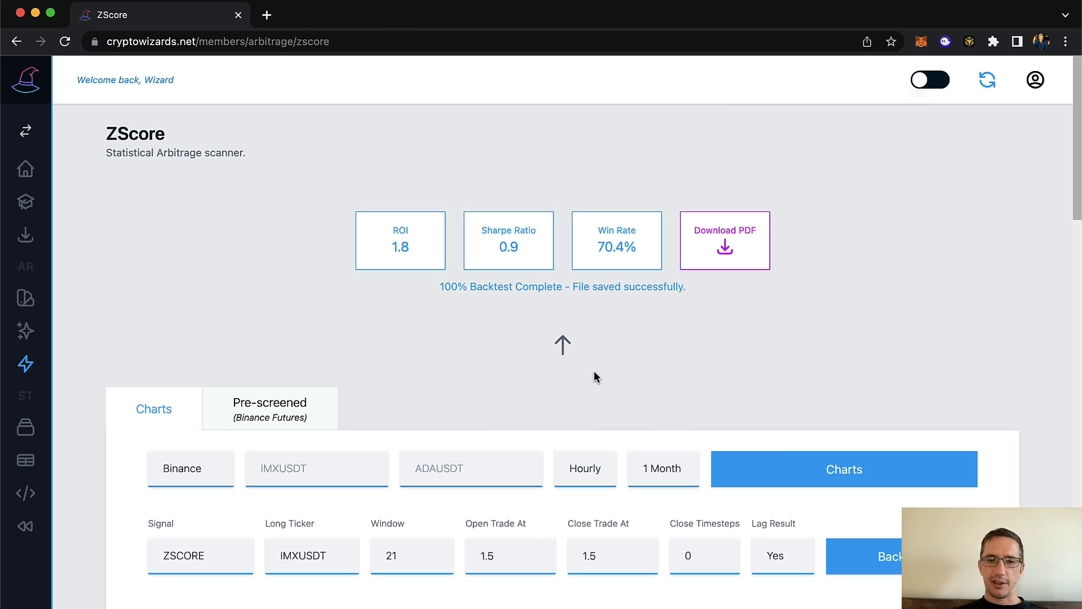
- Return to the hourly pre-screened opportunities grid listing FTTUSDT/KNCUSDT and IMXUSDT/ADAUSDT at minimum Z-score 2
click(270, 407)
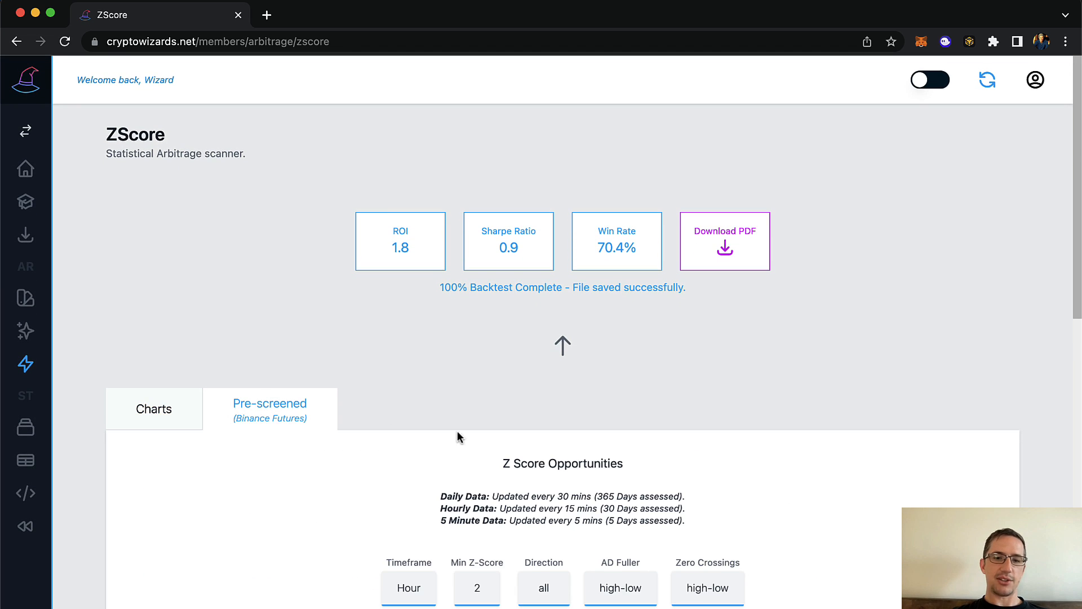
scroll(down, 3)
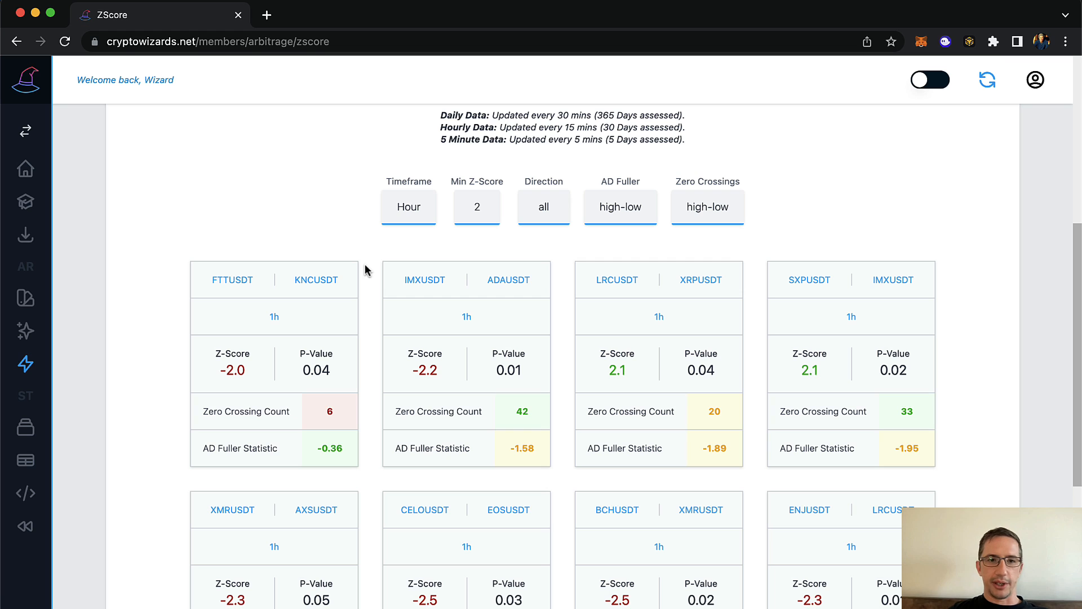
mouse_move(207, 419)
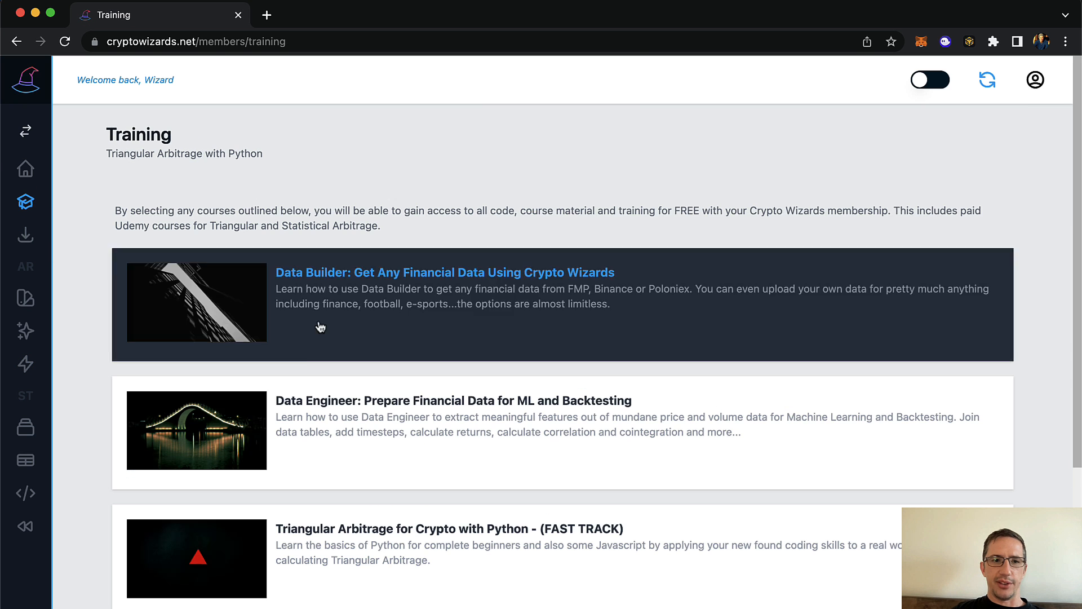
- Scroll past the Statistical Arbitrage Bot Build course and switch to the ZScore scanner page
scroll(down, 3)
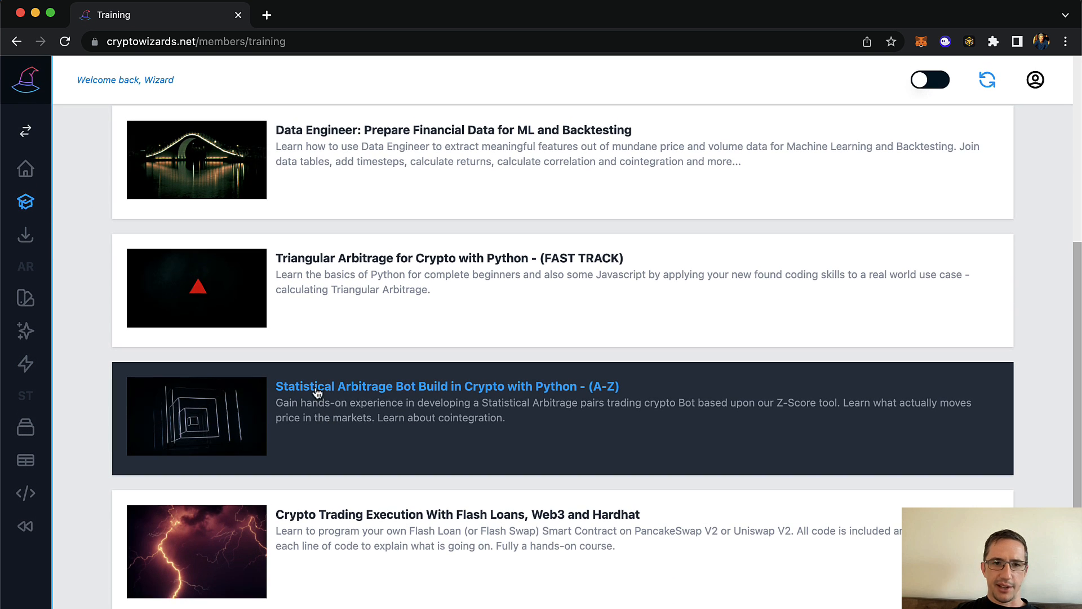
mouse_move(352, 410)
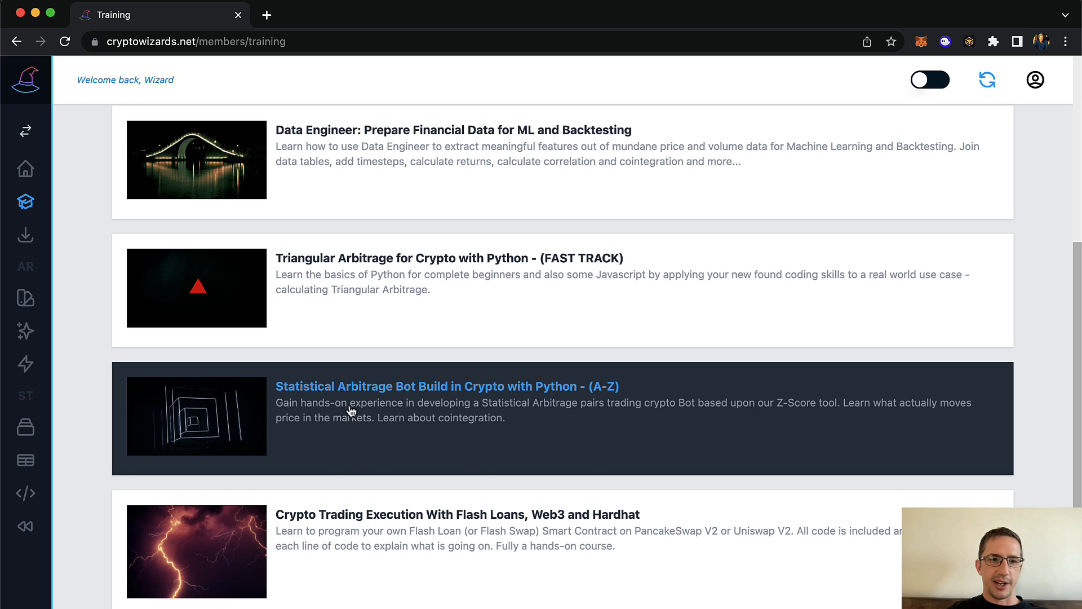
mouse_move(88, 327)
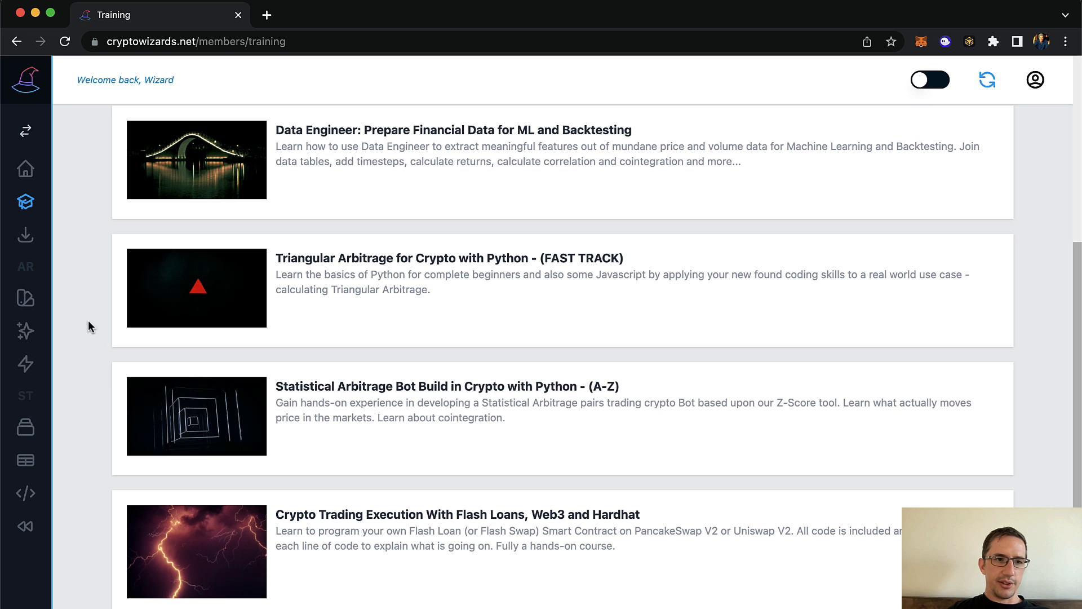
click(26, 364)
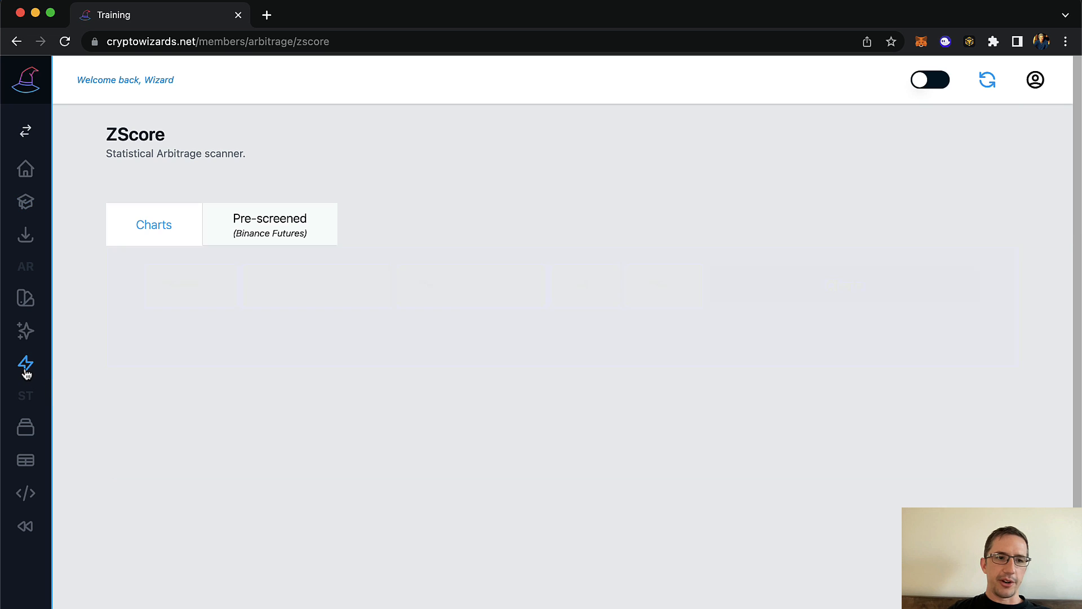
- Show the Pre-screened (Binance Futures) grid of daily pairs at minimum Z-score 1.5, like BCHUSDT/BNBUSDT
click(269, 224)
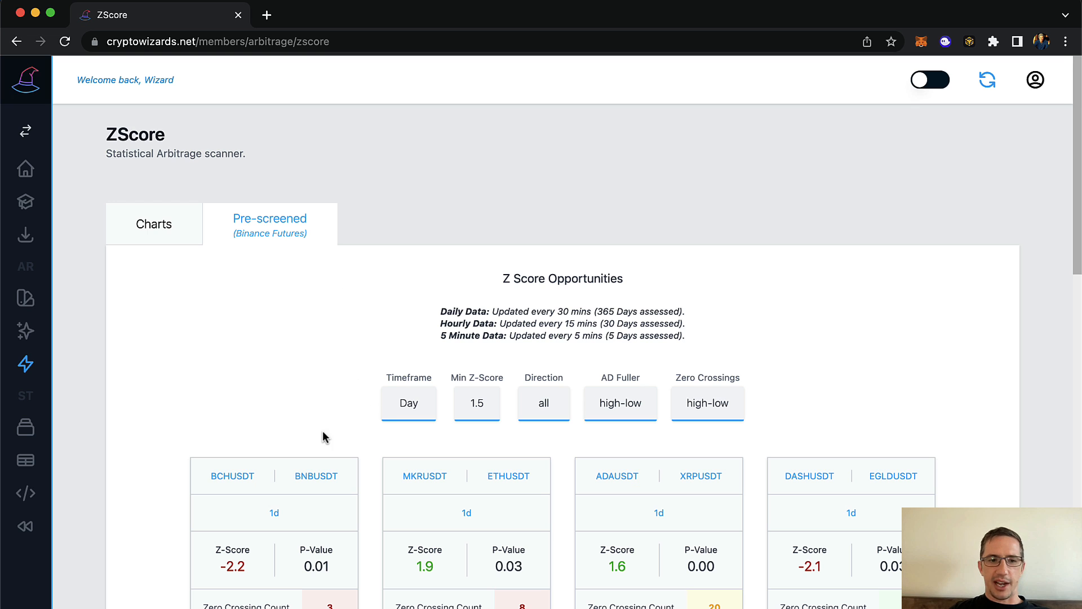
scroll(down, 3)
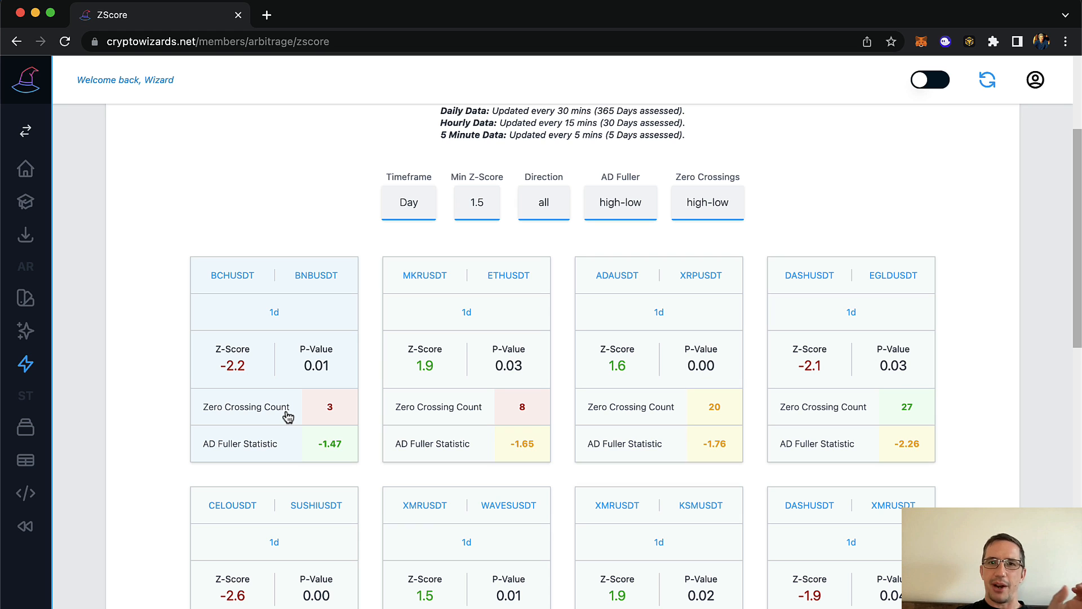
mouse_move(280, 460)
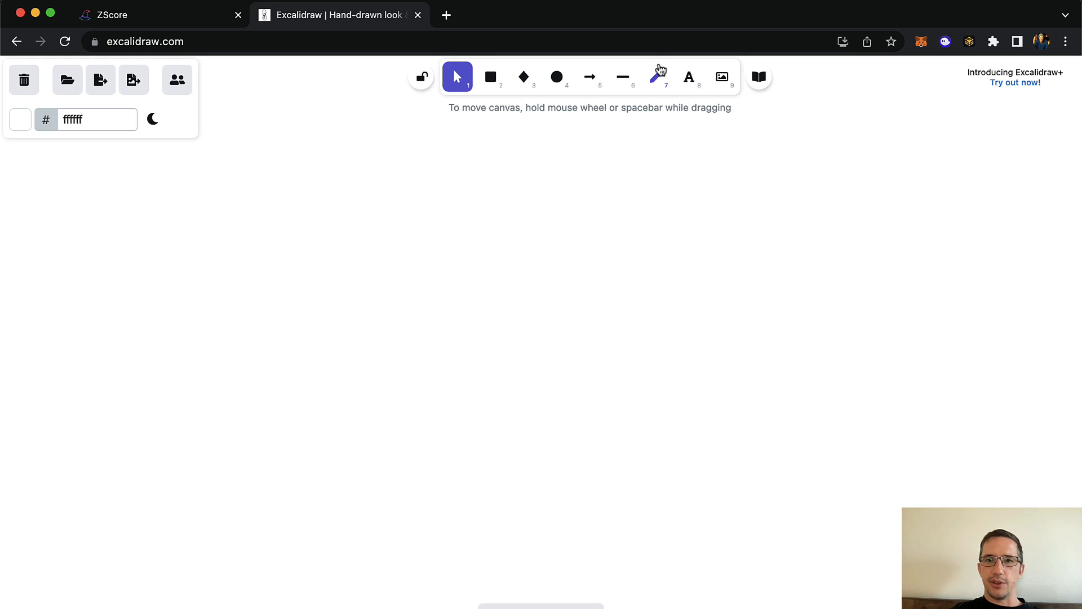
- Freehand-draw a rising wavy price-like line extending upward to the right
click(655, 77)
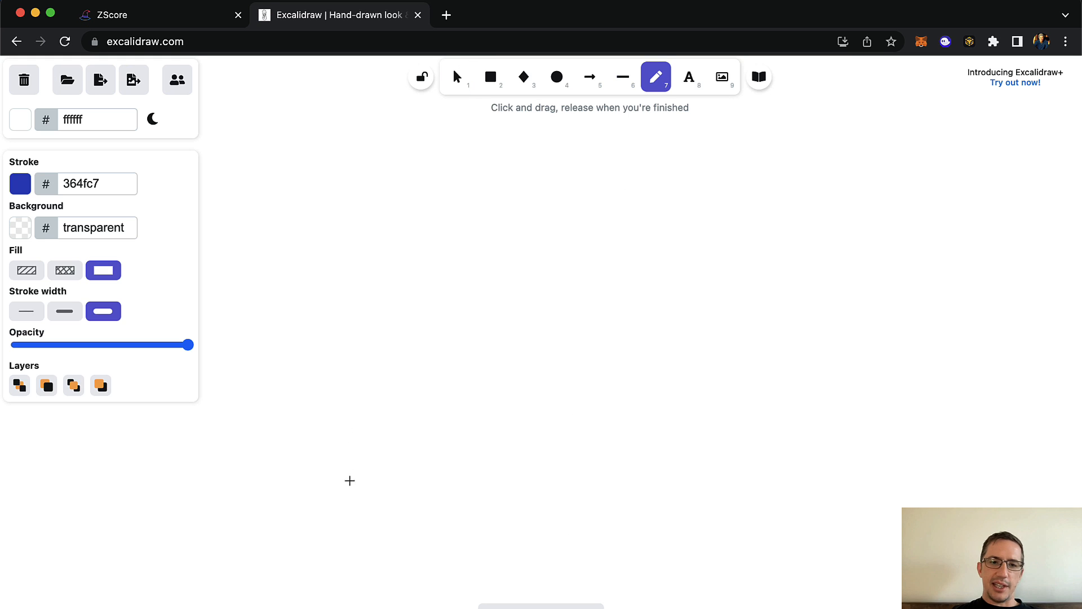
drag(350, 481, 595, 370)
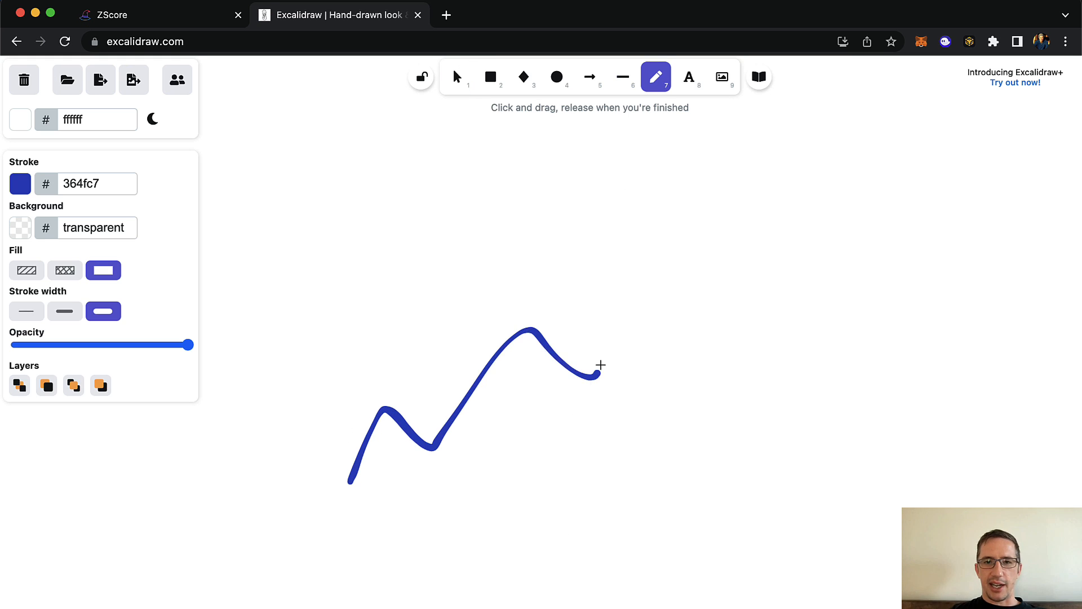
drag(595, 370, 781, 200)
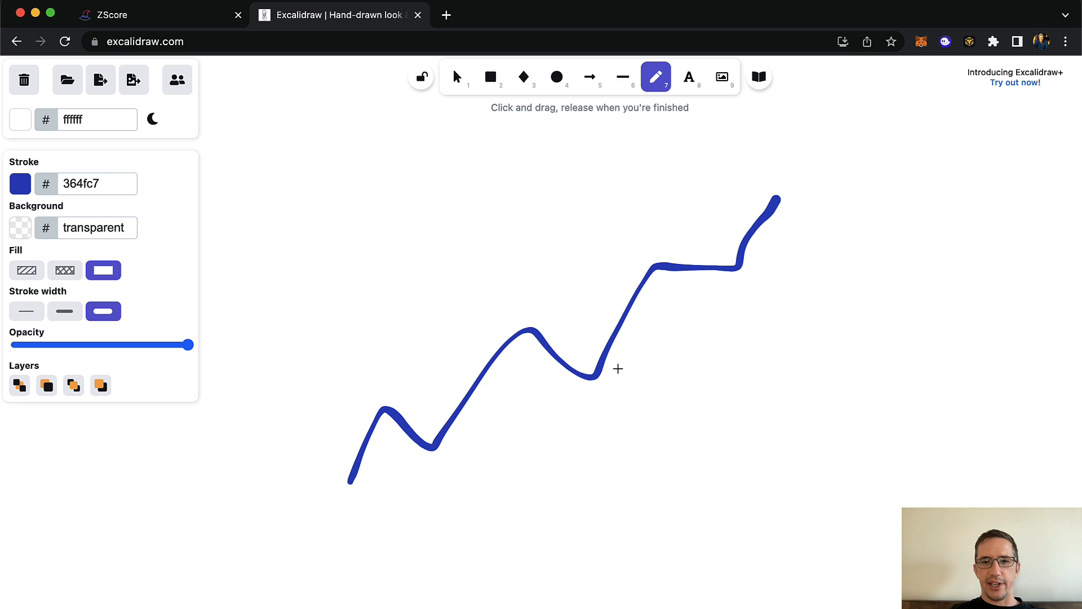
mouse_move(757, 253)
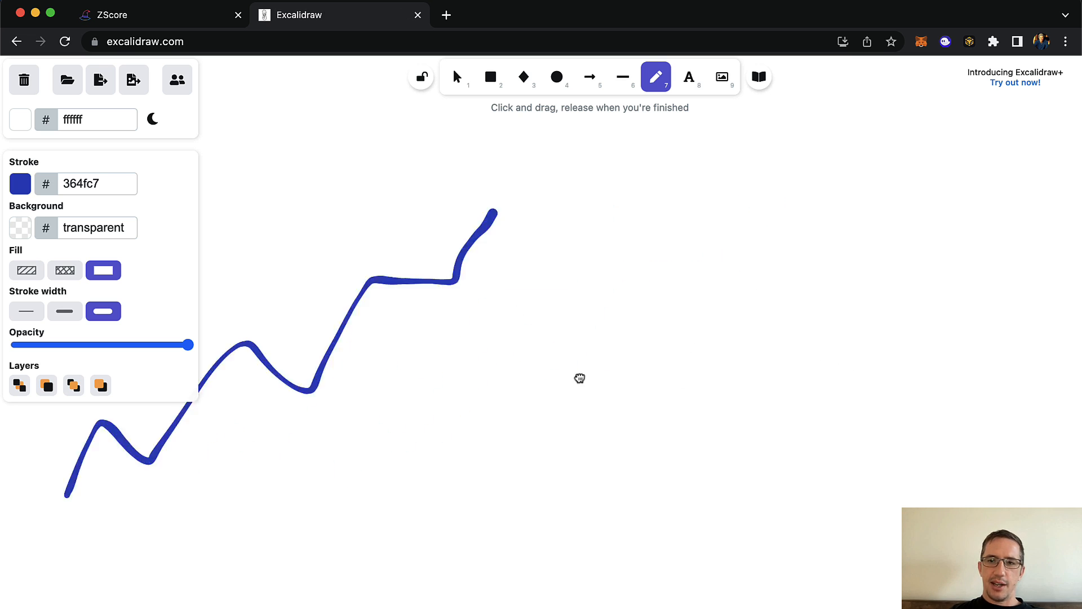
- Draw a second jagged line with sharp up-and-down swings ending in a tall spike
drag(315, 488, 523, 159)
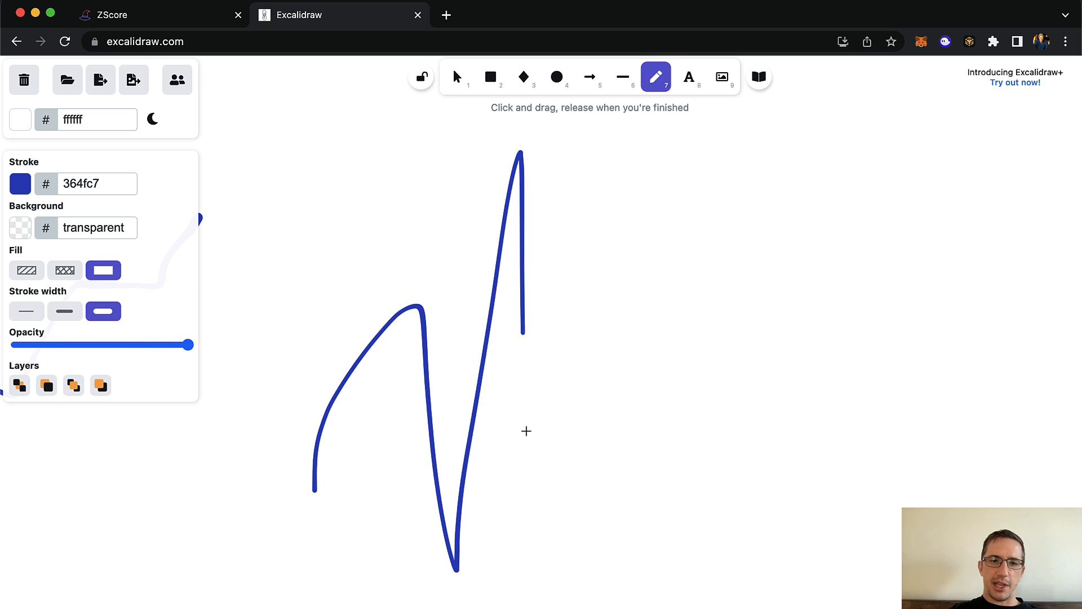
drag(522, 332, 813, 558)
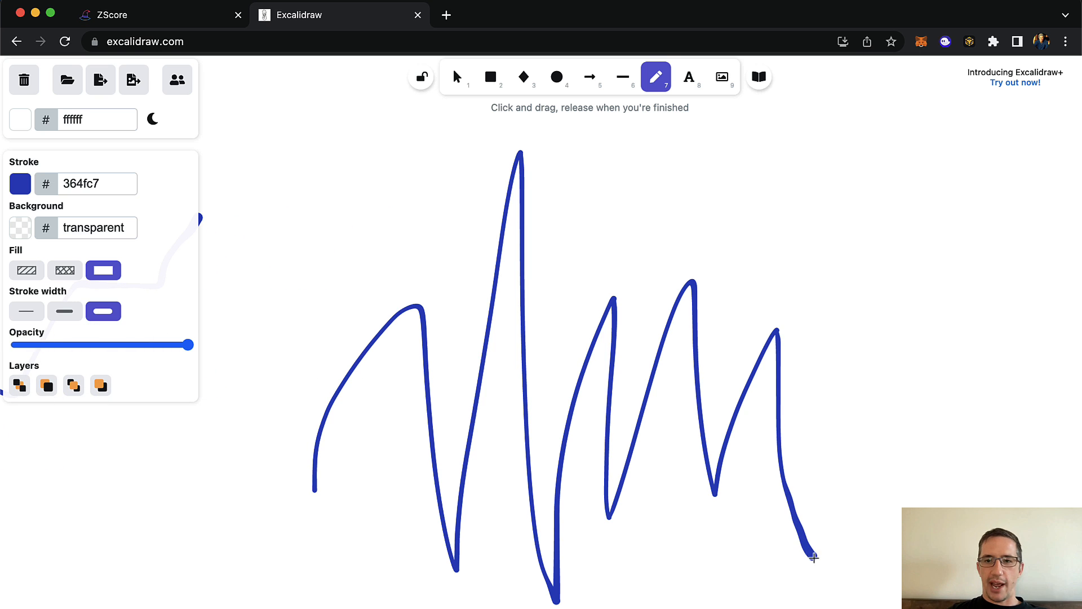
drag(814, 559, 973, 476)
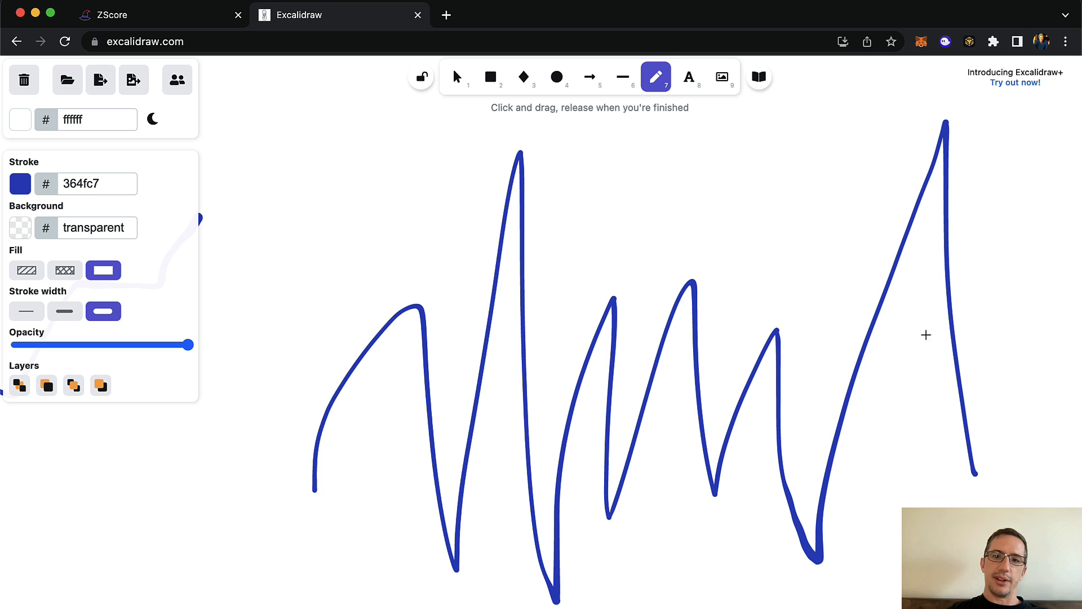
mouse_move(620, 343)
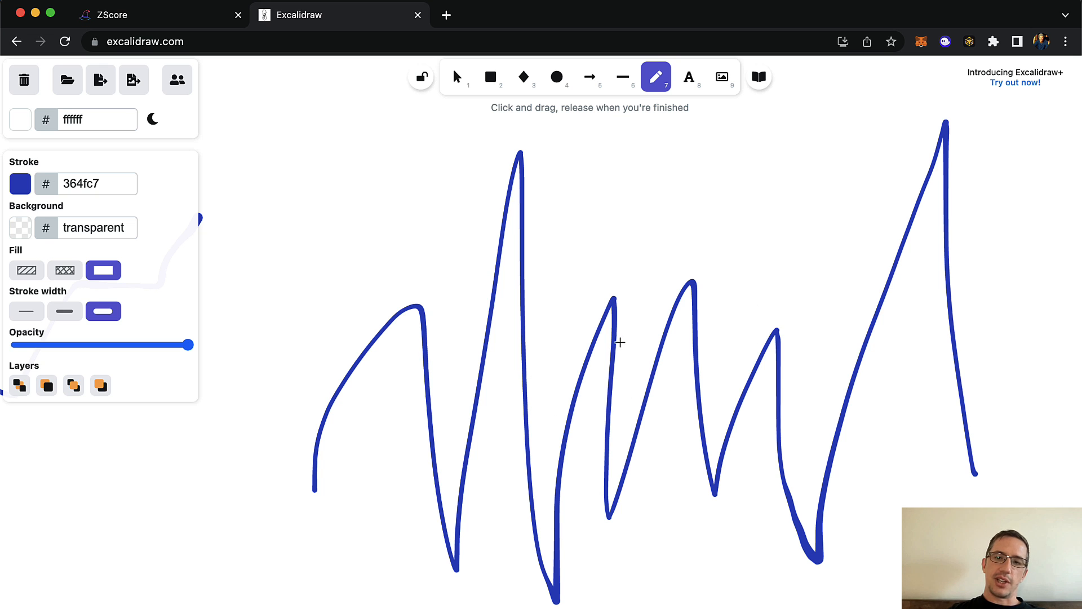
mouse_move(918, 352)
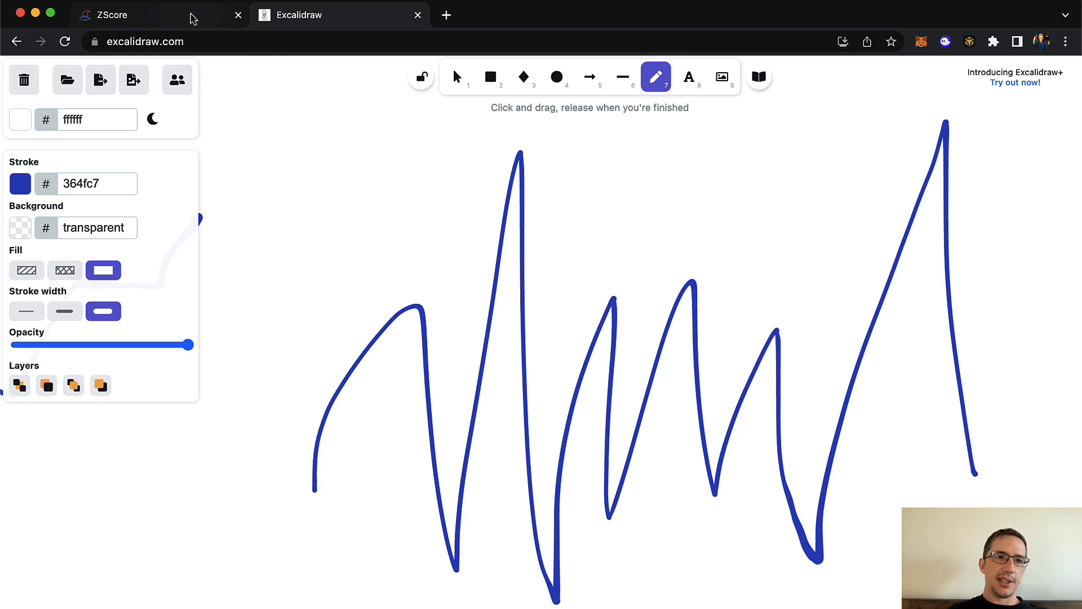
- Return to the ZScore browser tab and scroll through a pair's price and spread charts
click(111, 15)
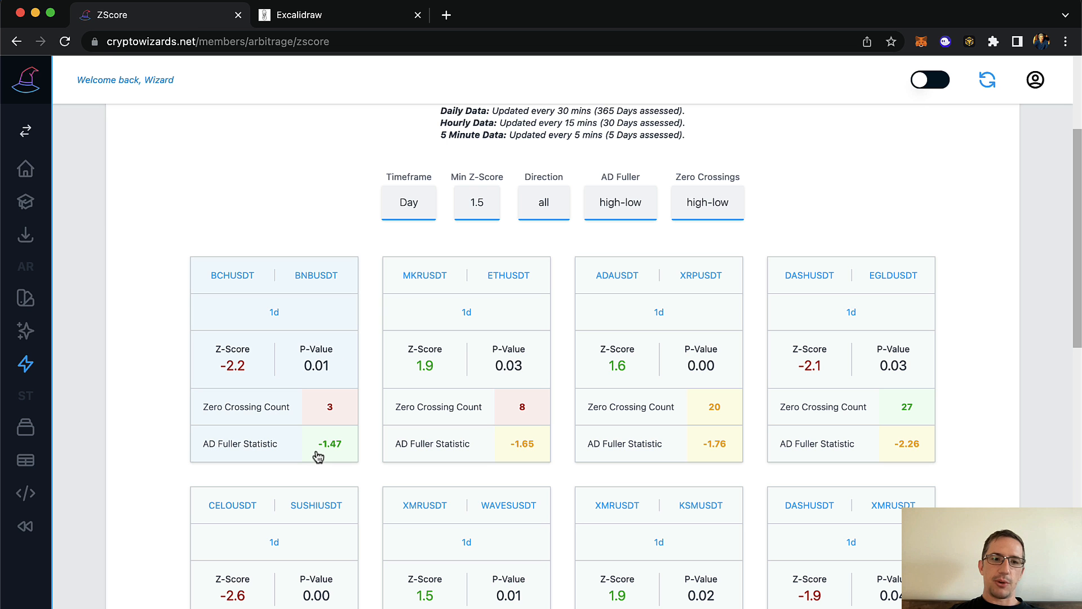
mouse_move(337, 453)
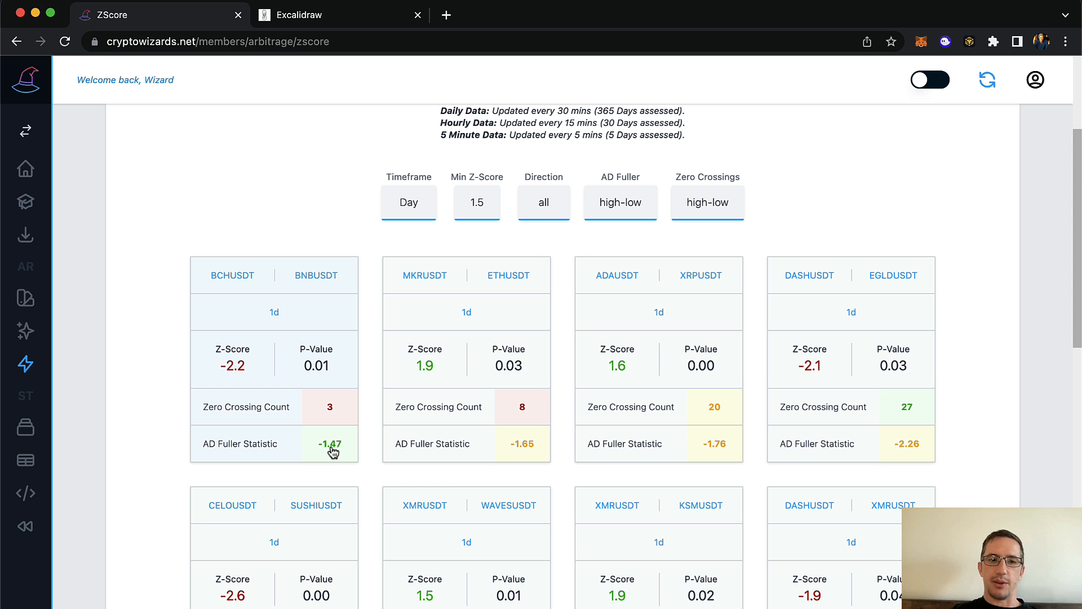
scroll(down, 3)
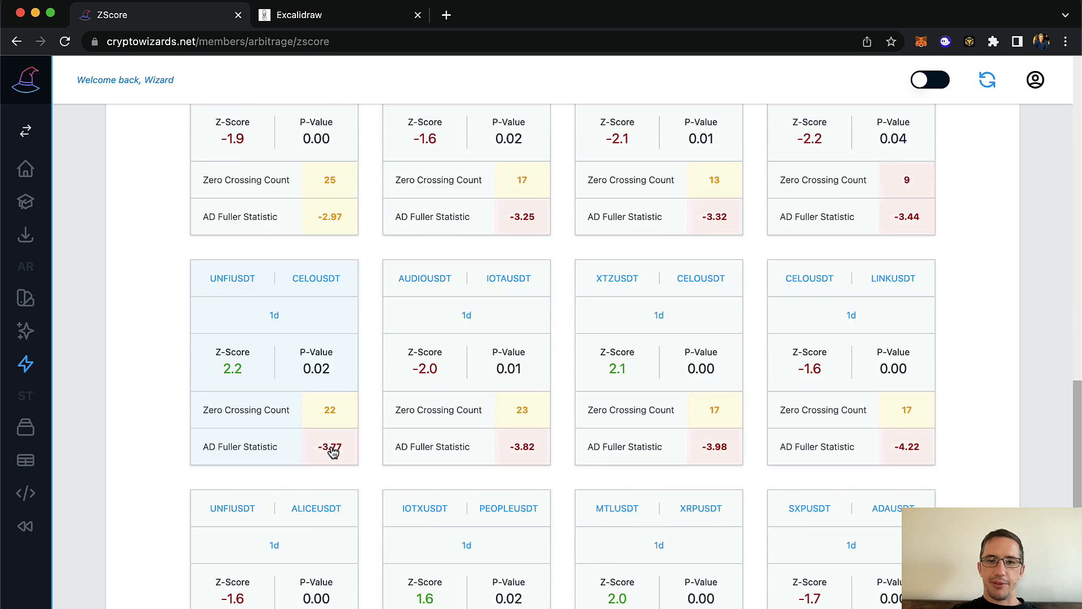
scroll(down, 3)
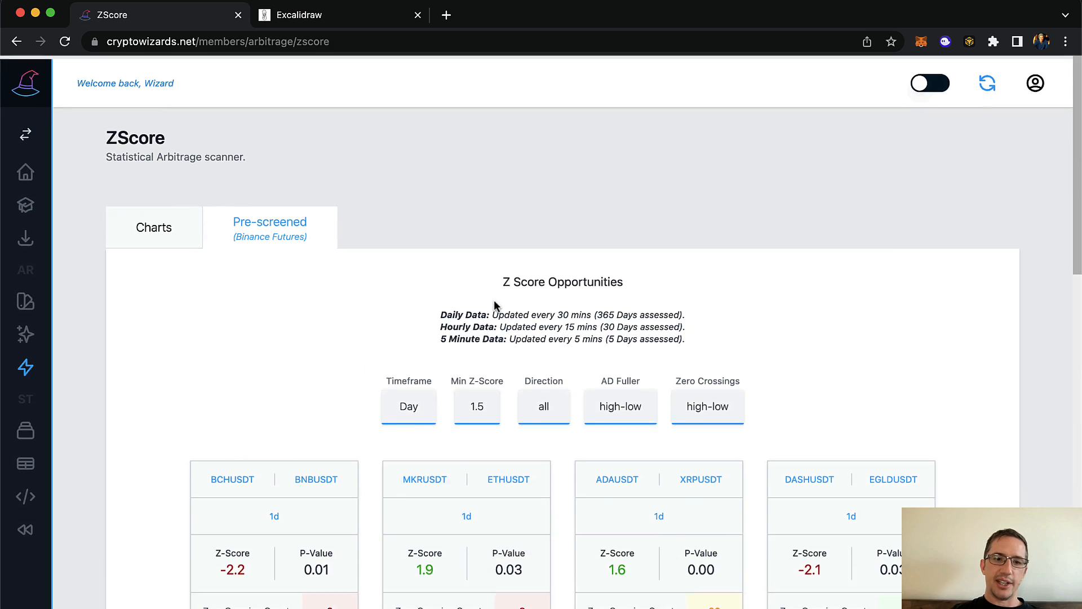
scroll(down, 3)
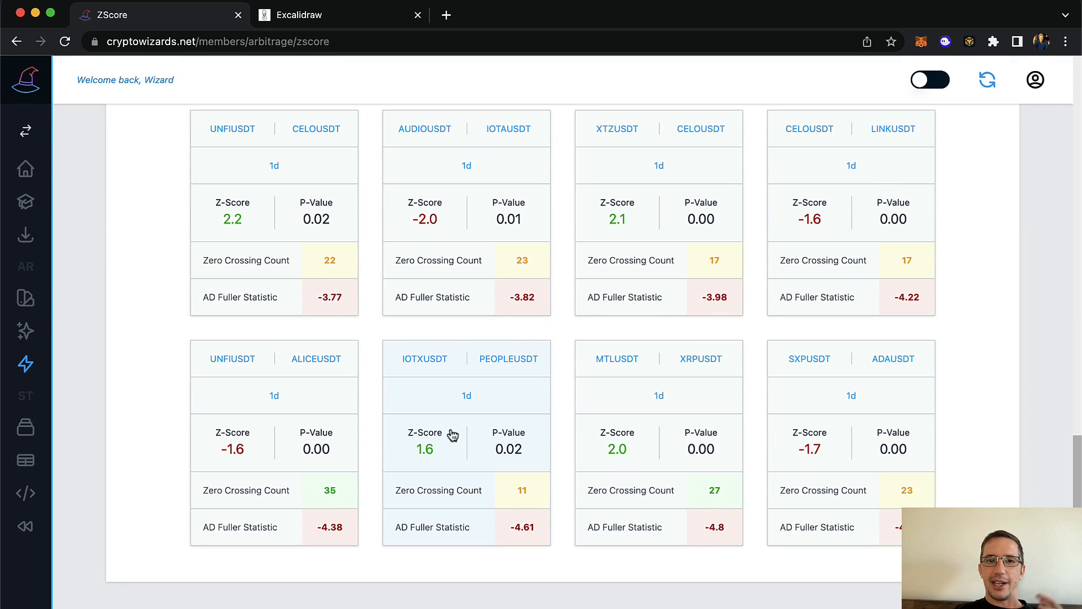
mouse_move(480, 295)
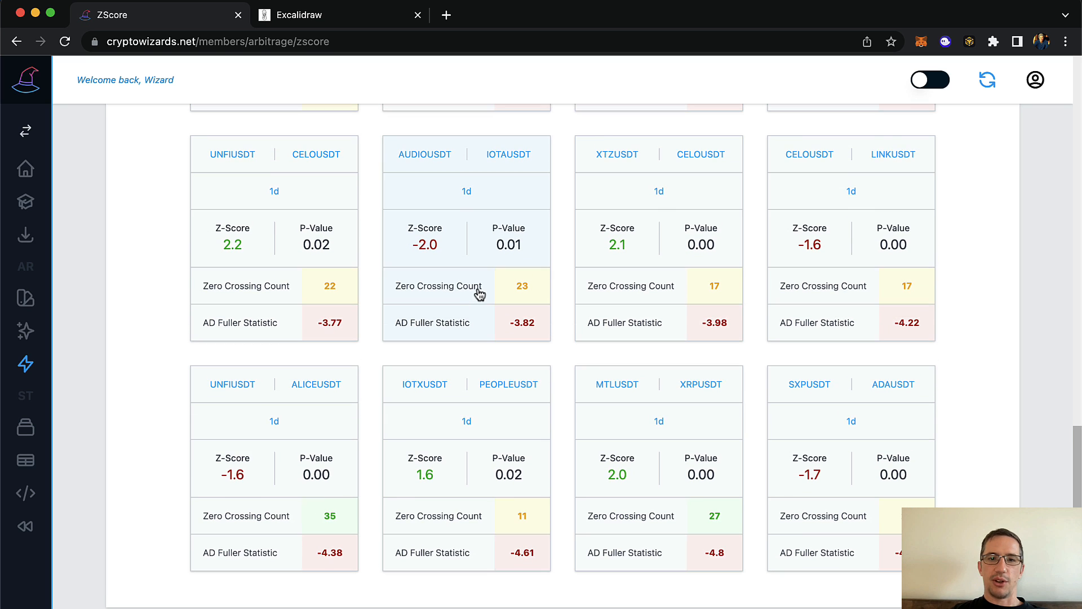
mouse_move(511, 295)
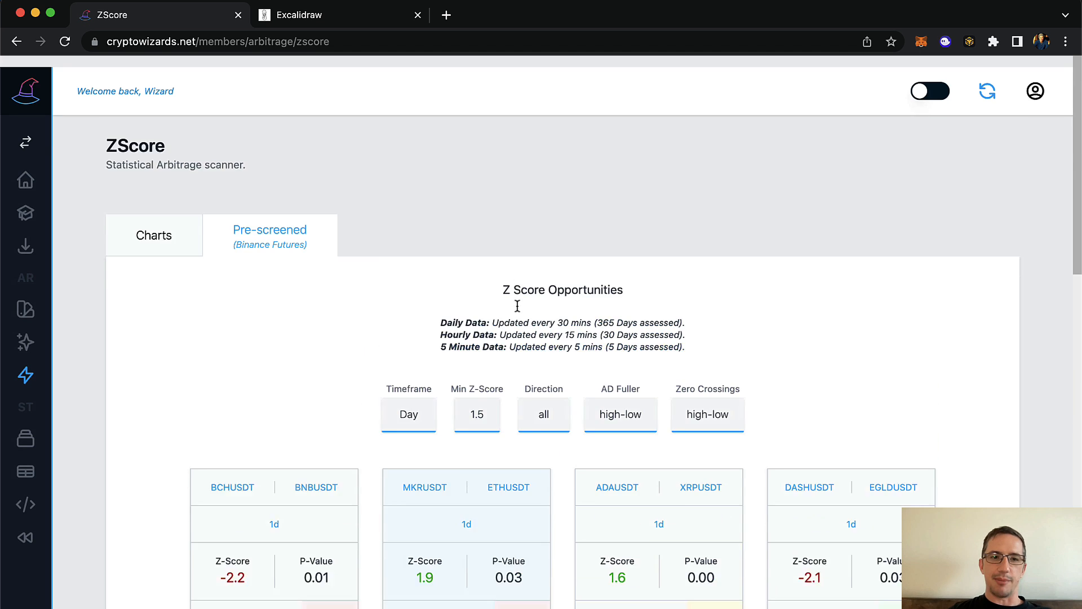
scroll(down, 3)
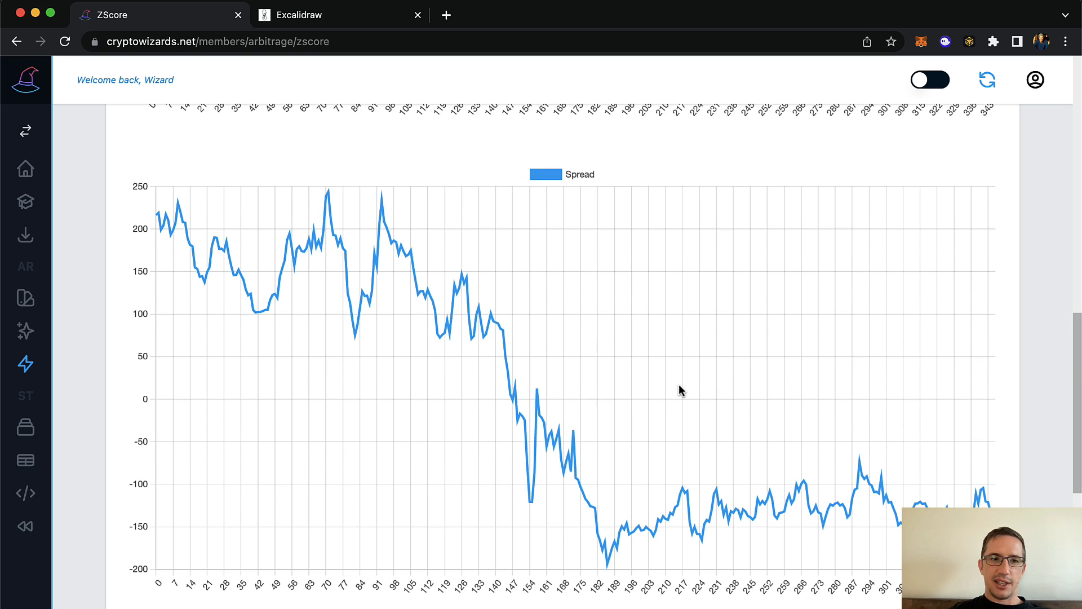
scroll(down, 3)
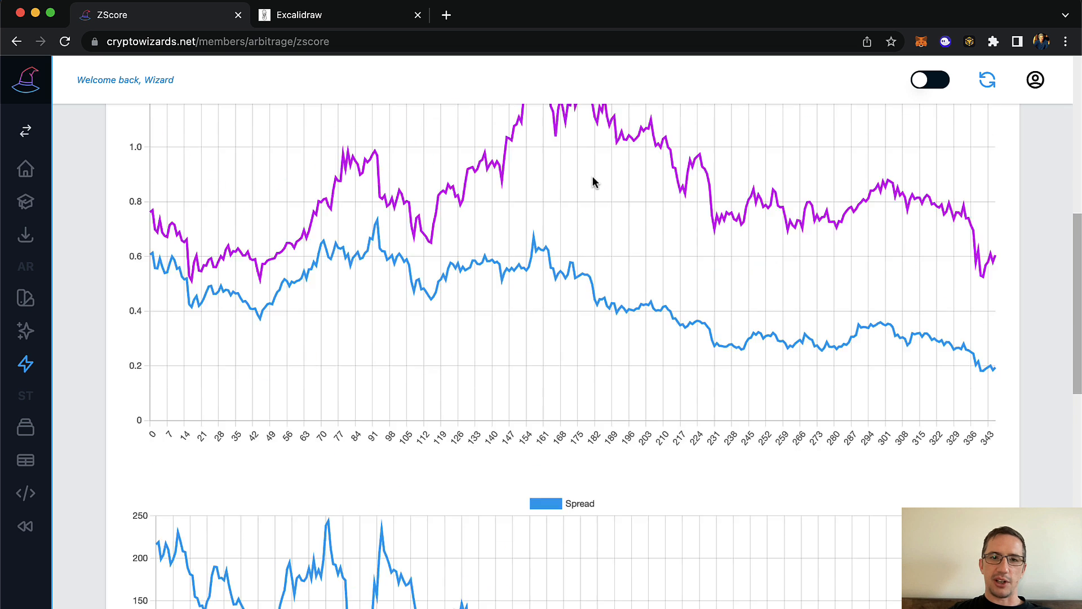
- Bring back the pre-screened grid and scroll to the XMRUSDT/WAVESUSDT card
click(270, 153)
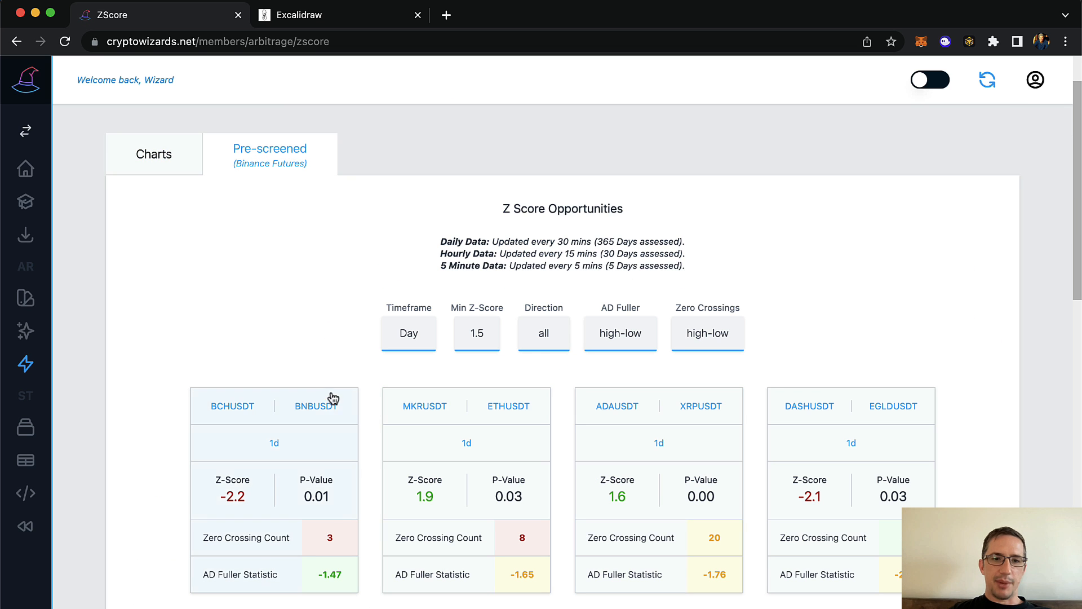
scroll(down, 3)
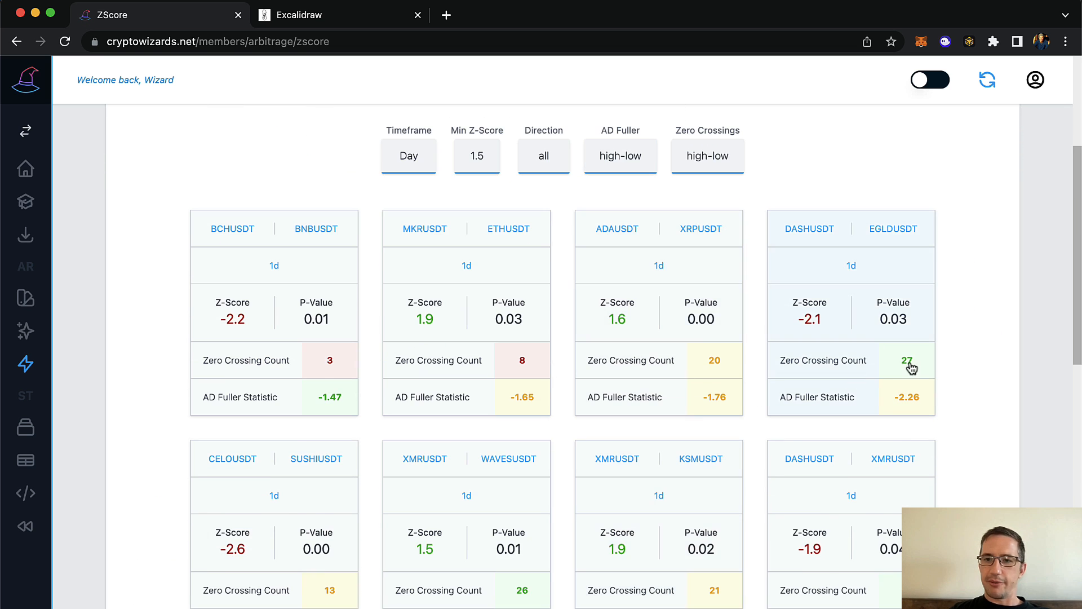
scroll(down, 3)
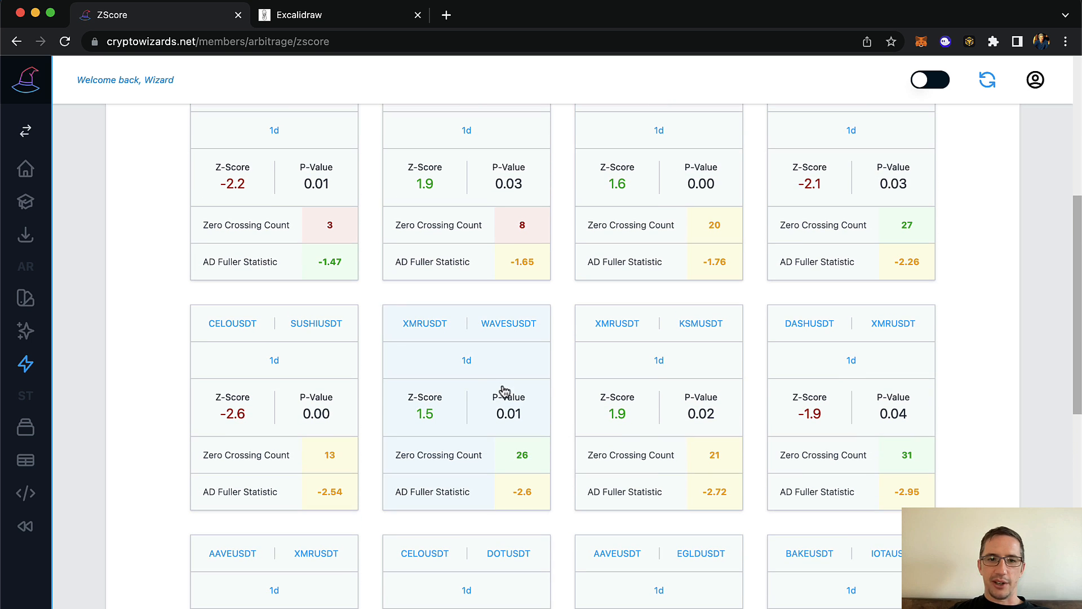
click(466, 358)
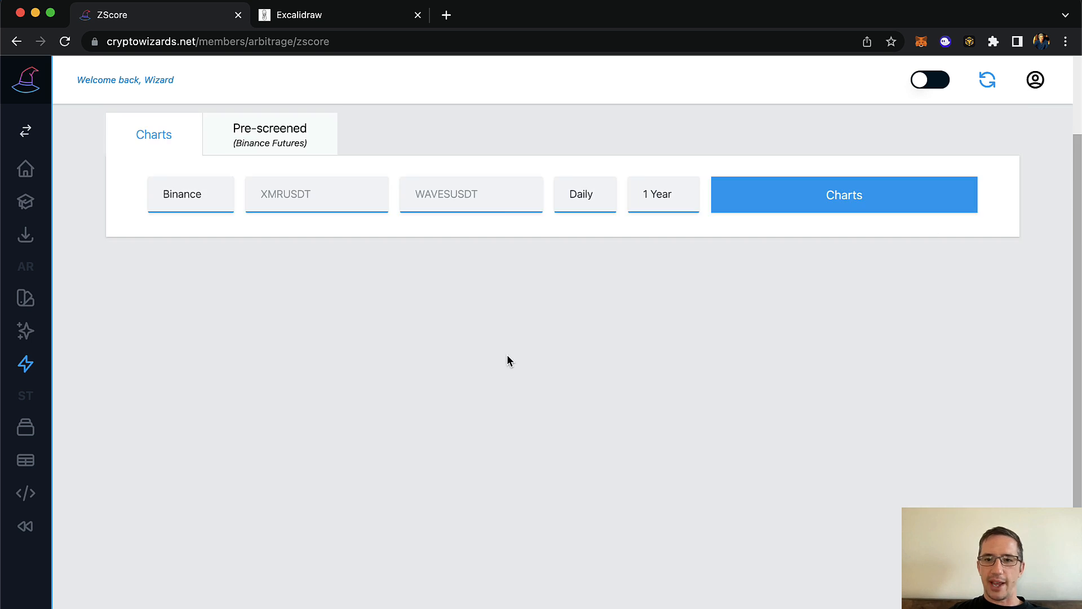
click(844, 195)
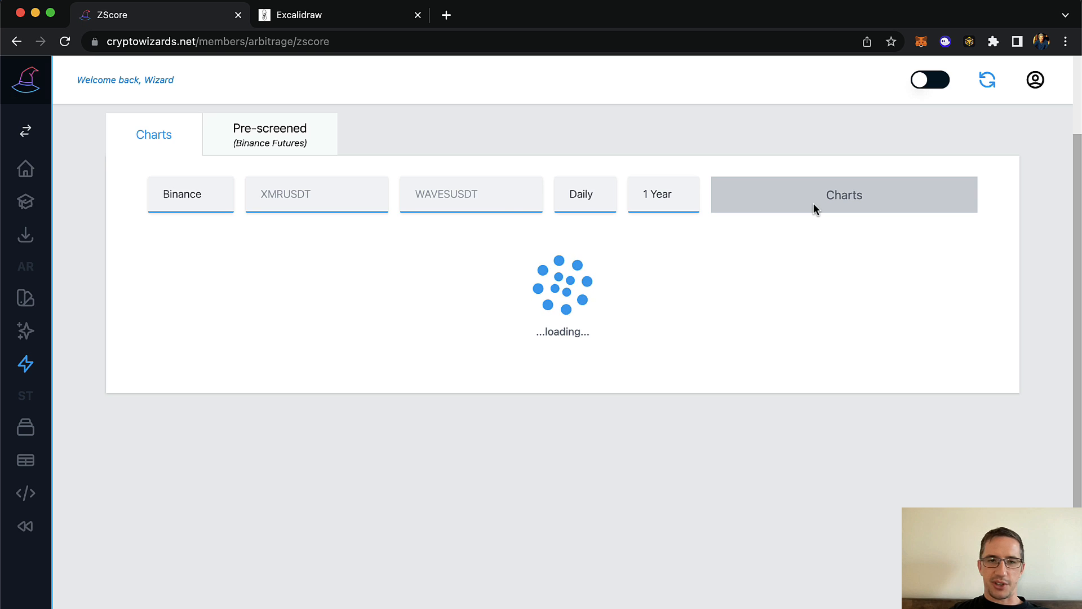
click(843, 194)
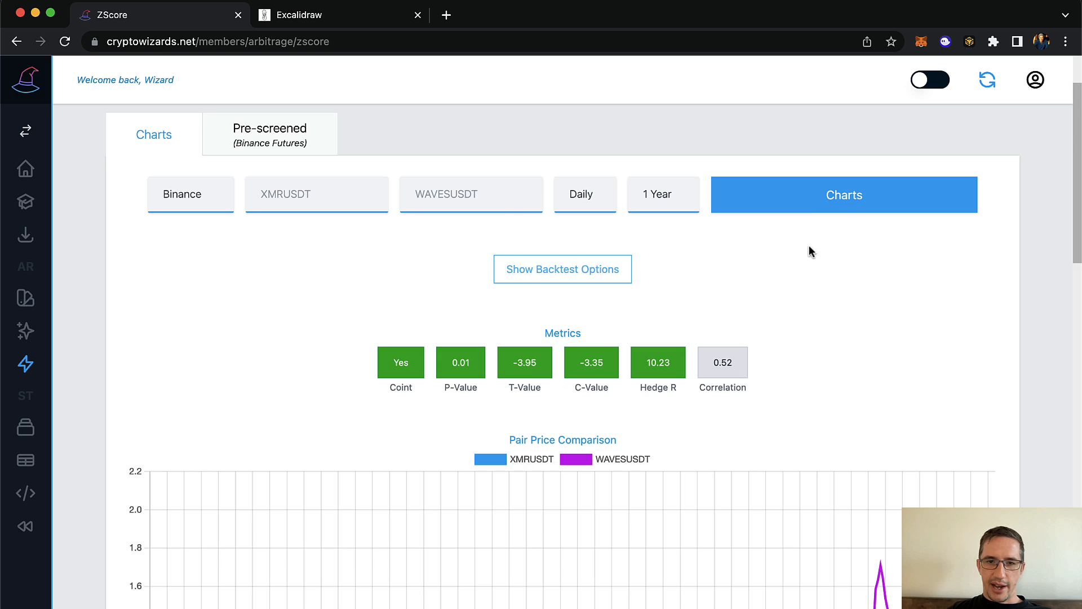
scroll(down, 3)
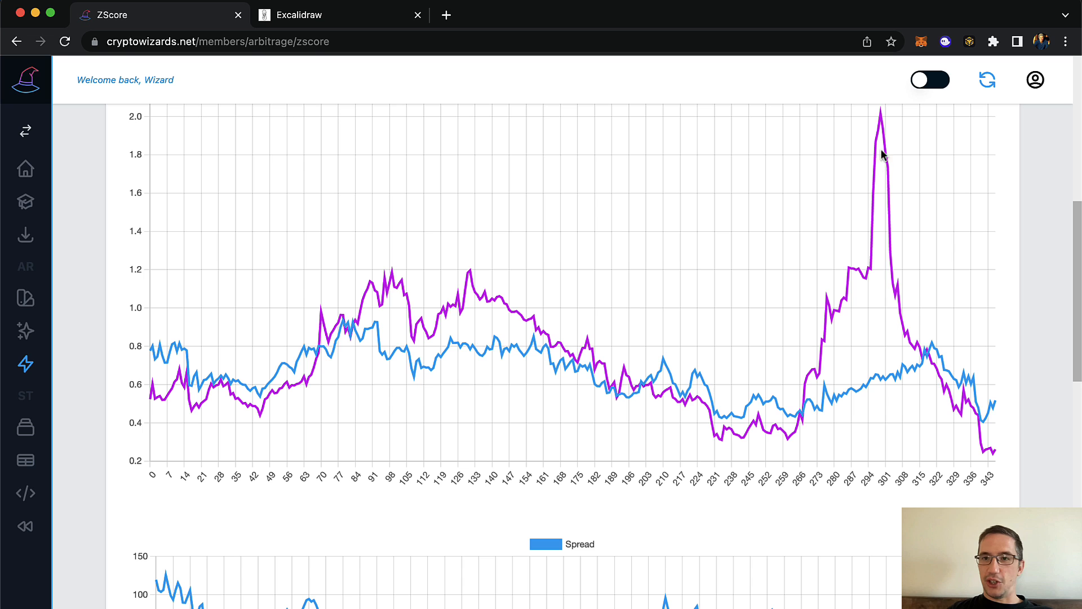
scroll(down, 3)
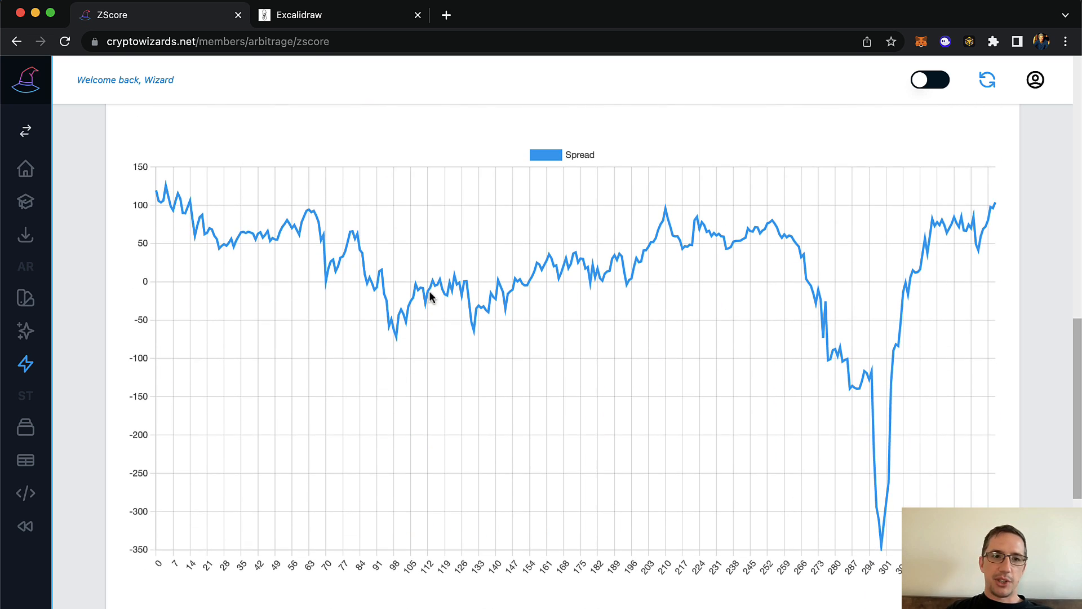
mouse_move(615, 273)
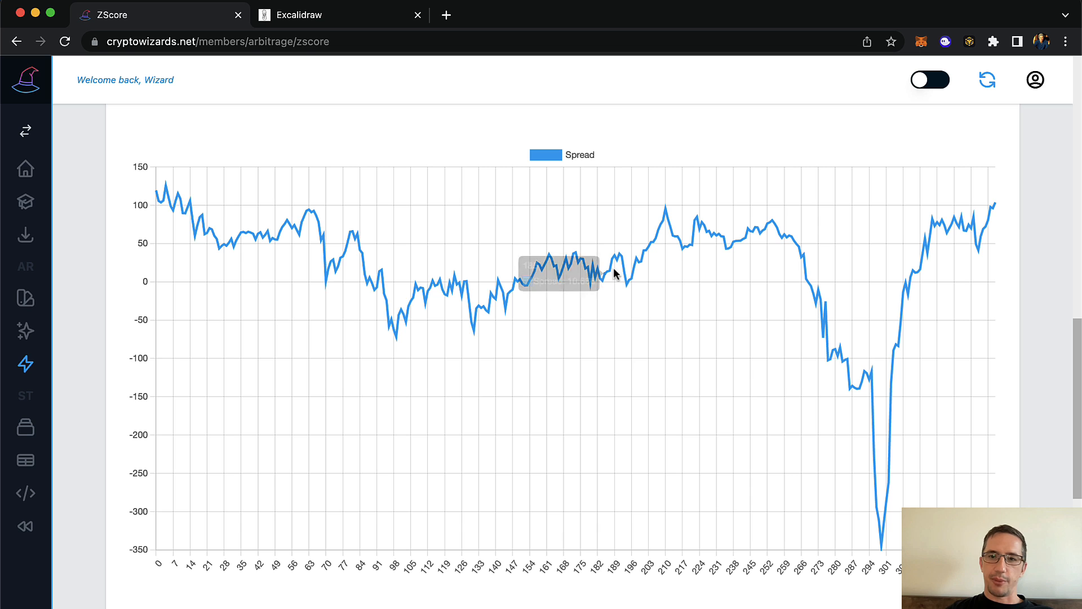
scroll(down, 3)
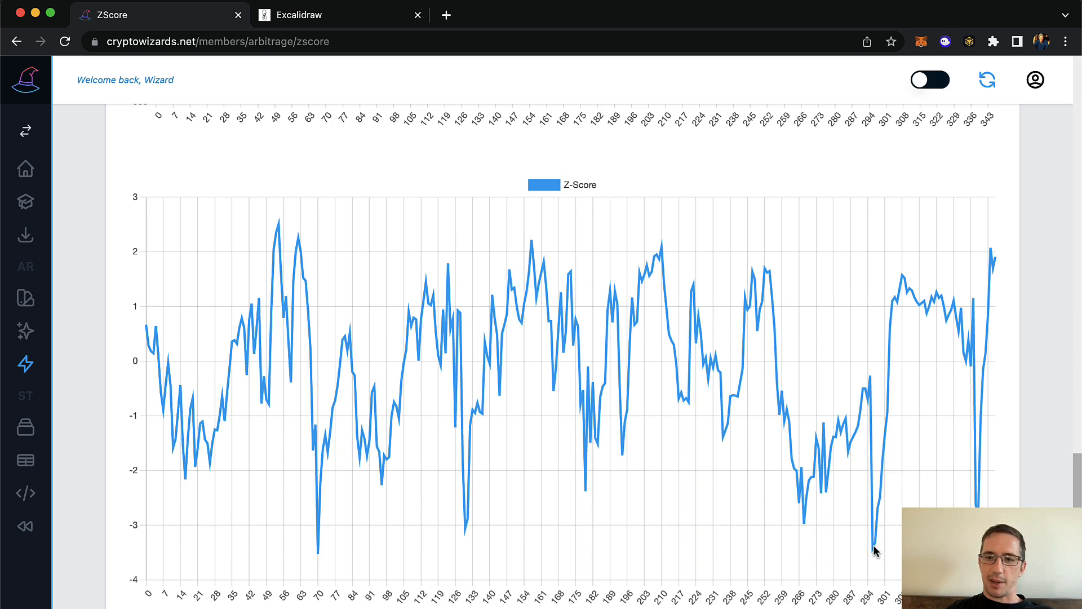
mouse_move(804, 524)
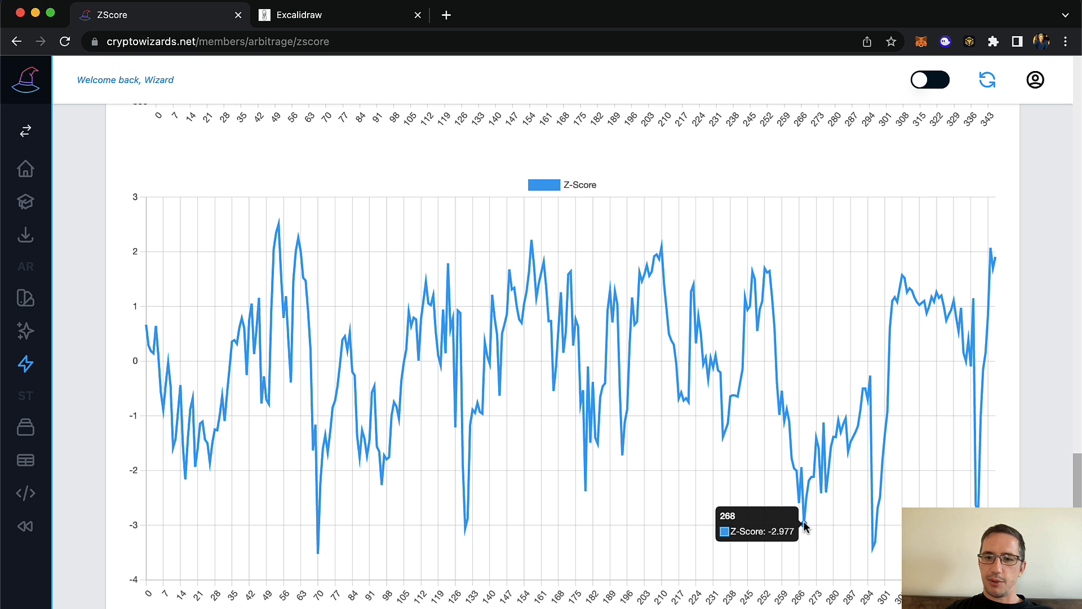
scroll(down, 3)
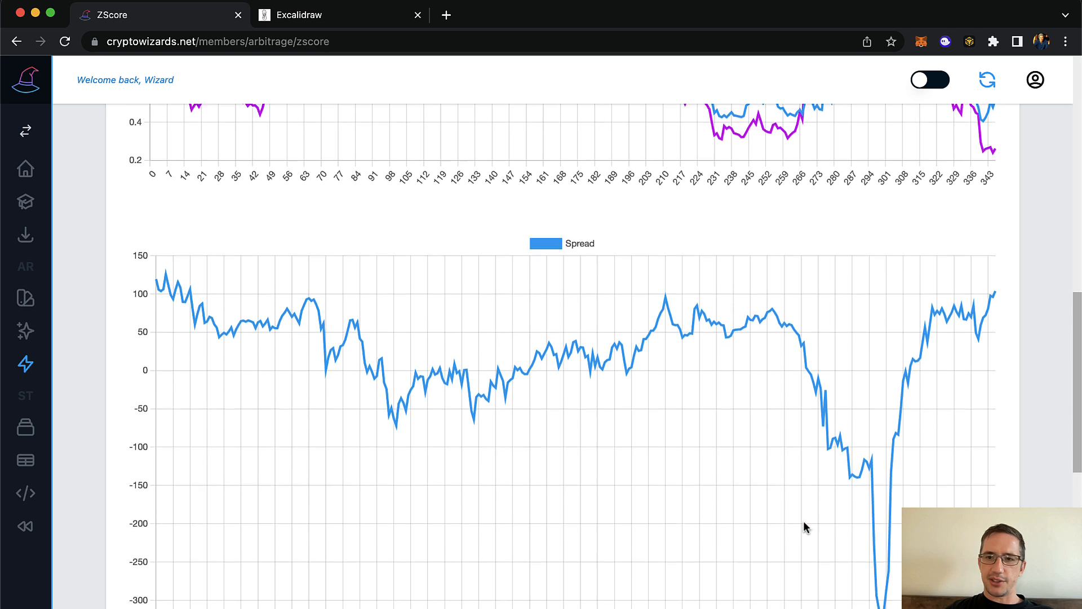
scroll(up, 3)
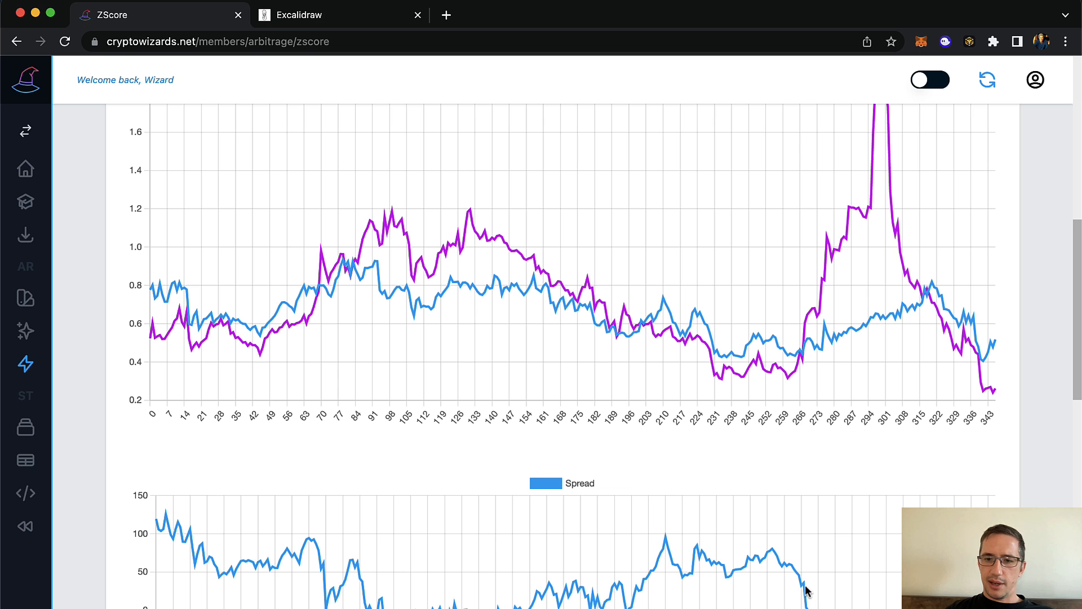
scroll(down, 3)
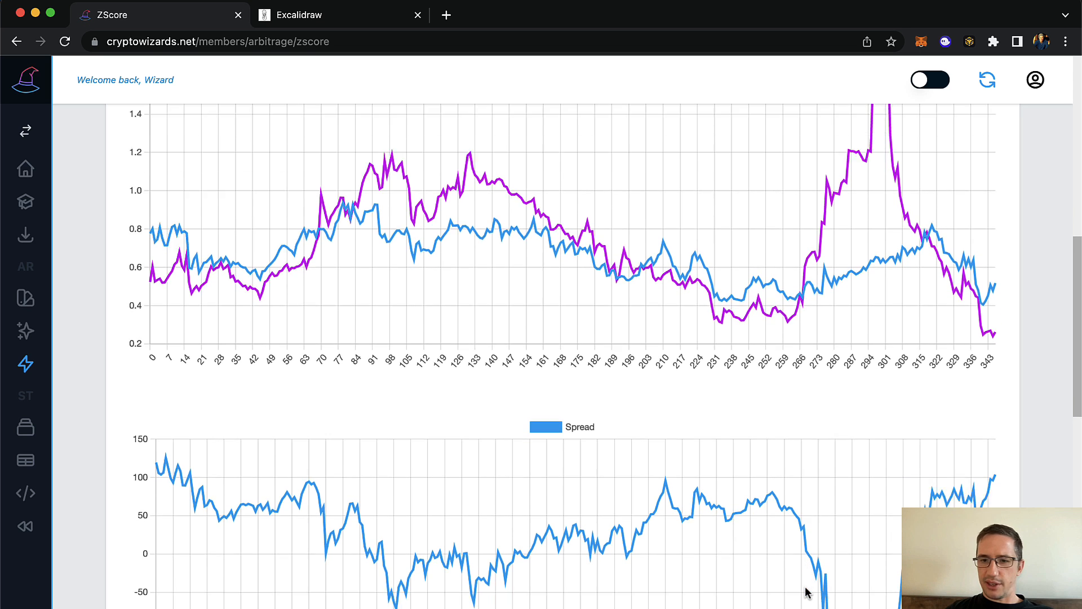
scroll(down, 3)
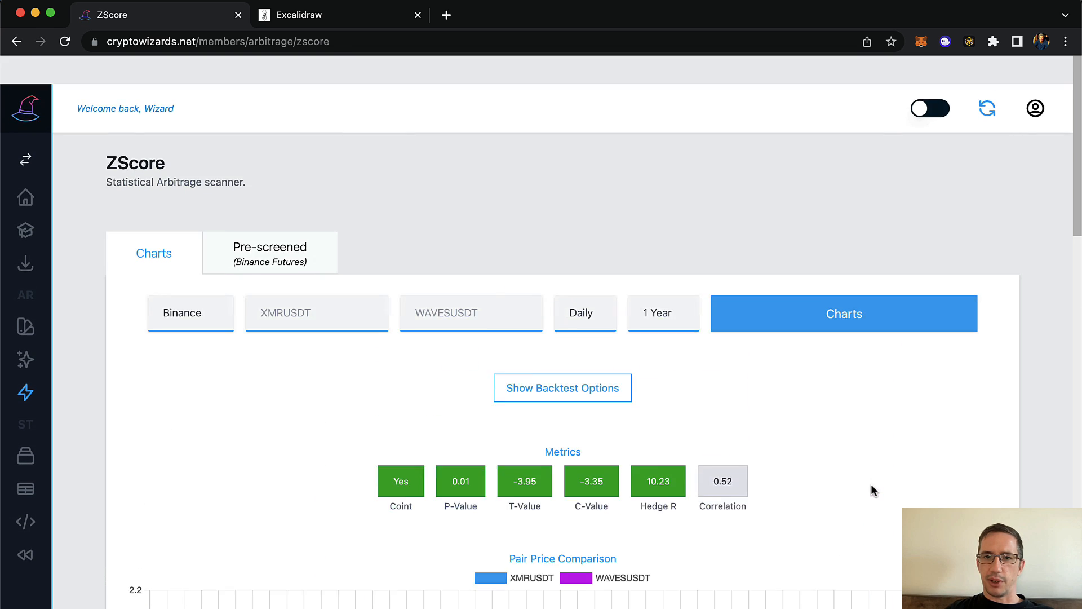
- Run the XMRUSDT/WAVESUSDT backtest (ZSCORE signal, window 21, 1.5 thresholds) and highlight the 0.2 Sharpe Ratio
click(562, 388)
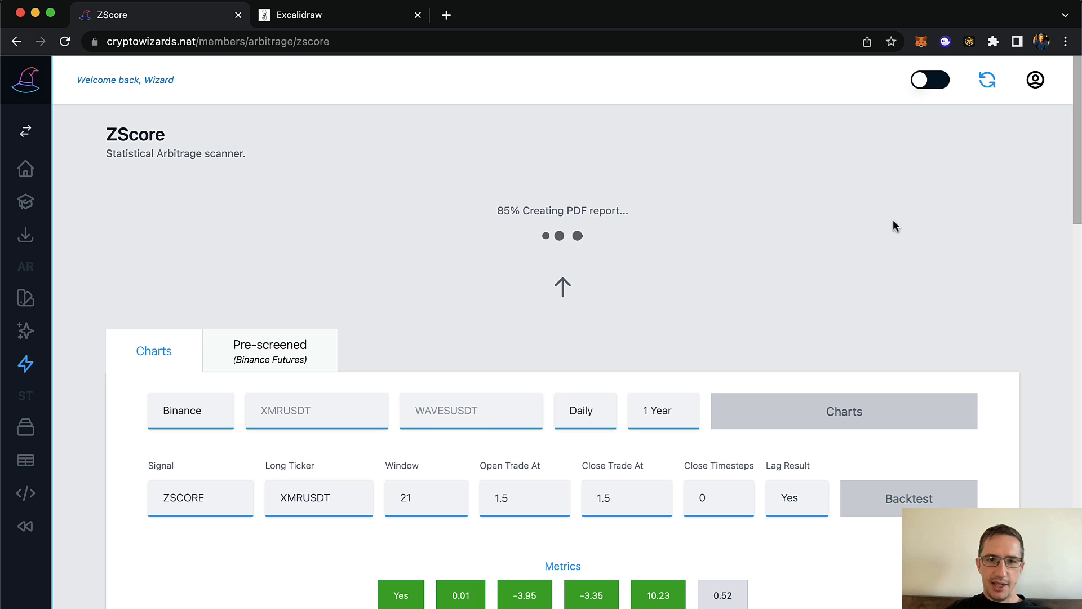
mouse_move(670, 240)
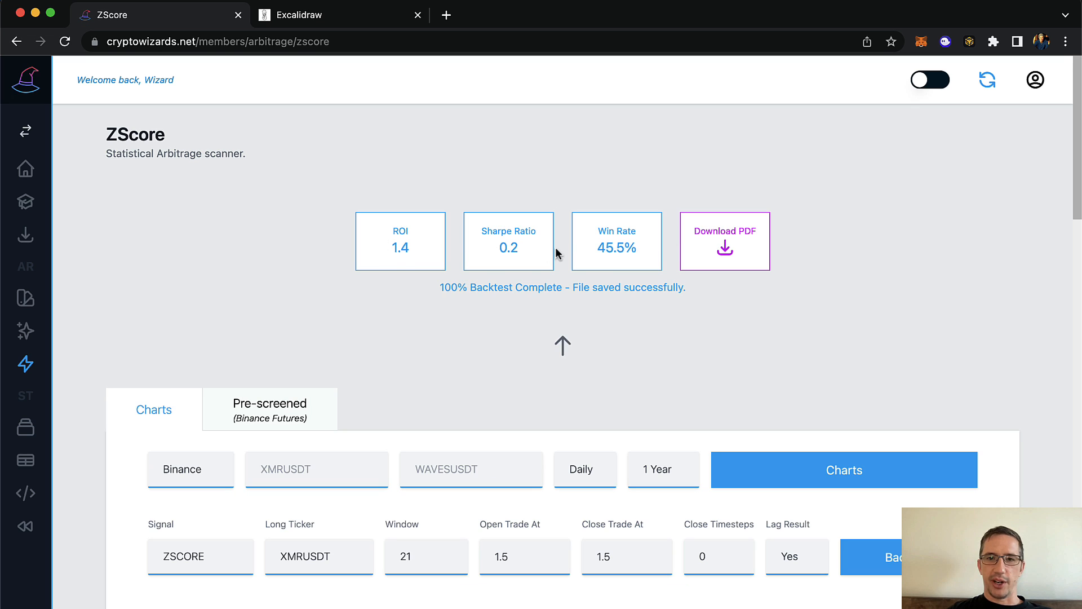
mouse_move(527, 257)
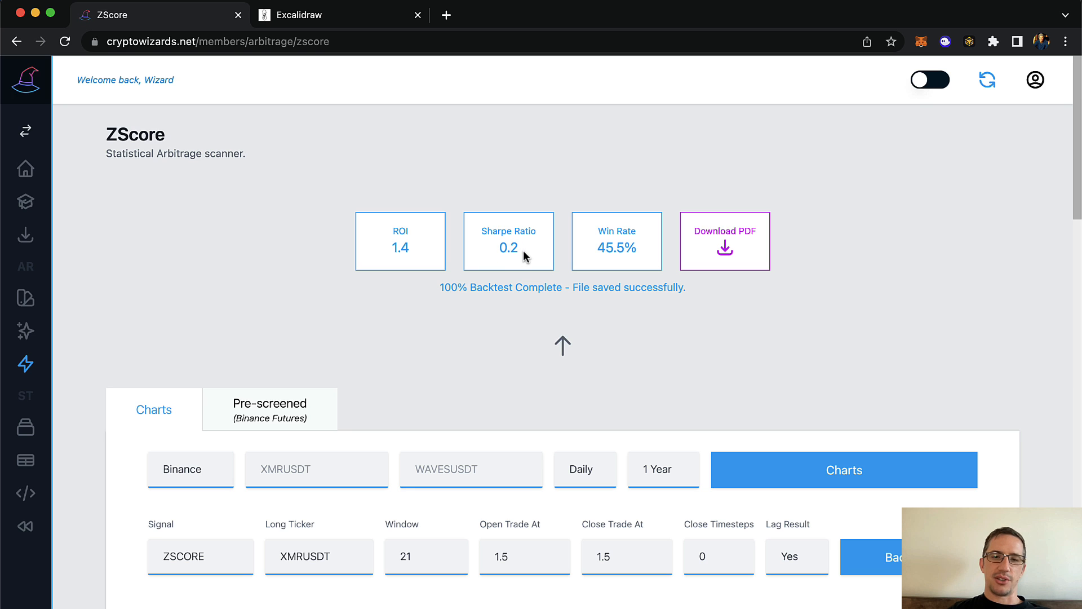
double_click(509, 247)
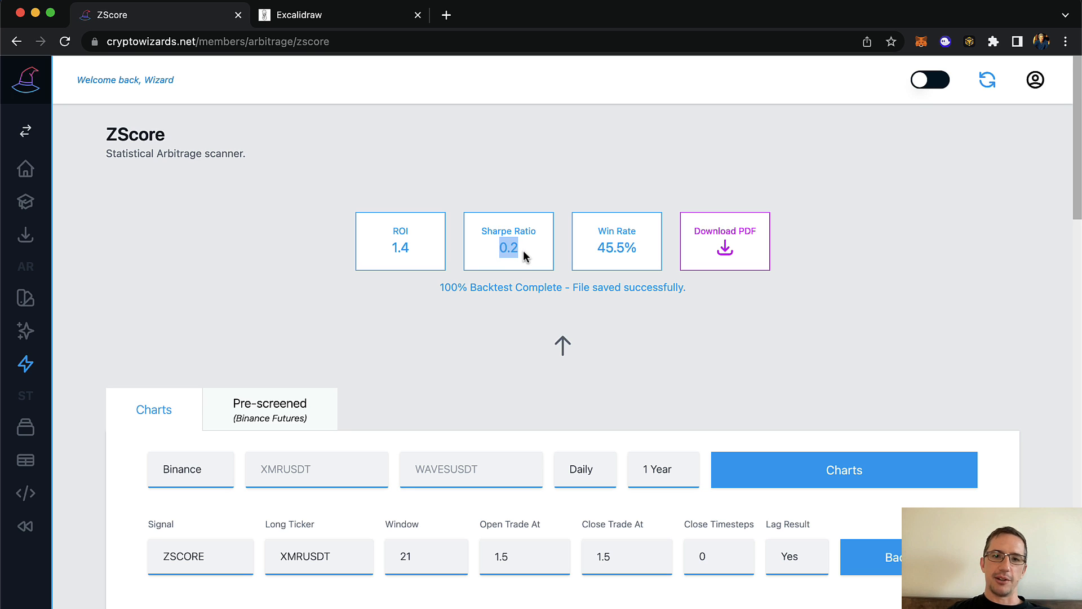
mouse_move(385, 252)
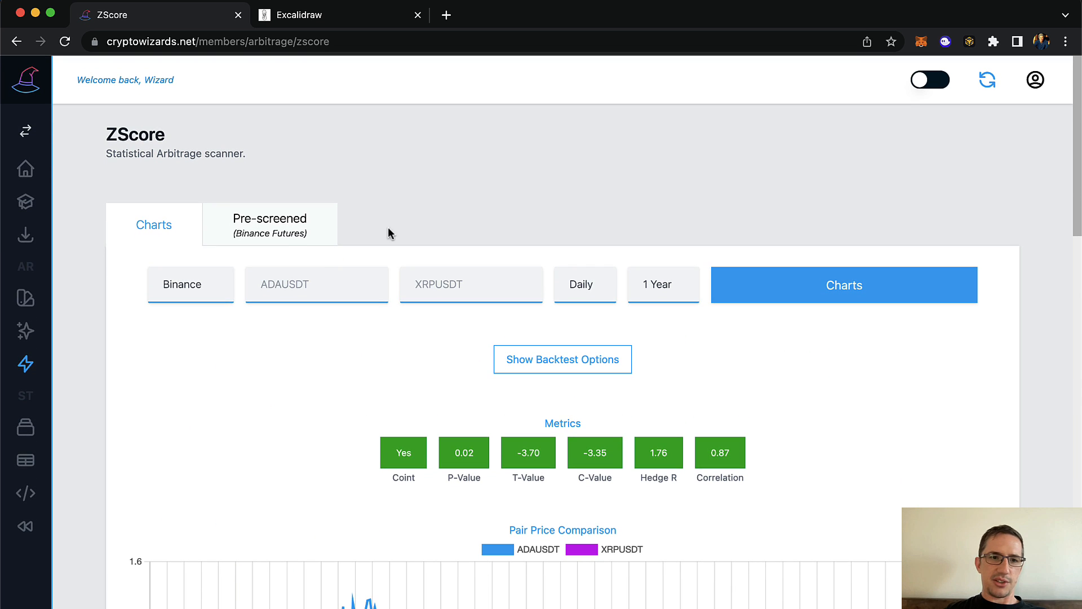
- Show the Pre-screened (Binance Futures) grid and scroll through its Z Score Opportunities cards like BCHUSDT/BNBUSDT and XMRUSDT/WAVESUSDT
click(269, 217)
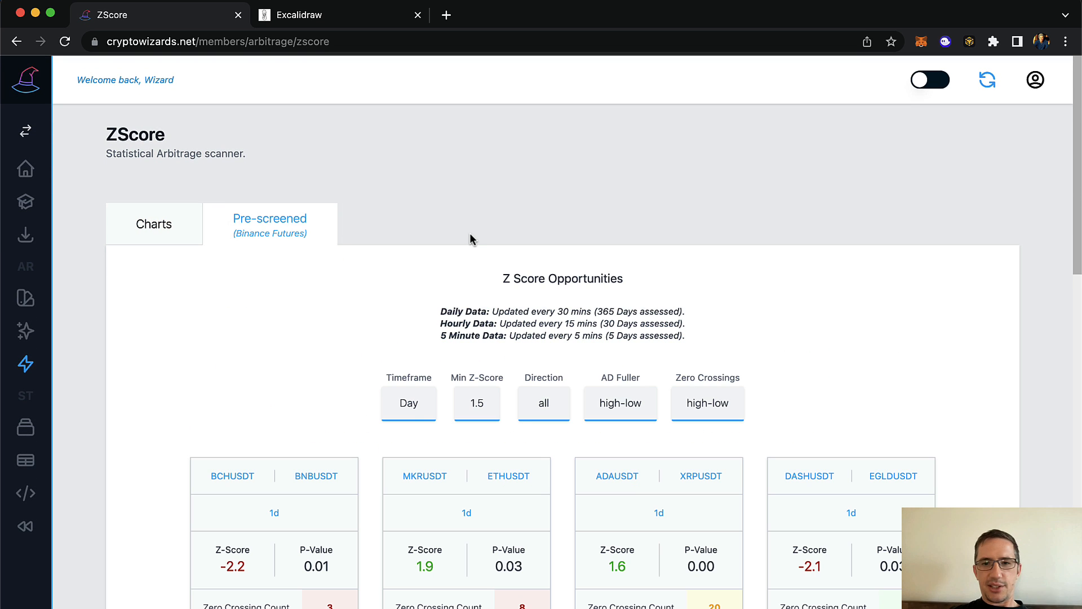
scroll(down, 3)
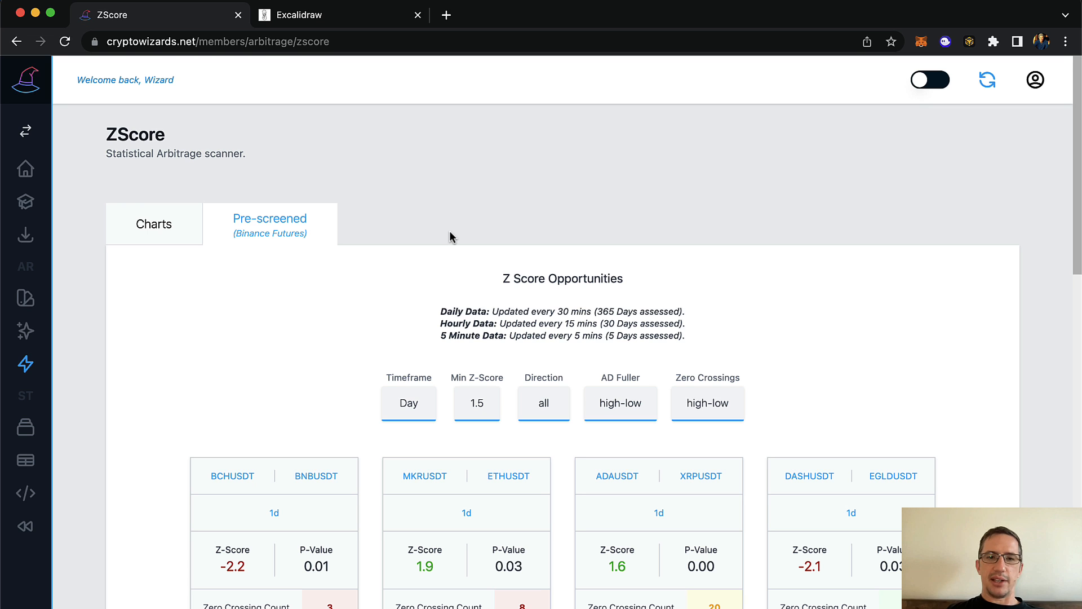
scroll(down, 3)
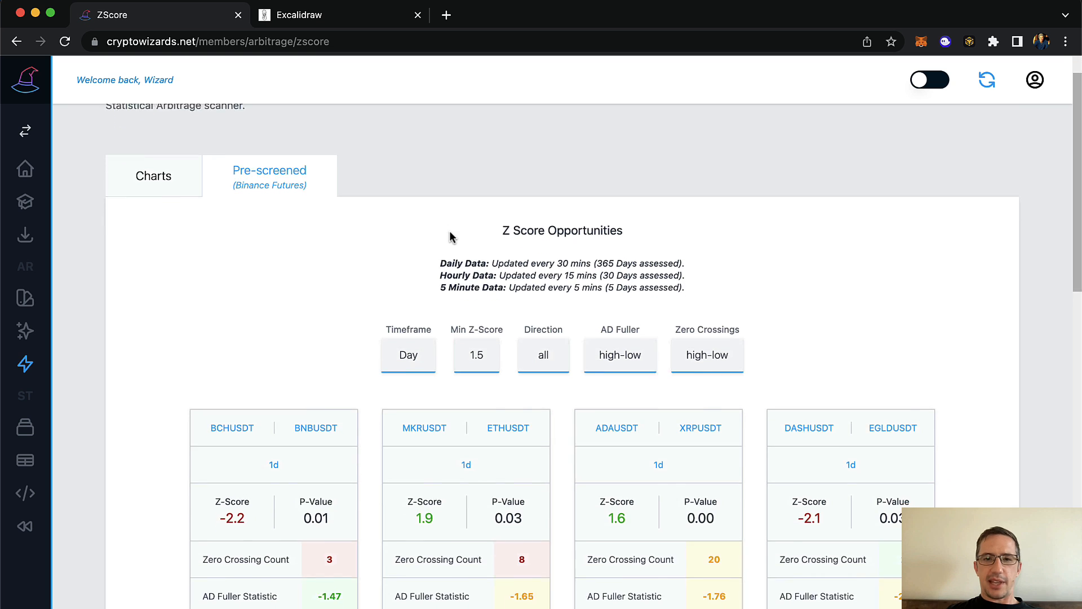
scroll(down, 3)
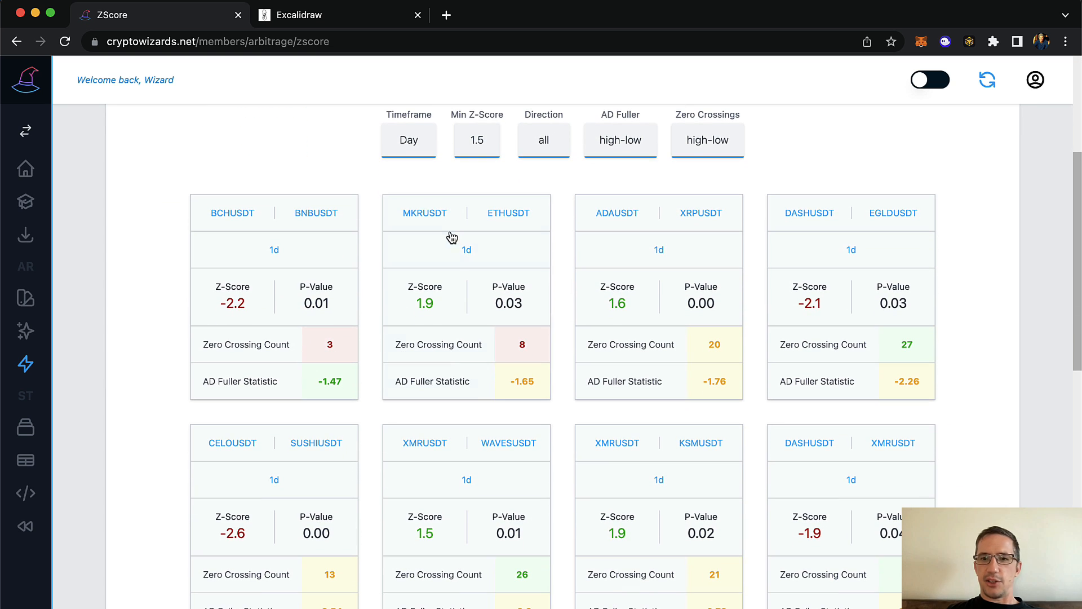
mouse_move(475, 184)
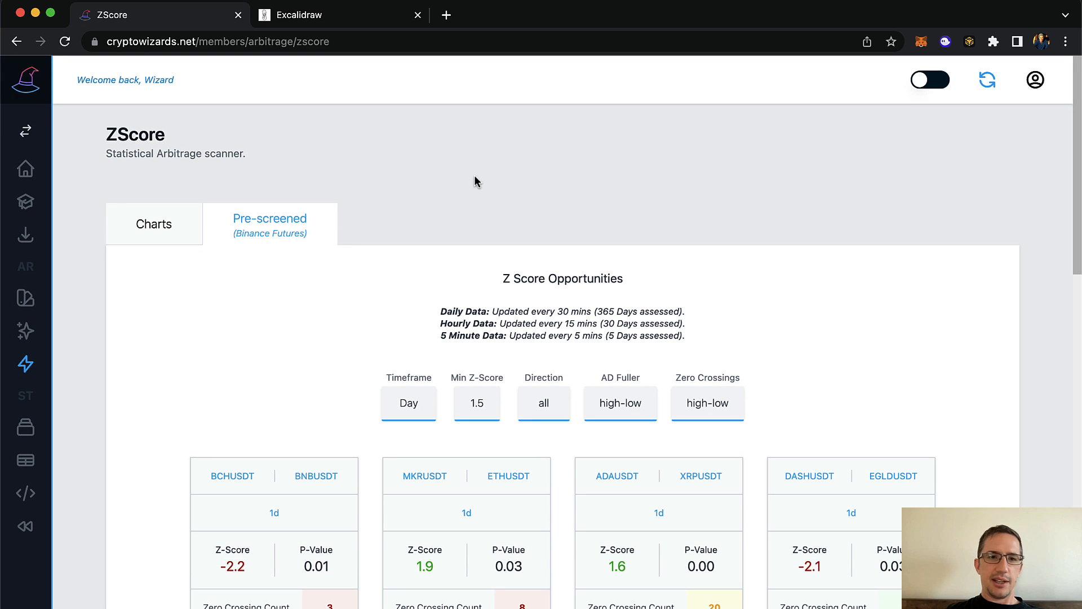
mouse_move(411, 200)
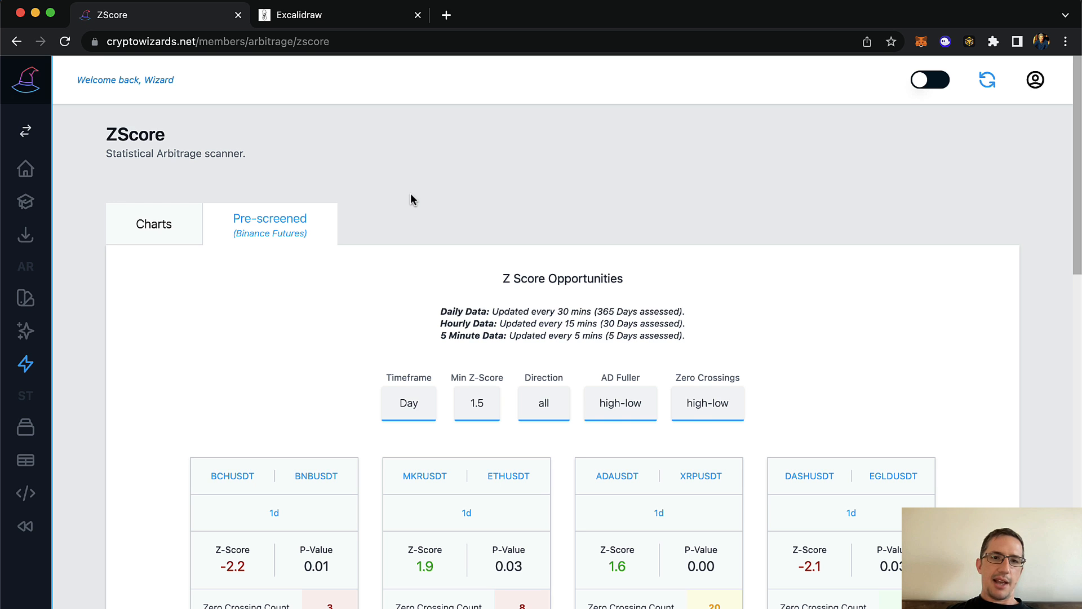
scroll(down, 3)
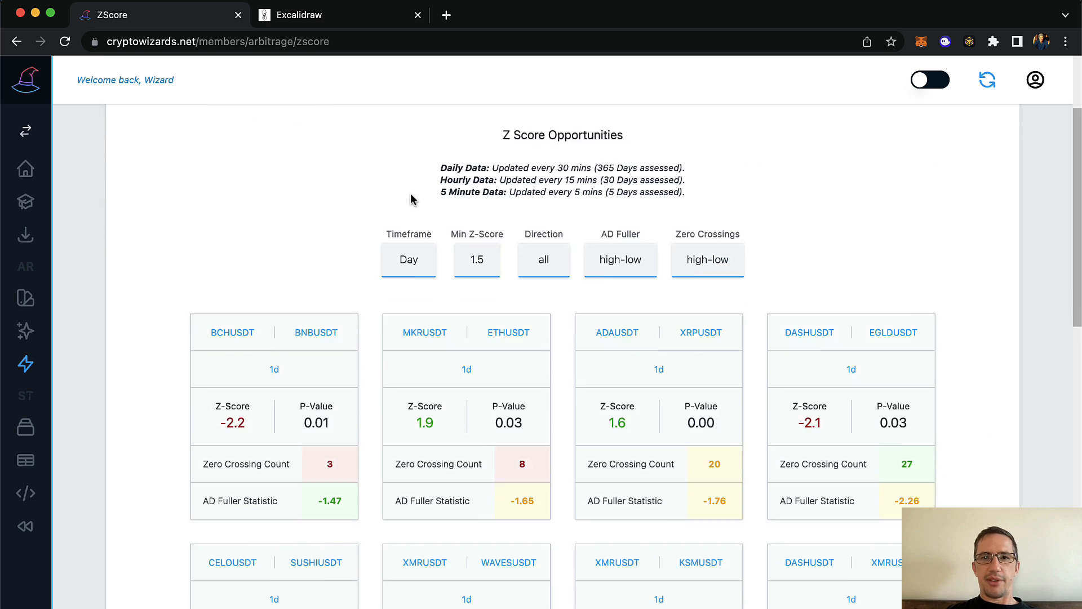
scroll(down, 3)
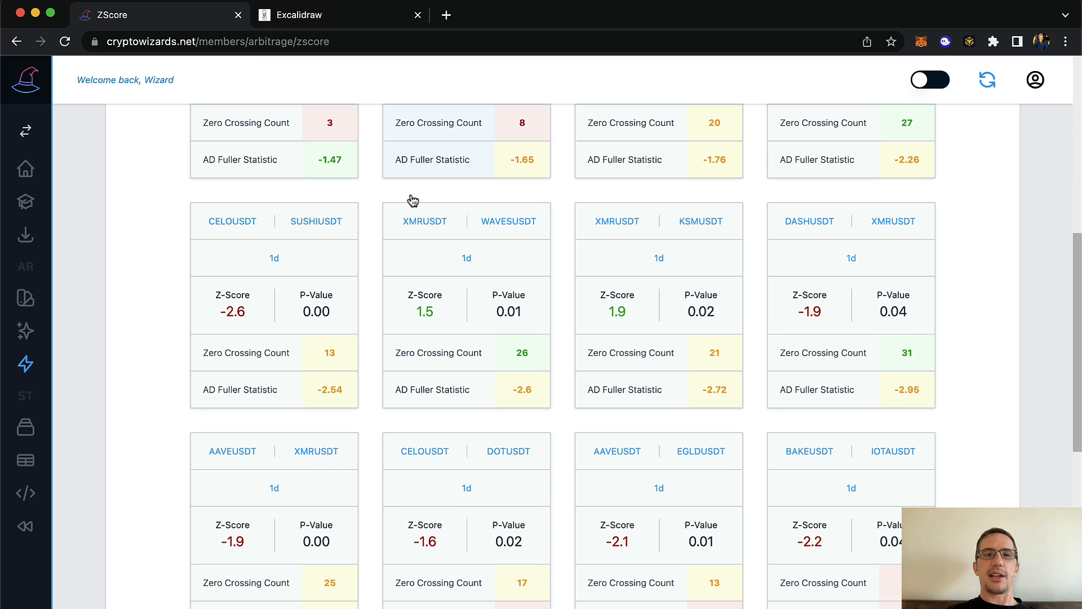
scroll(down, 3)
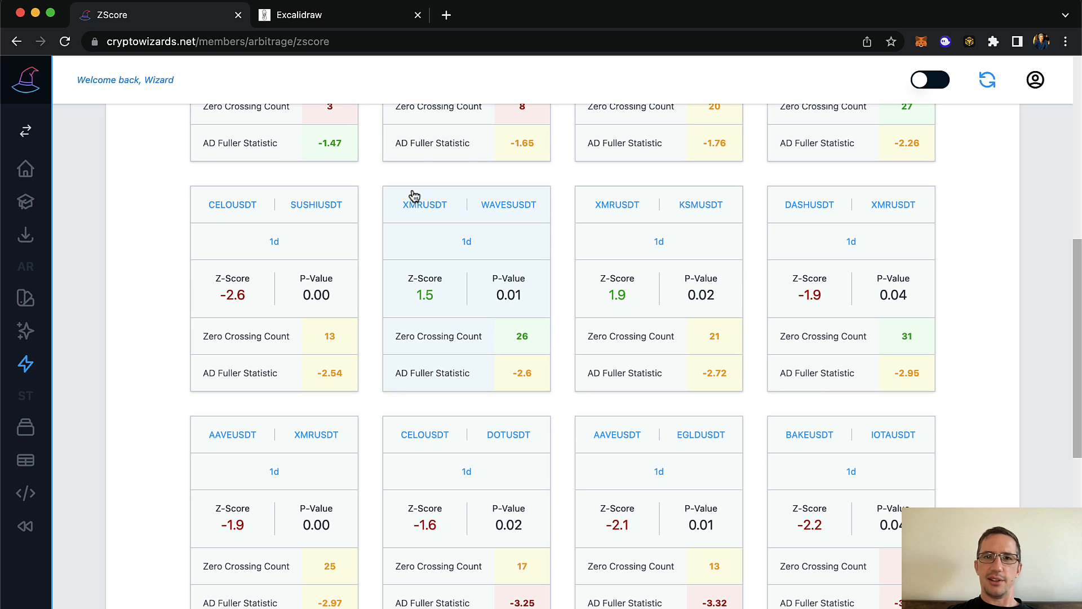
scroll(down, 3)
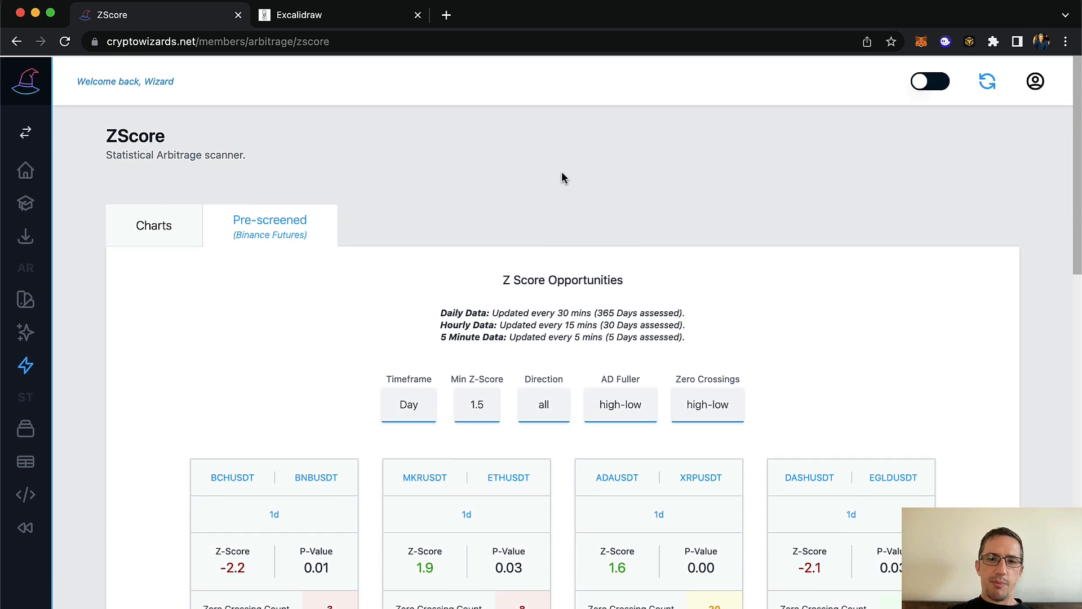
scroll(down, 3)
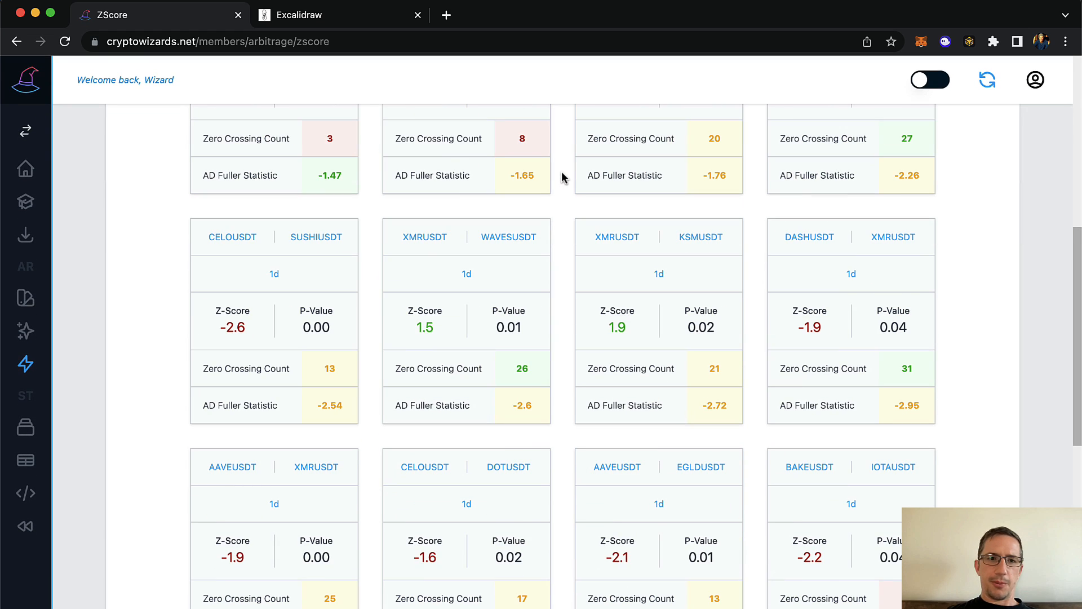
scroll(up, 3)
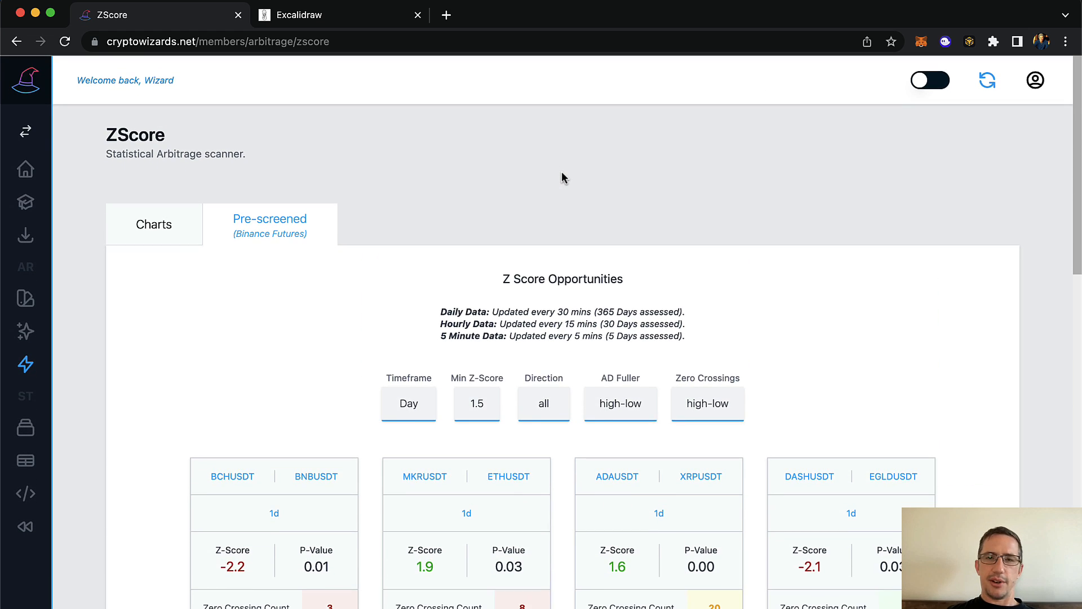
scroll(down, 3)
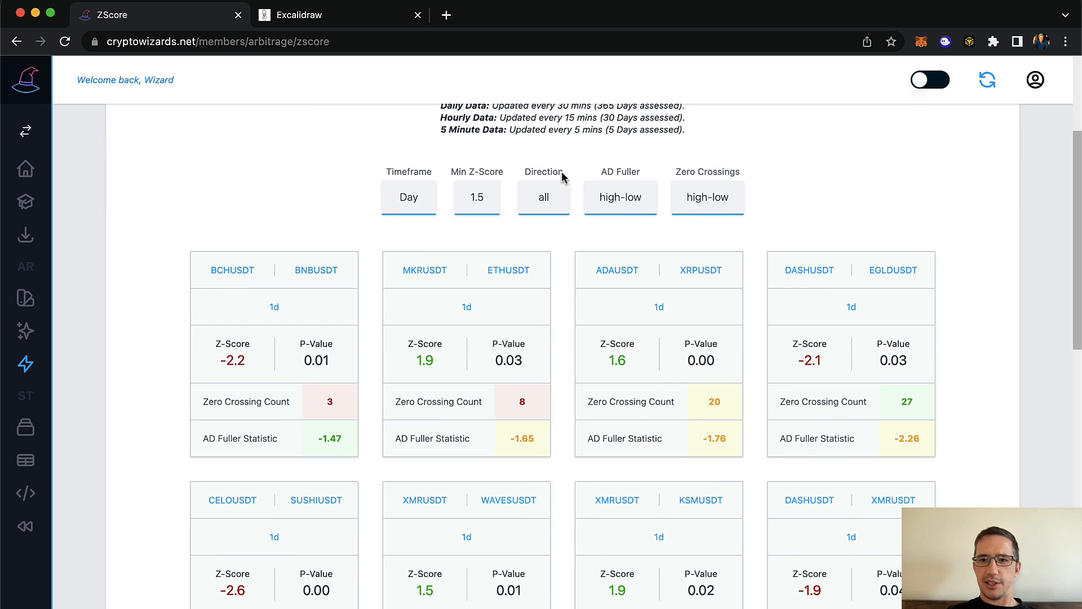